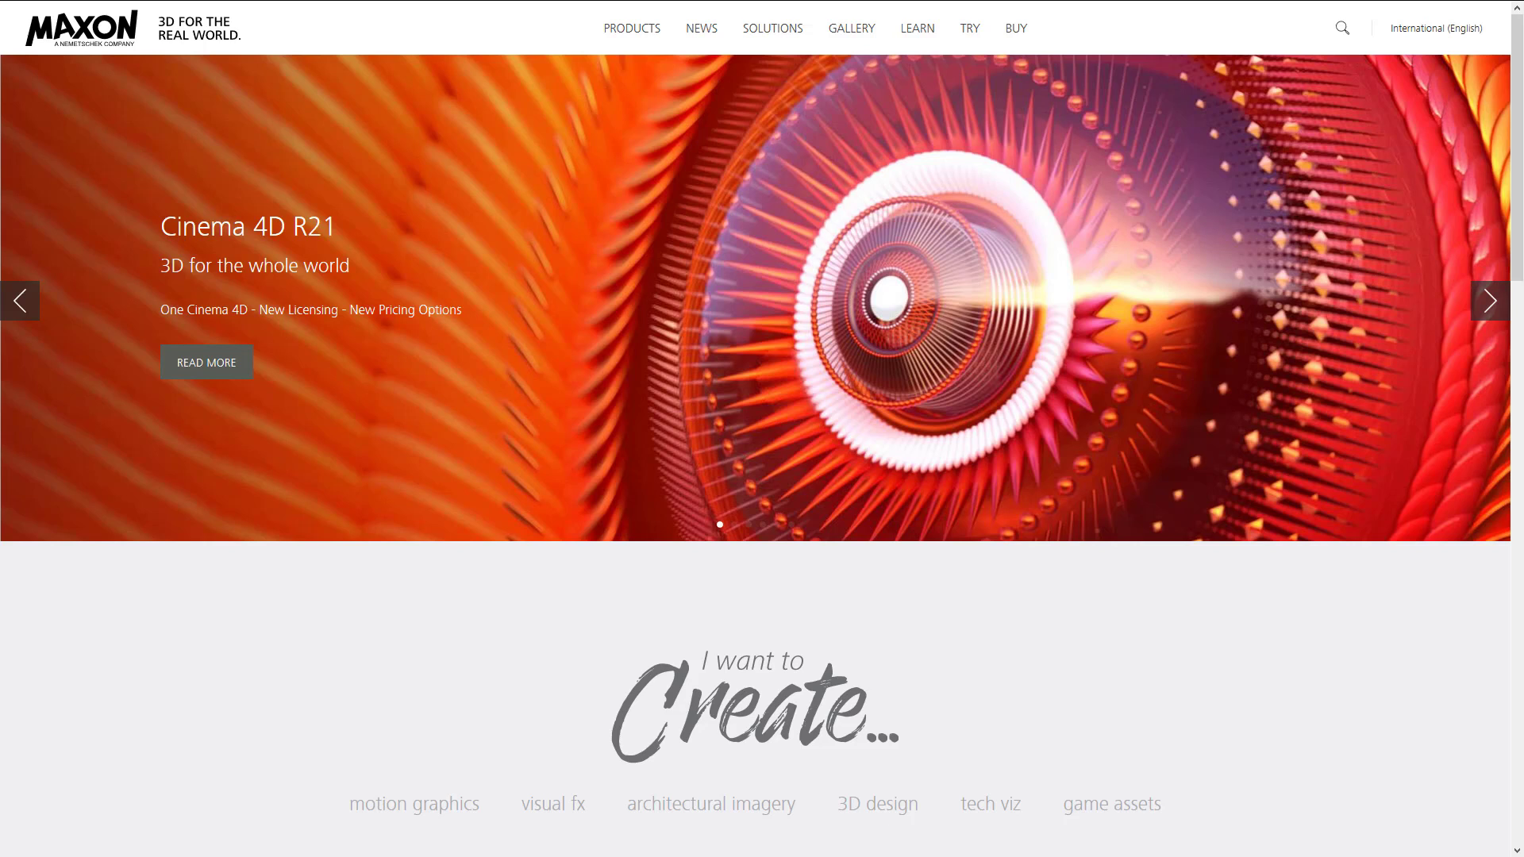
mouse_move(17, 107)
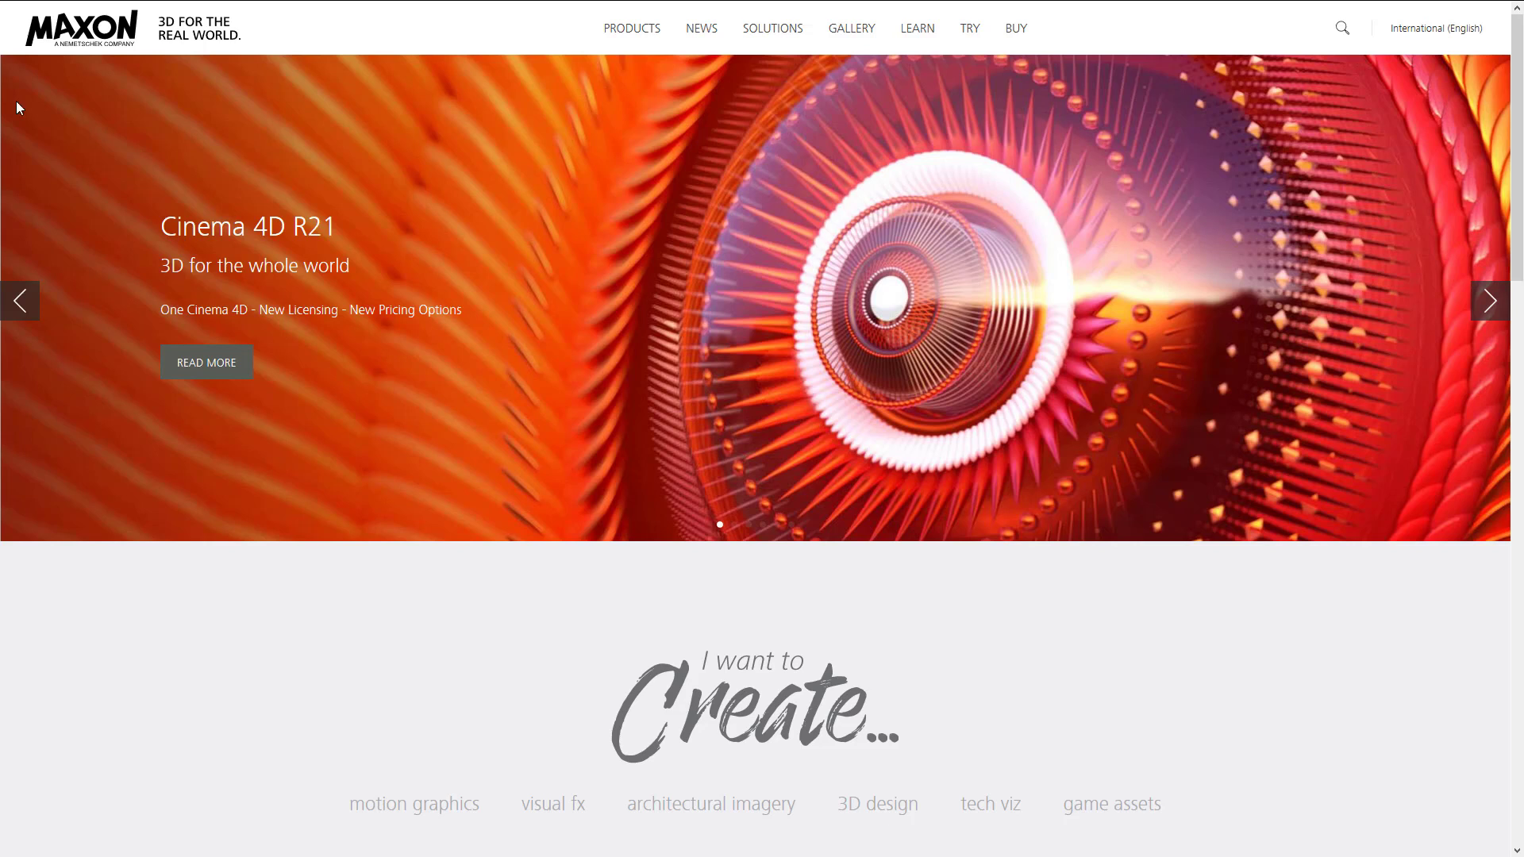
mouse_move(529, 629)
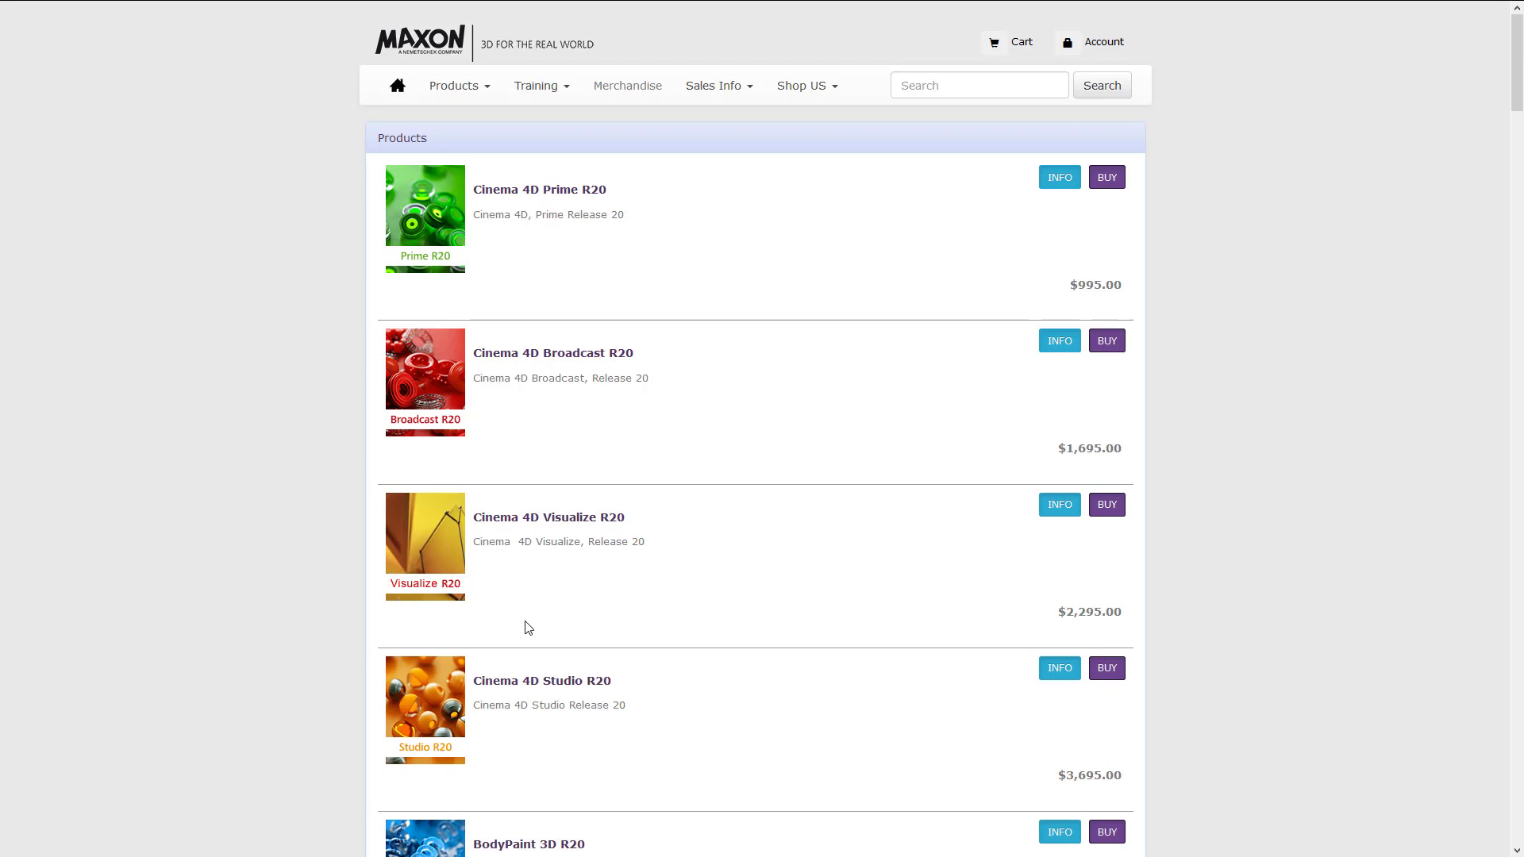
mouse_move(646, 192)
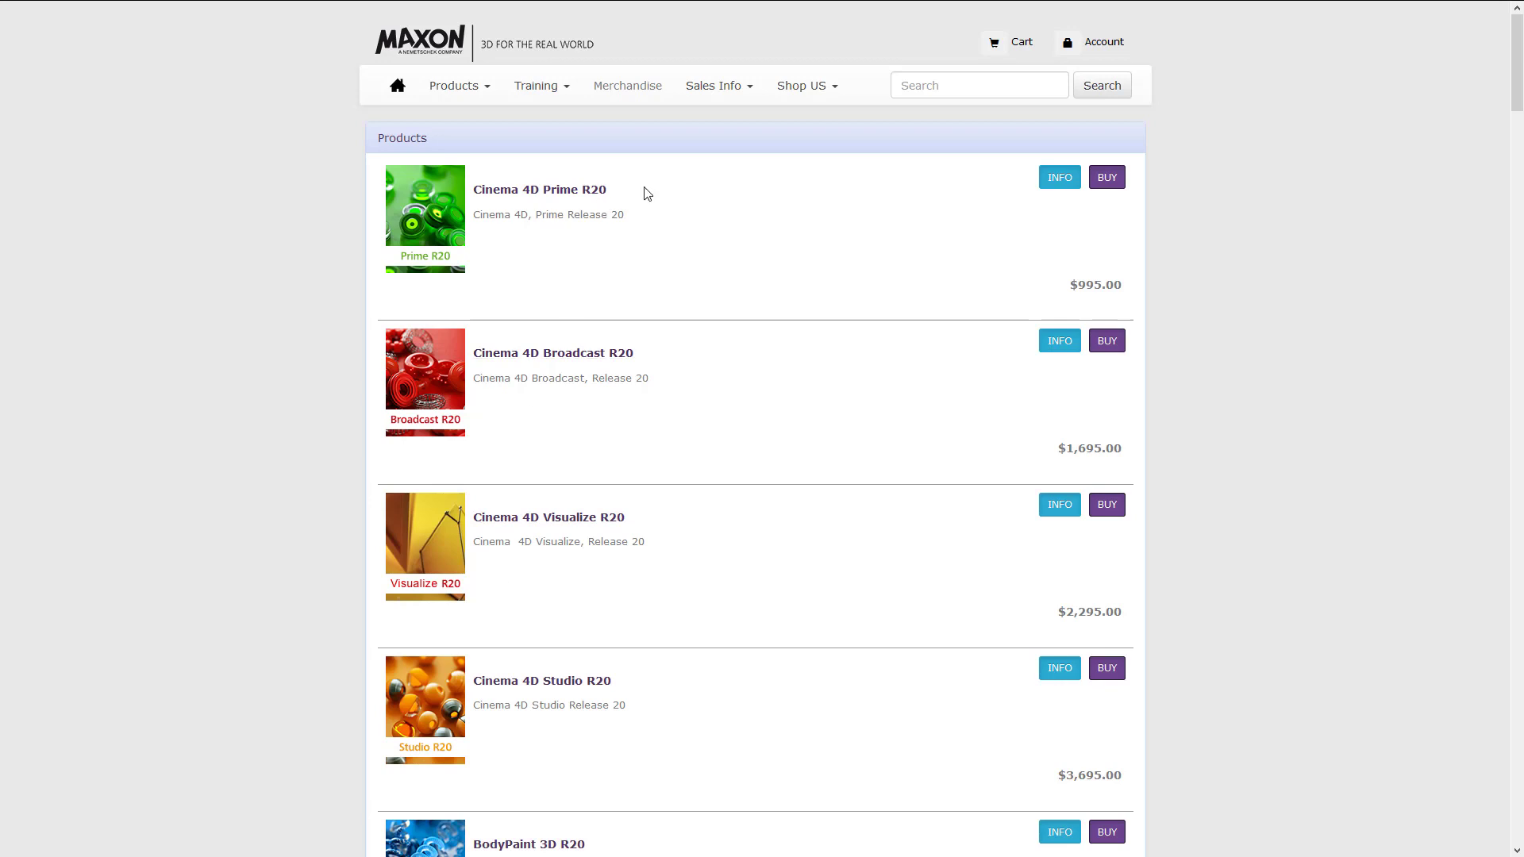
mouse_move(677, 190)
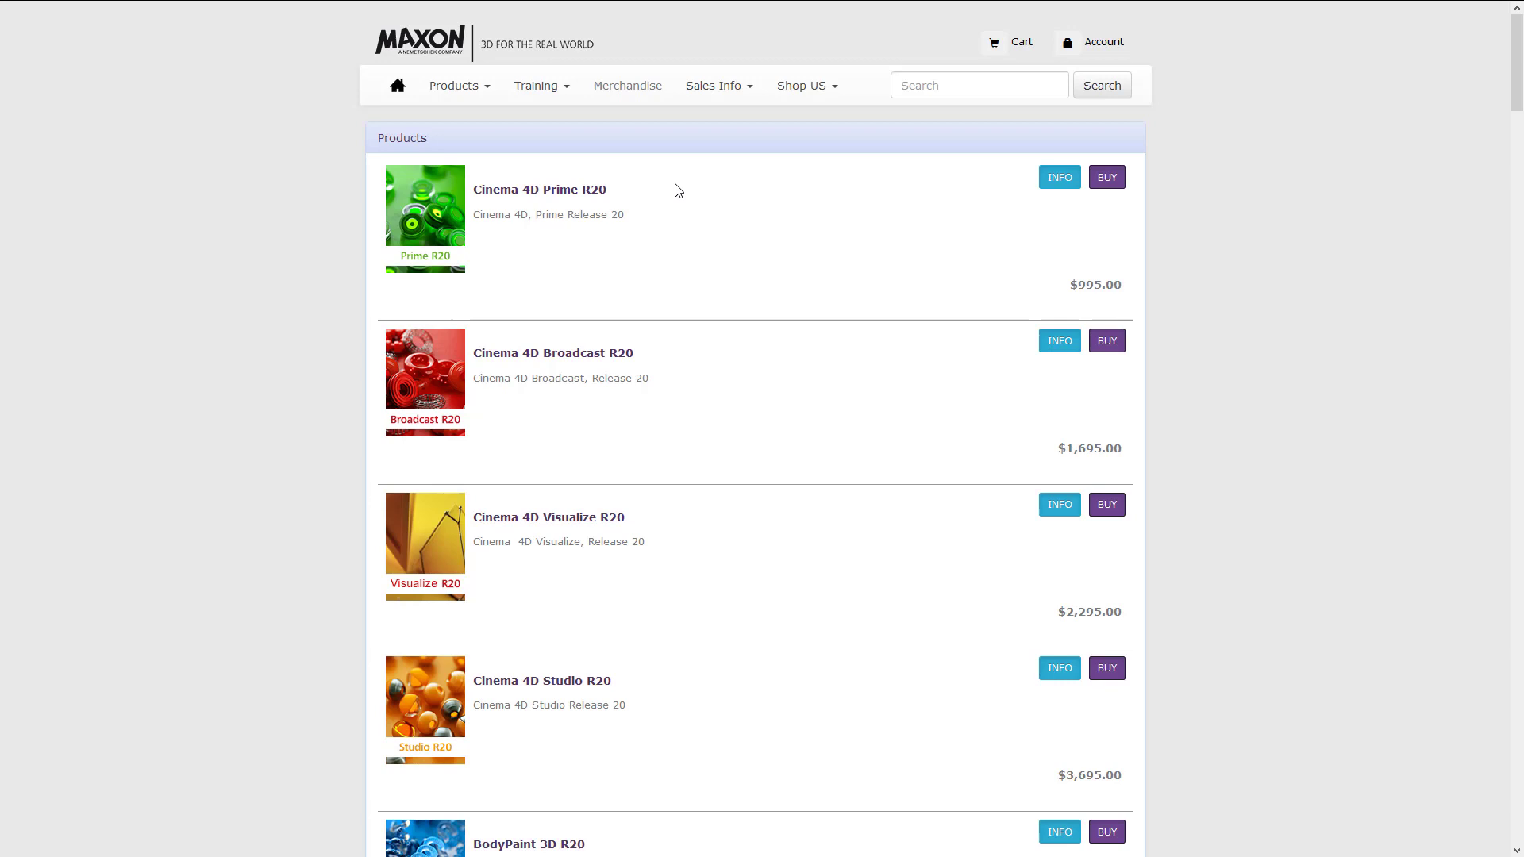
mouse_move(528, 363)
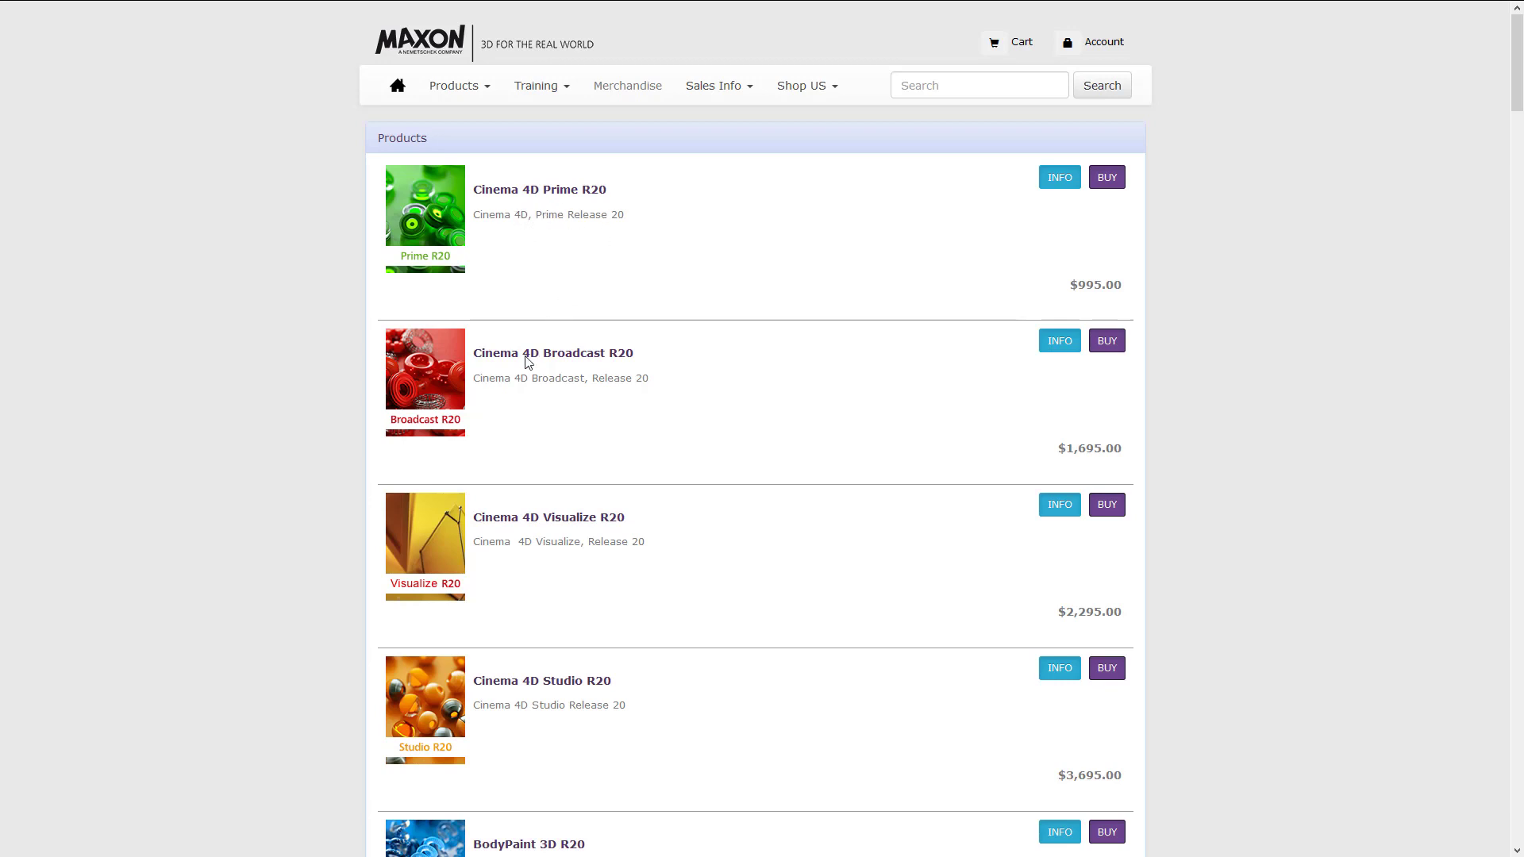
mouse_move(555, 541)
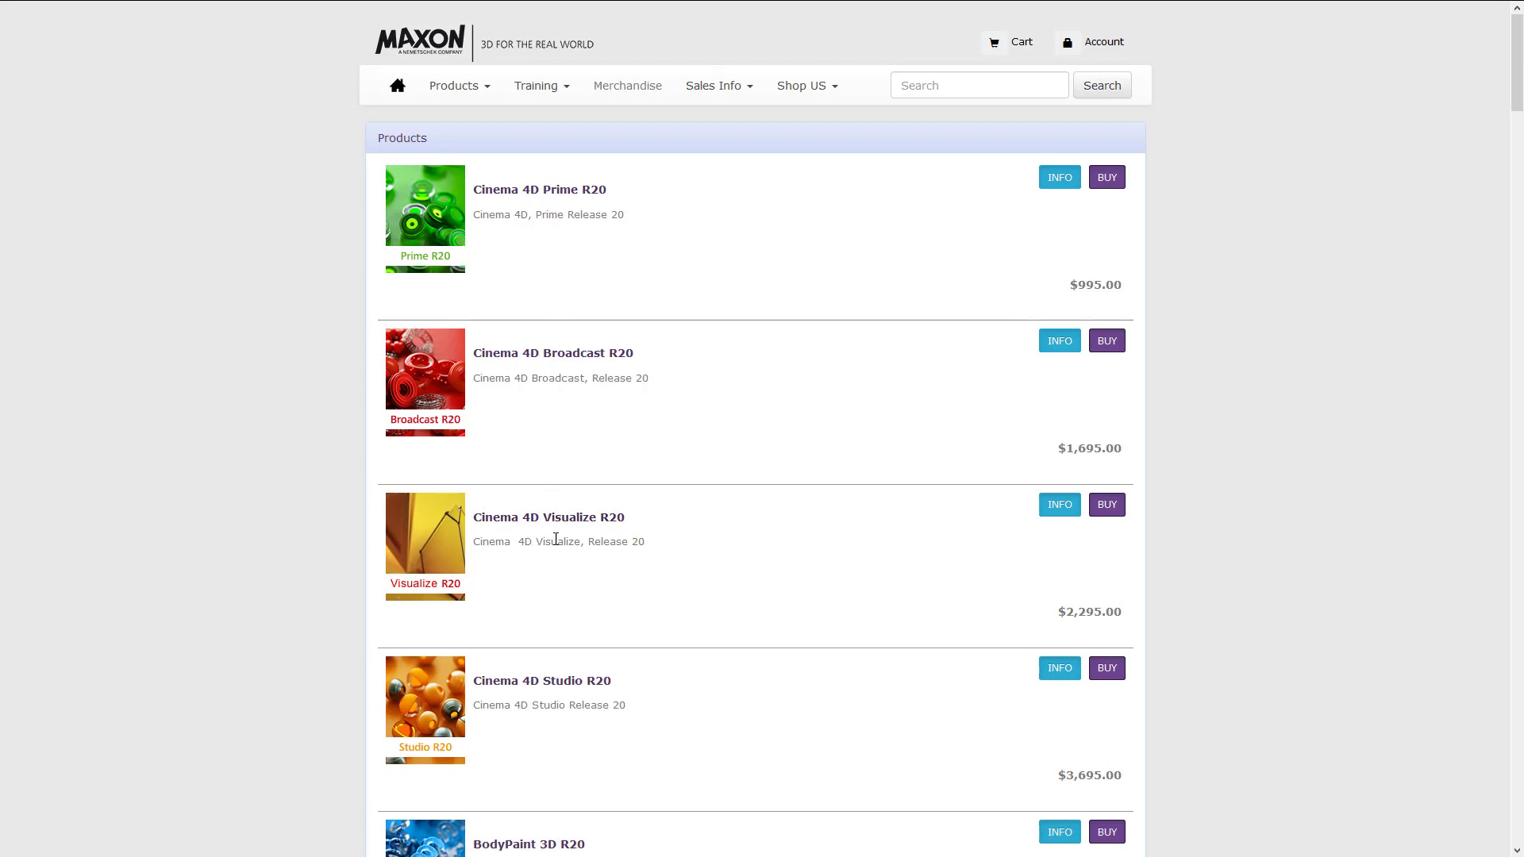
mouse_move(525, 710)
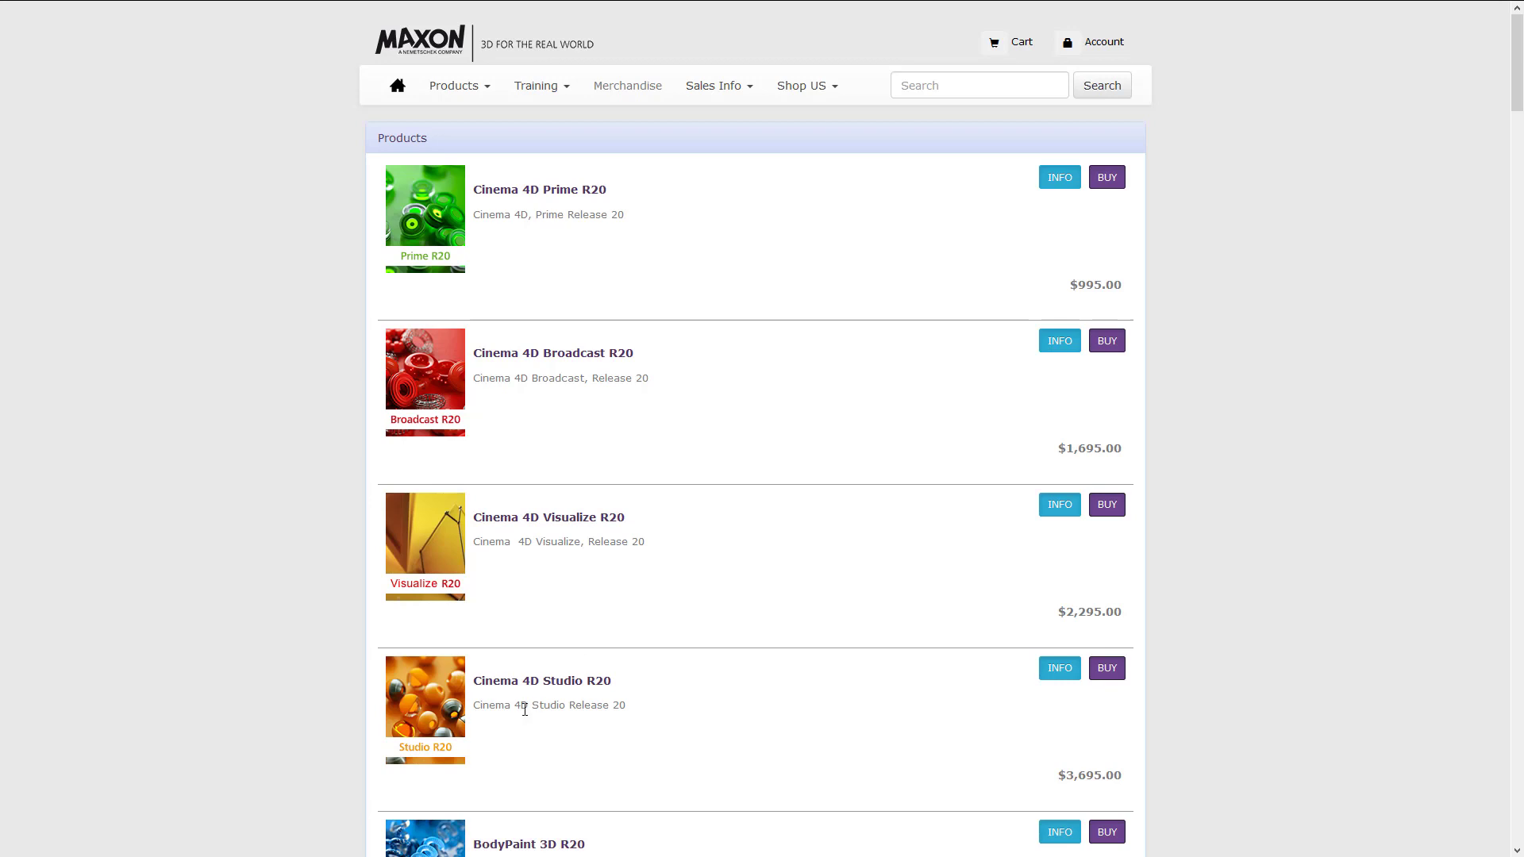
Step: Scroll past the annual Cinema 4D subscriptions to the monthly and perpetual options
scroll(down, 3)
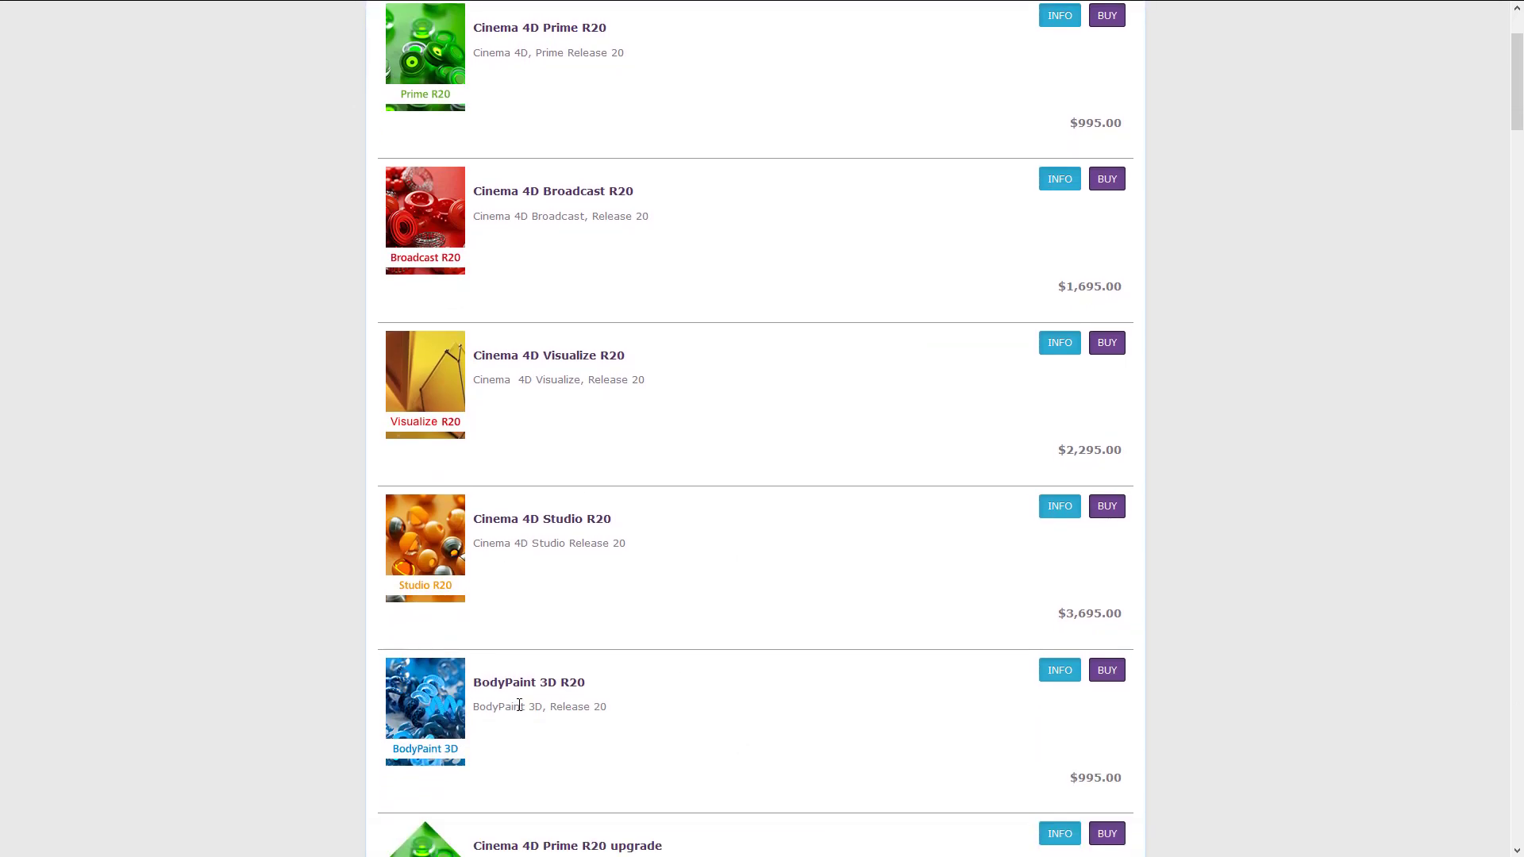
scroll(down, 3)
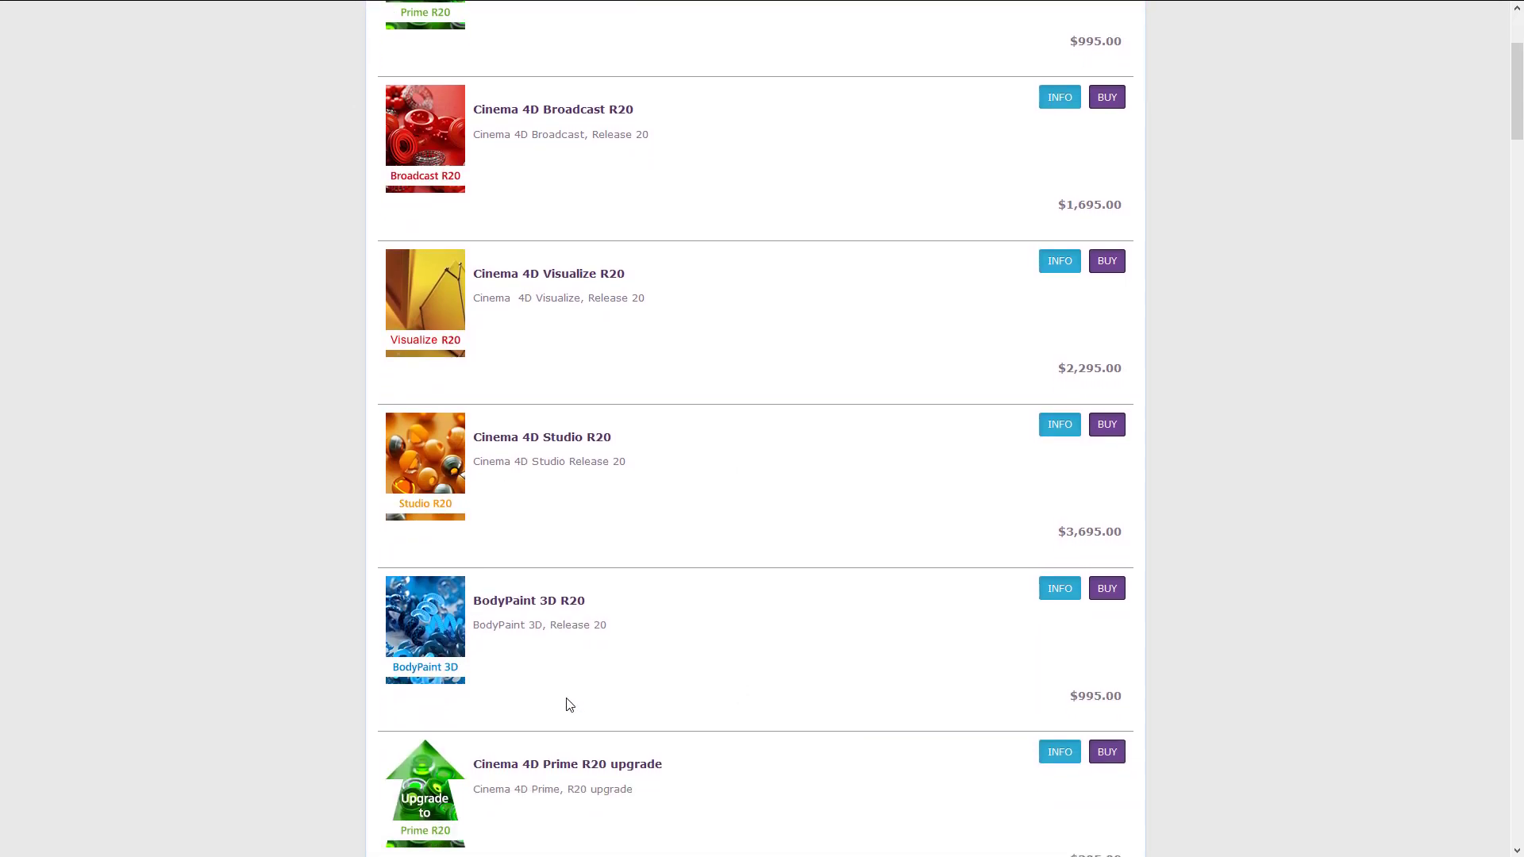
scroll(down, 3)
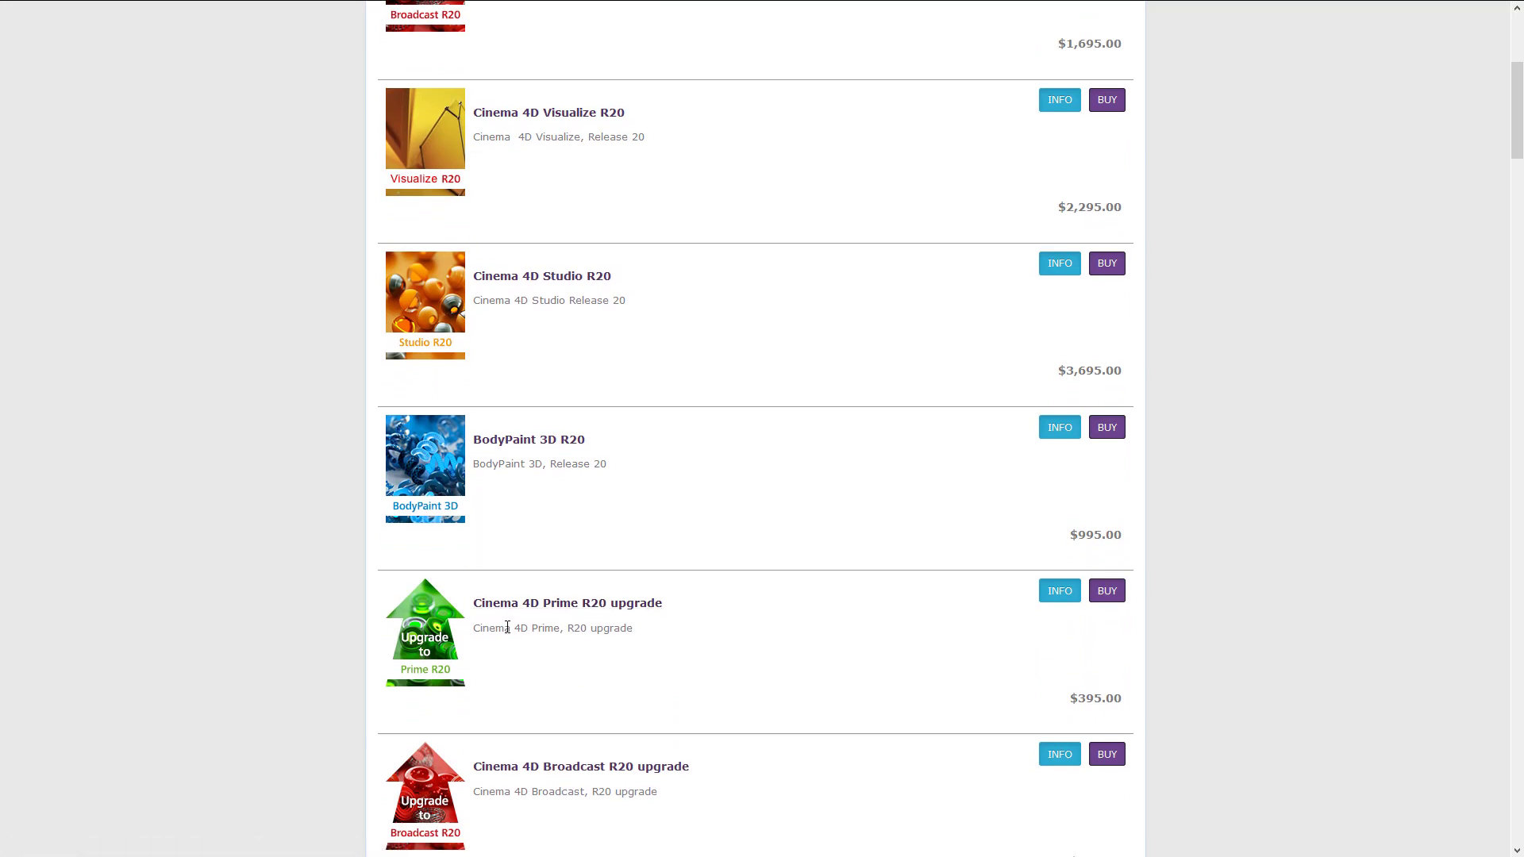
scroll(down, 3)
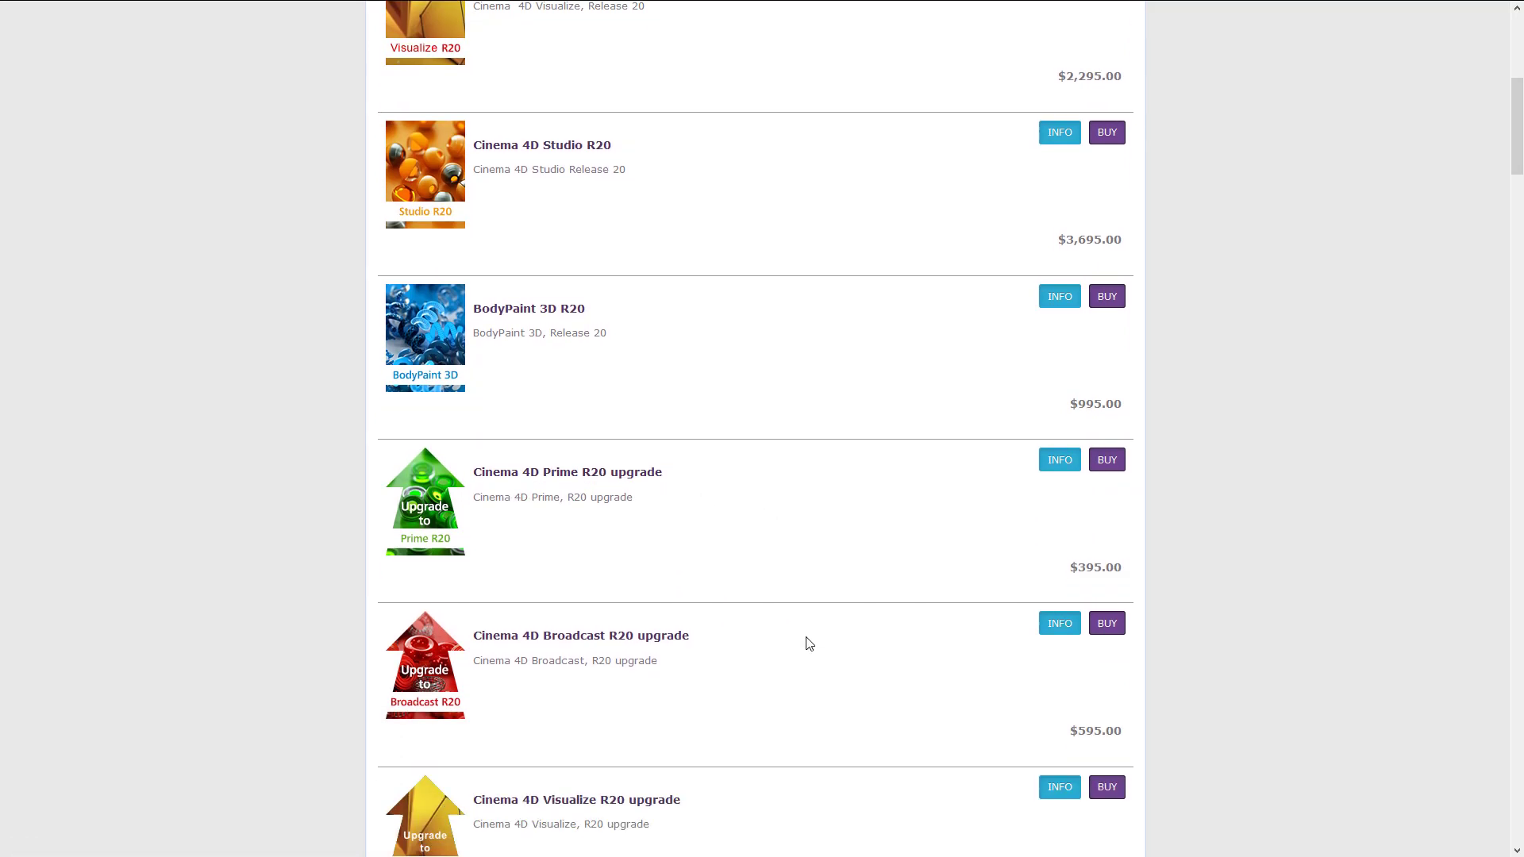
scroll(down, 3)
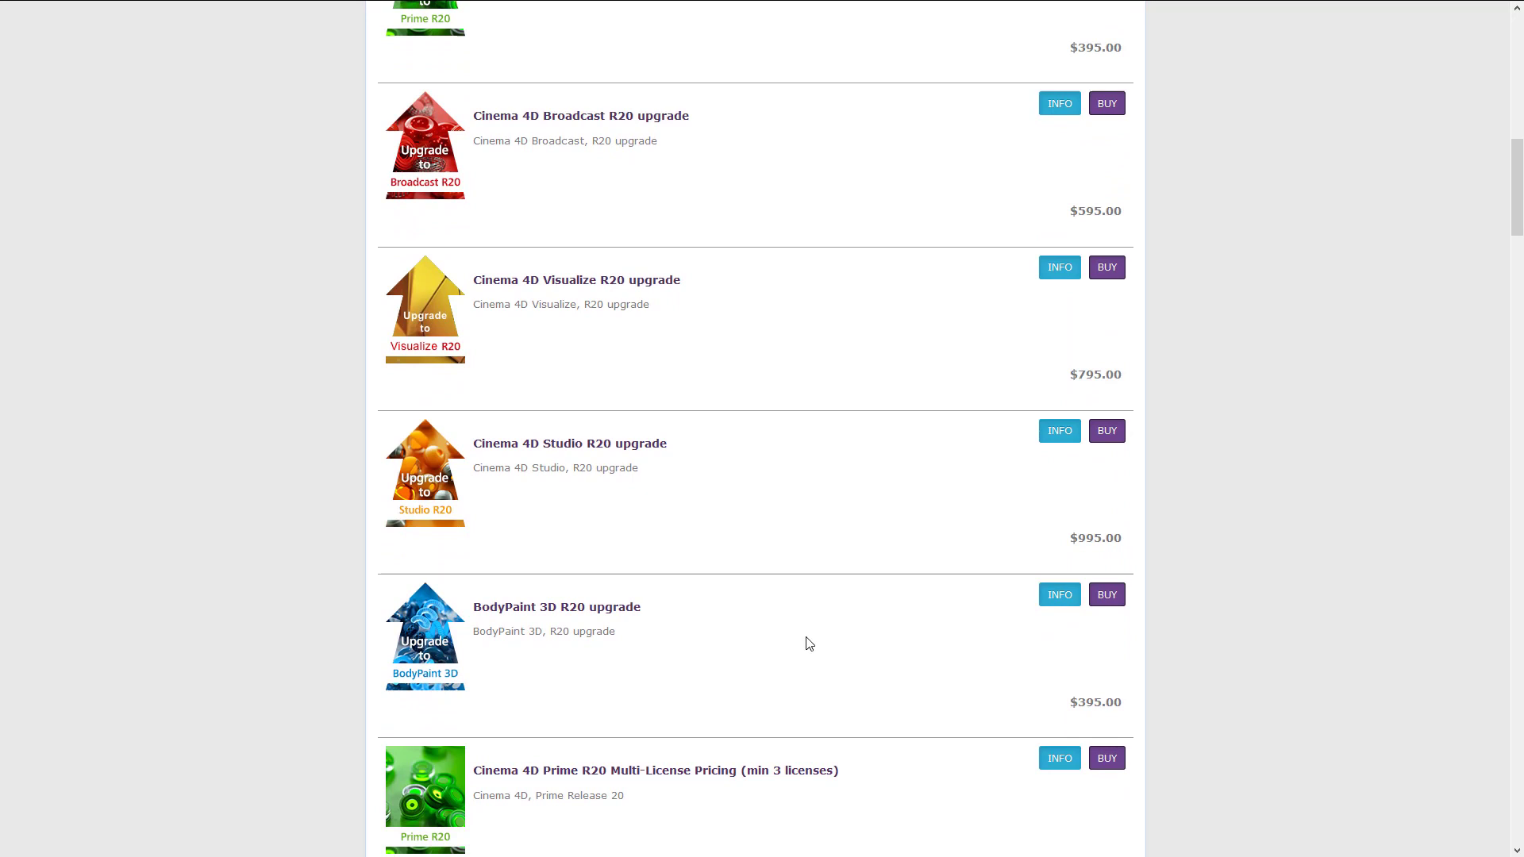
scroll(down, 3)
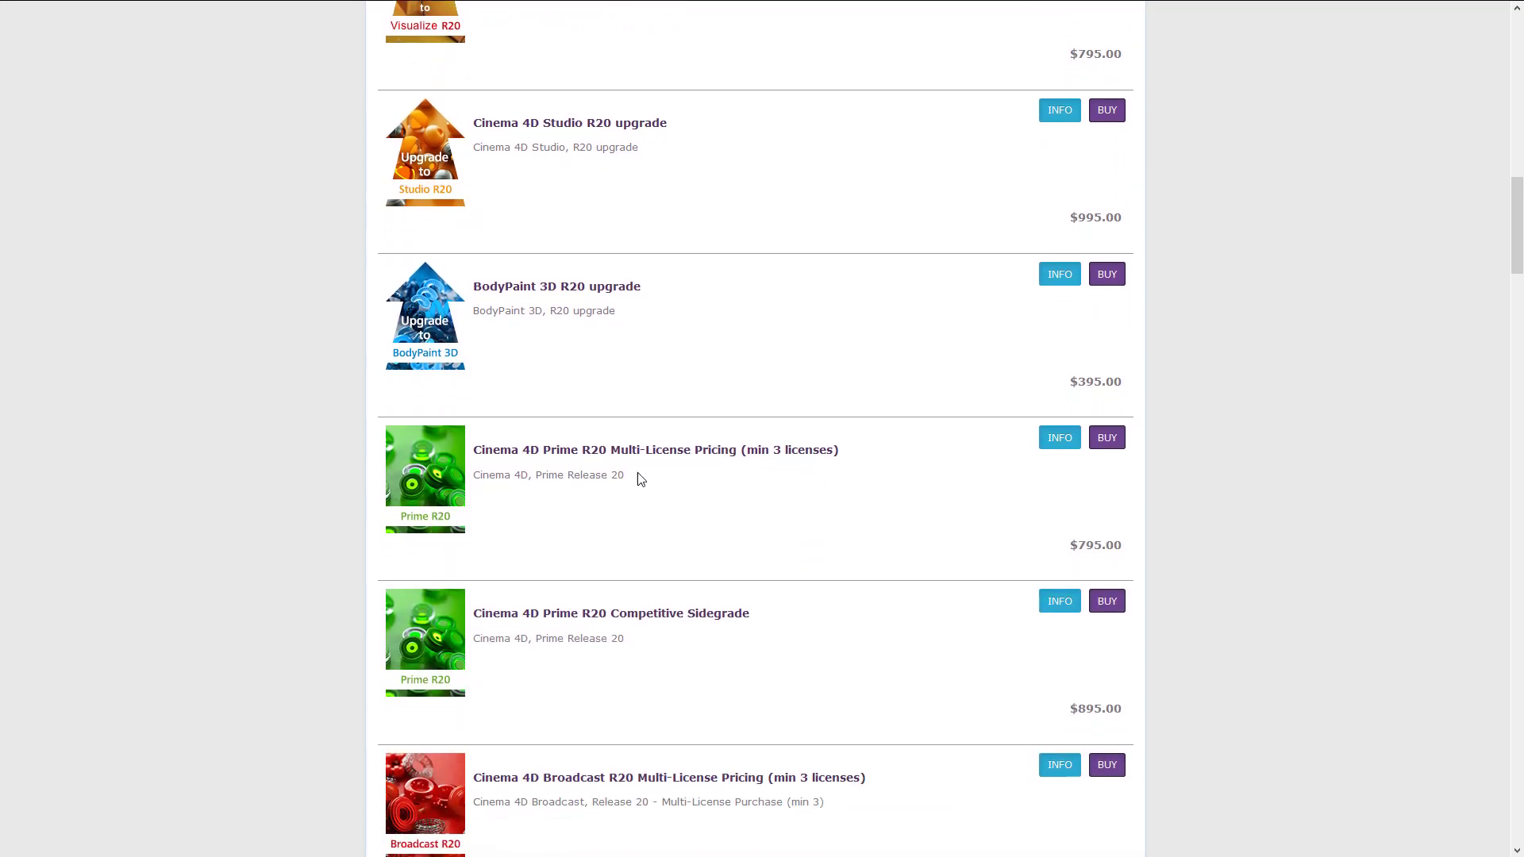
scroll(down, 3)
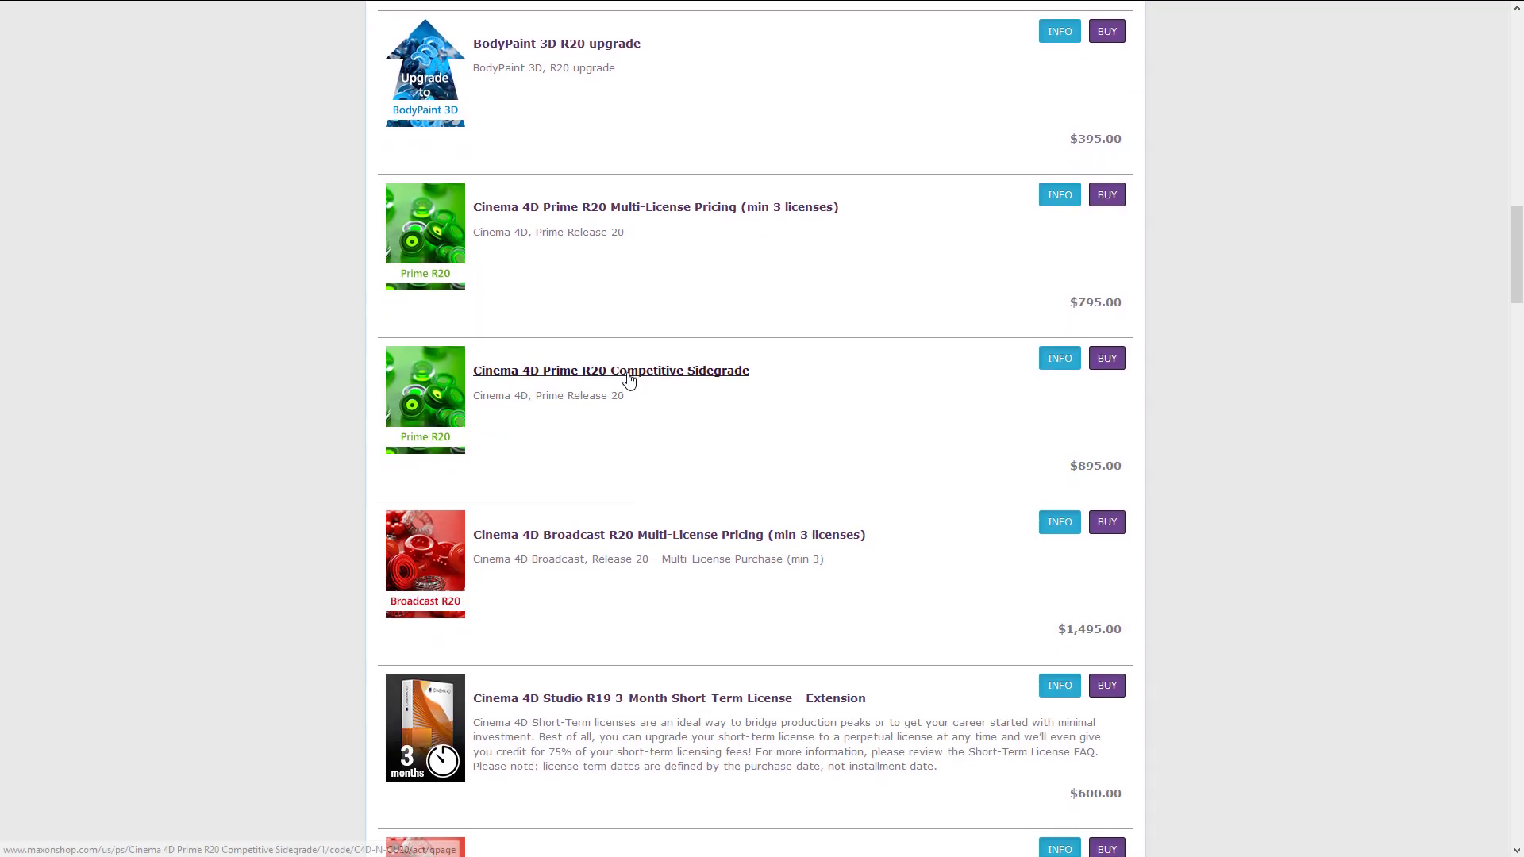
scroll(down, 3)
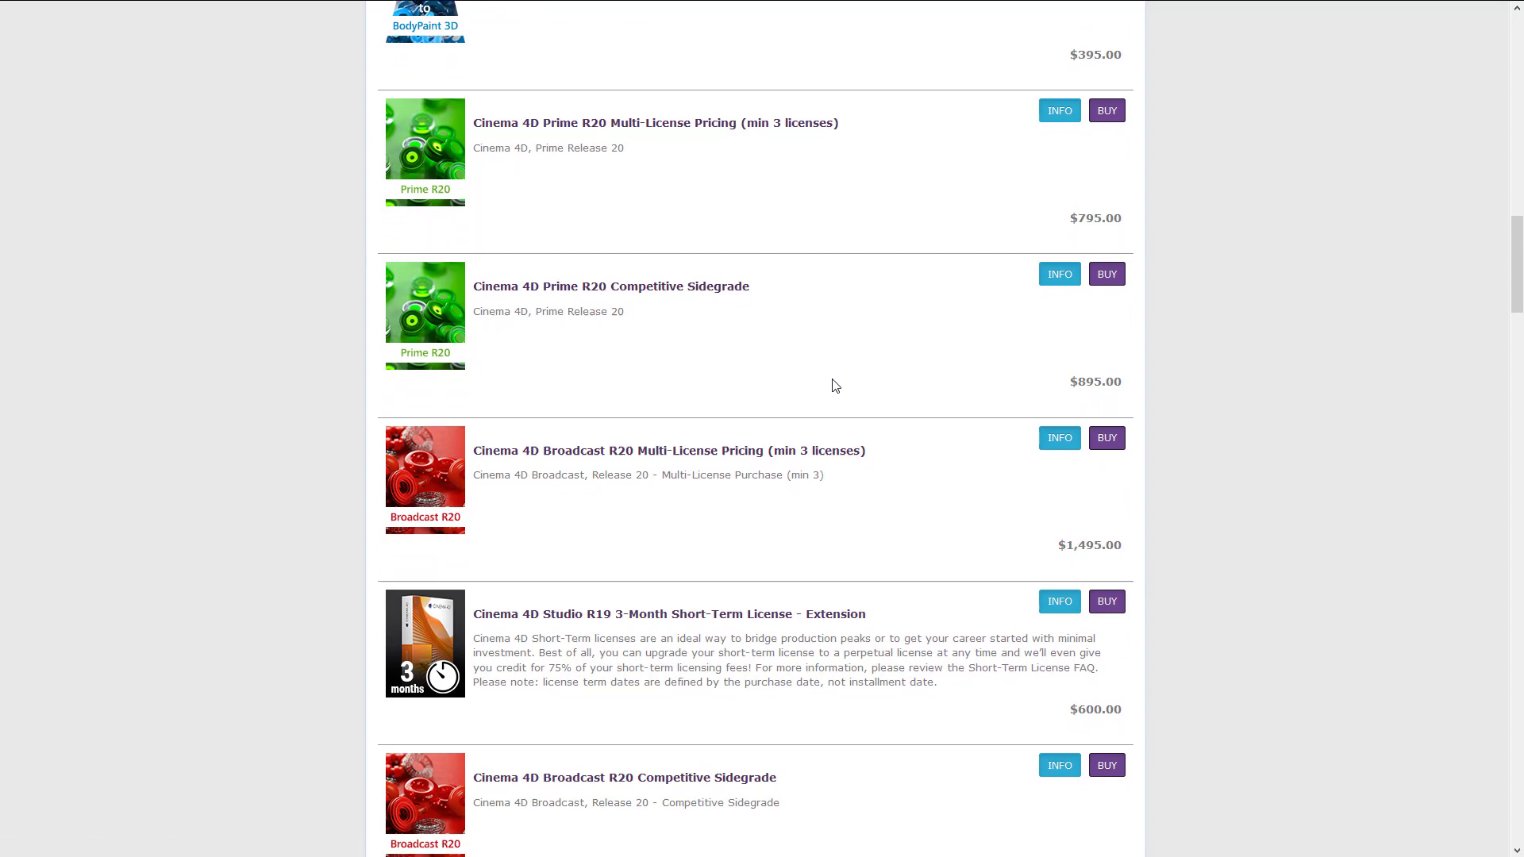
scroll(up, 3)
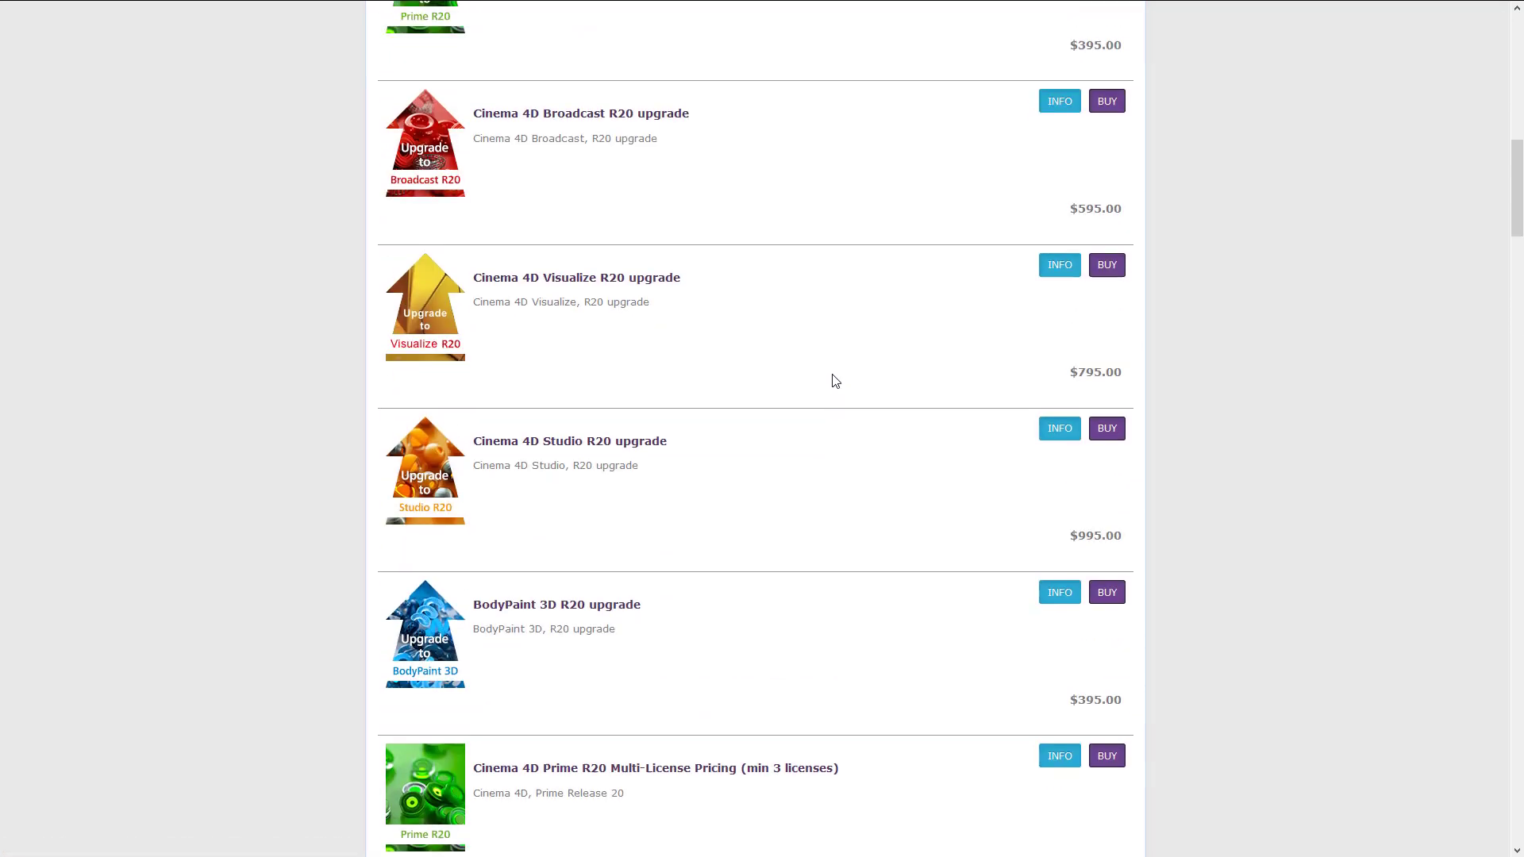
scroll(up, 3)
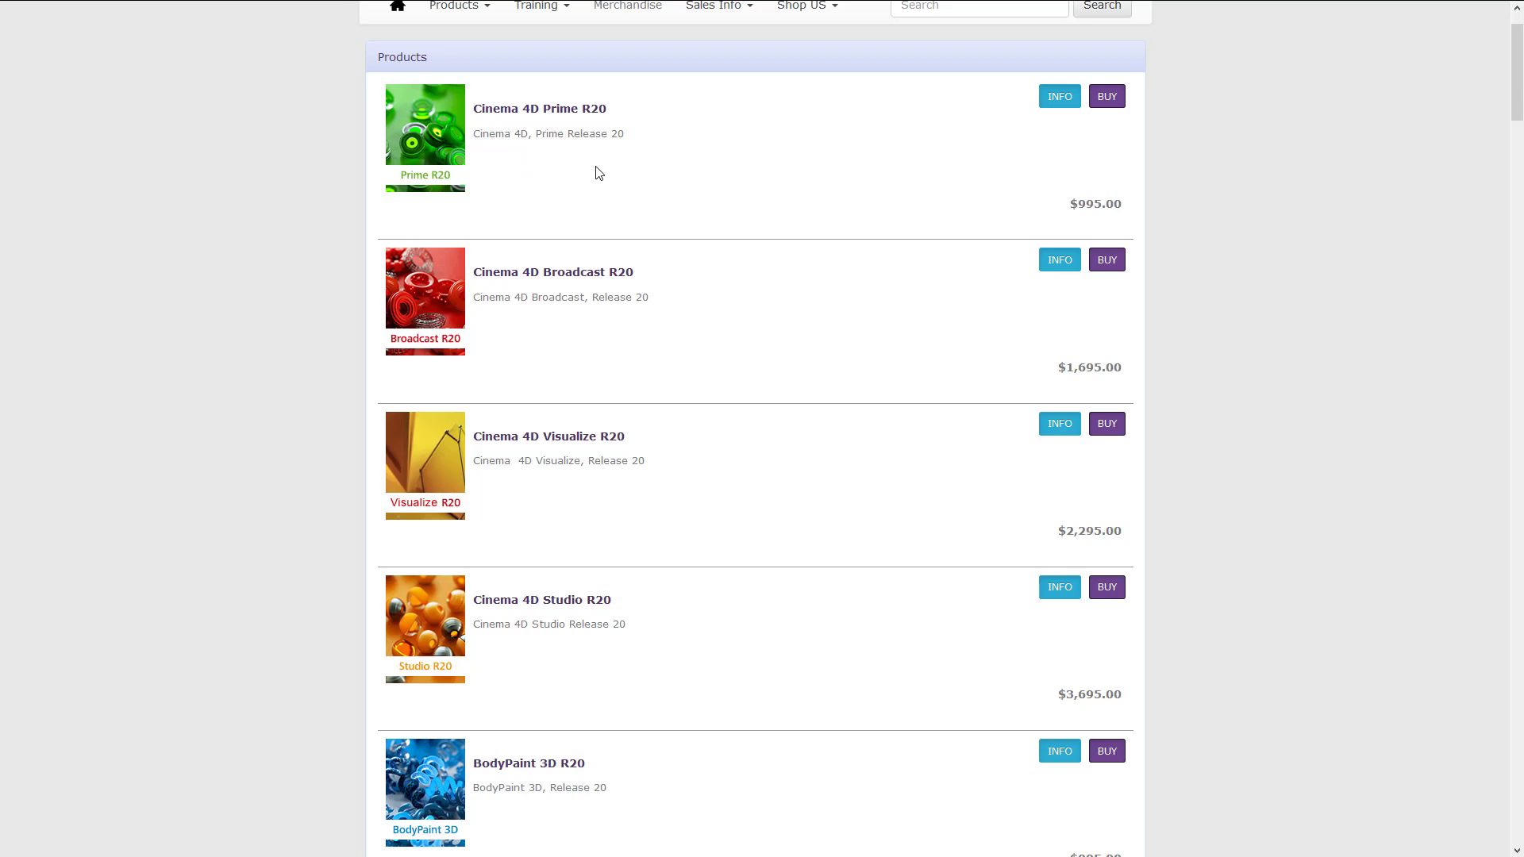
mouse_move(640, 495)
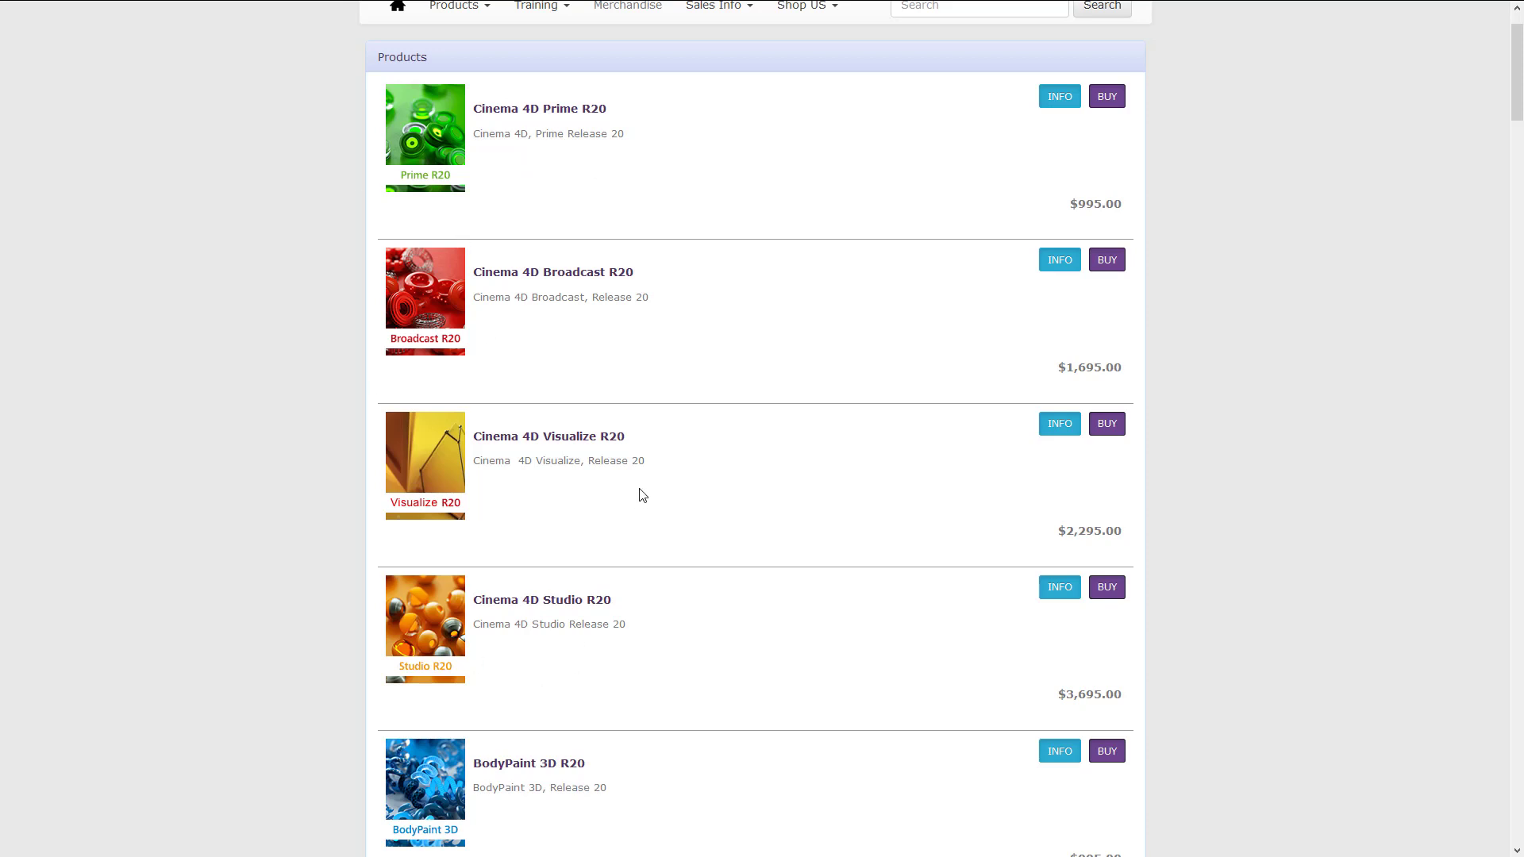
scroll(down, 3)
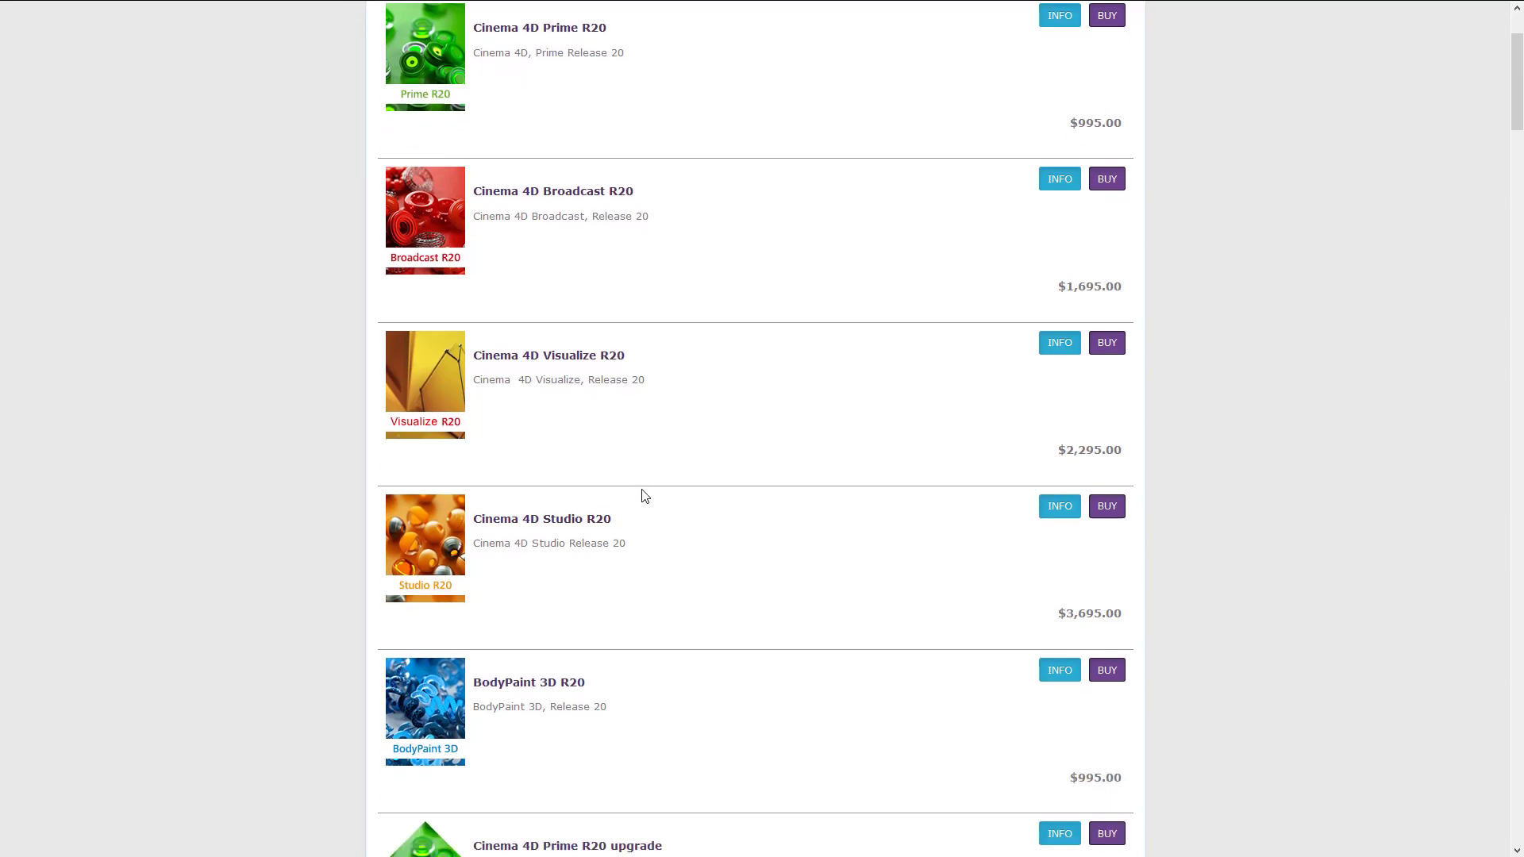
mouse_move(670, 477)
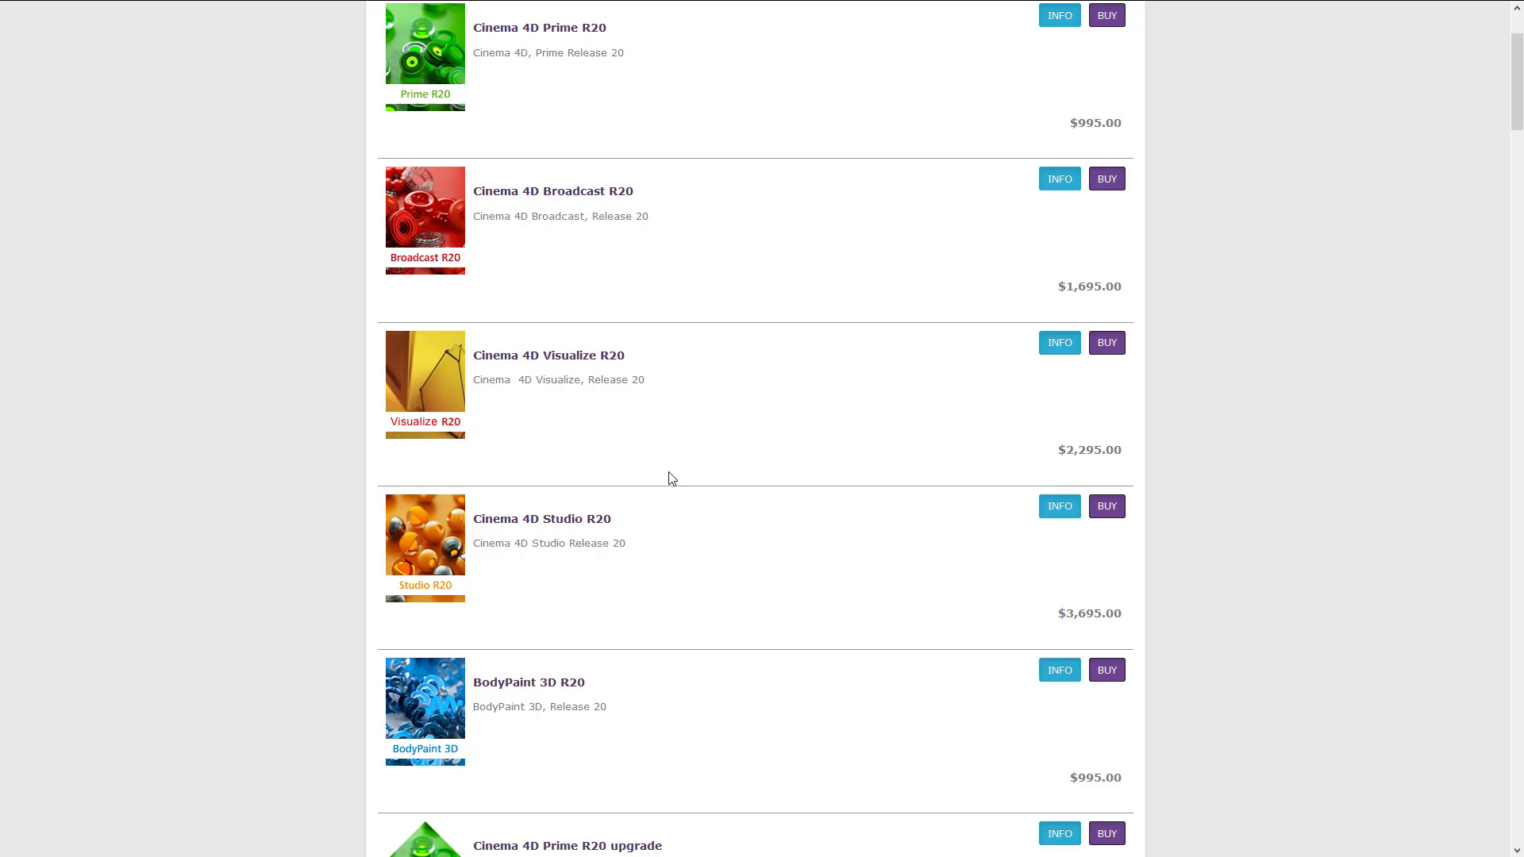
scroll(up, 3)
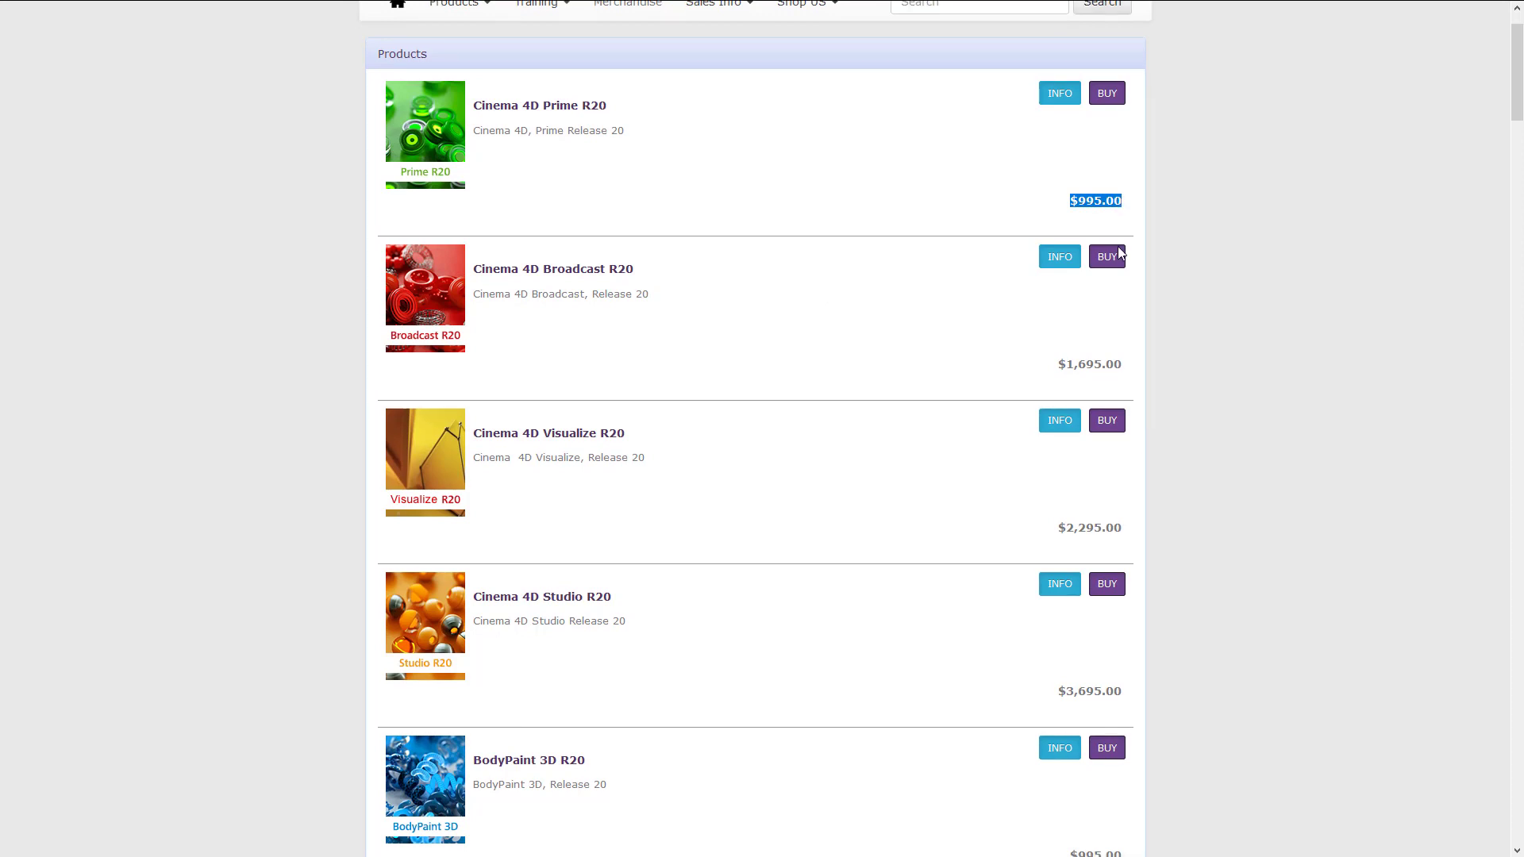
scroll(down, 3)
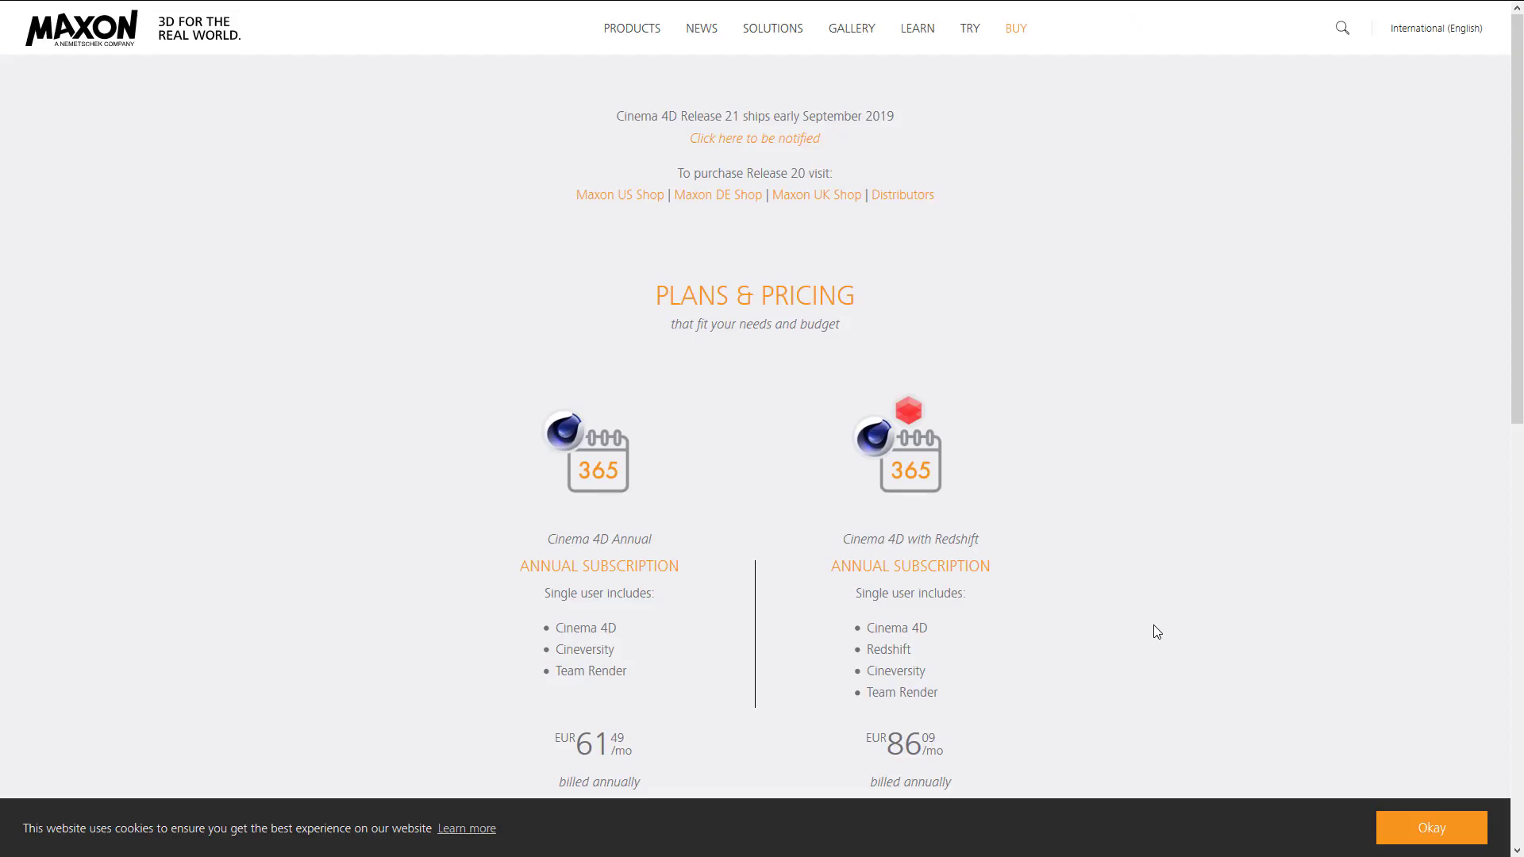
mouse_move(1287, 535)
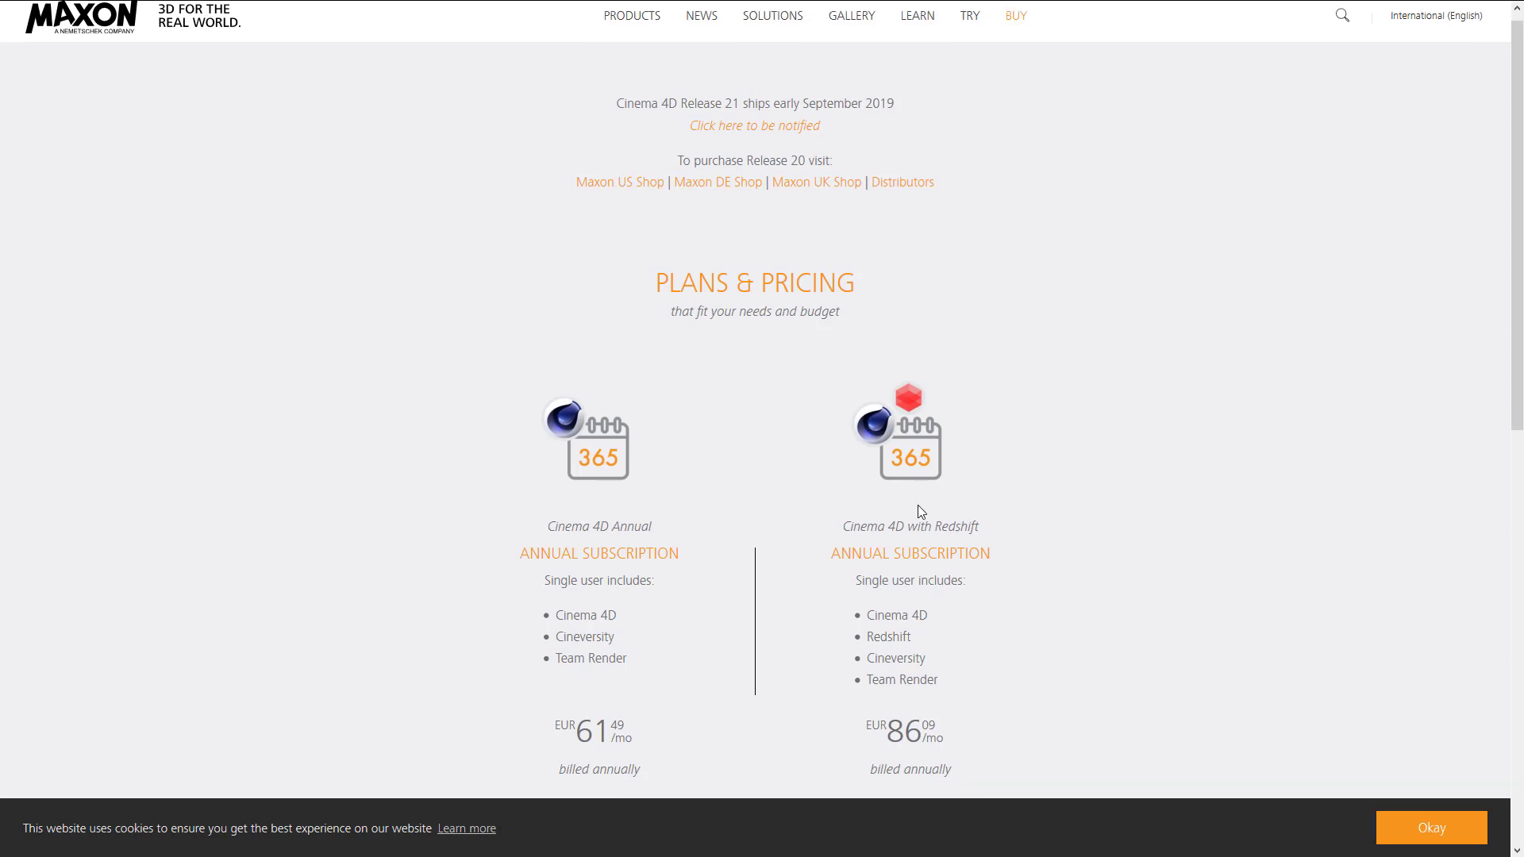
scroll(down, 3)
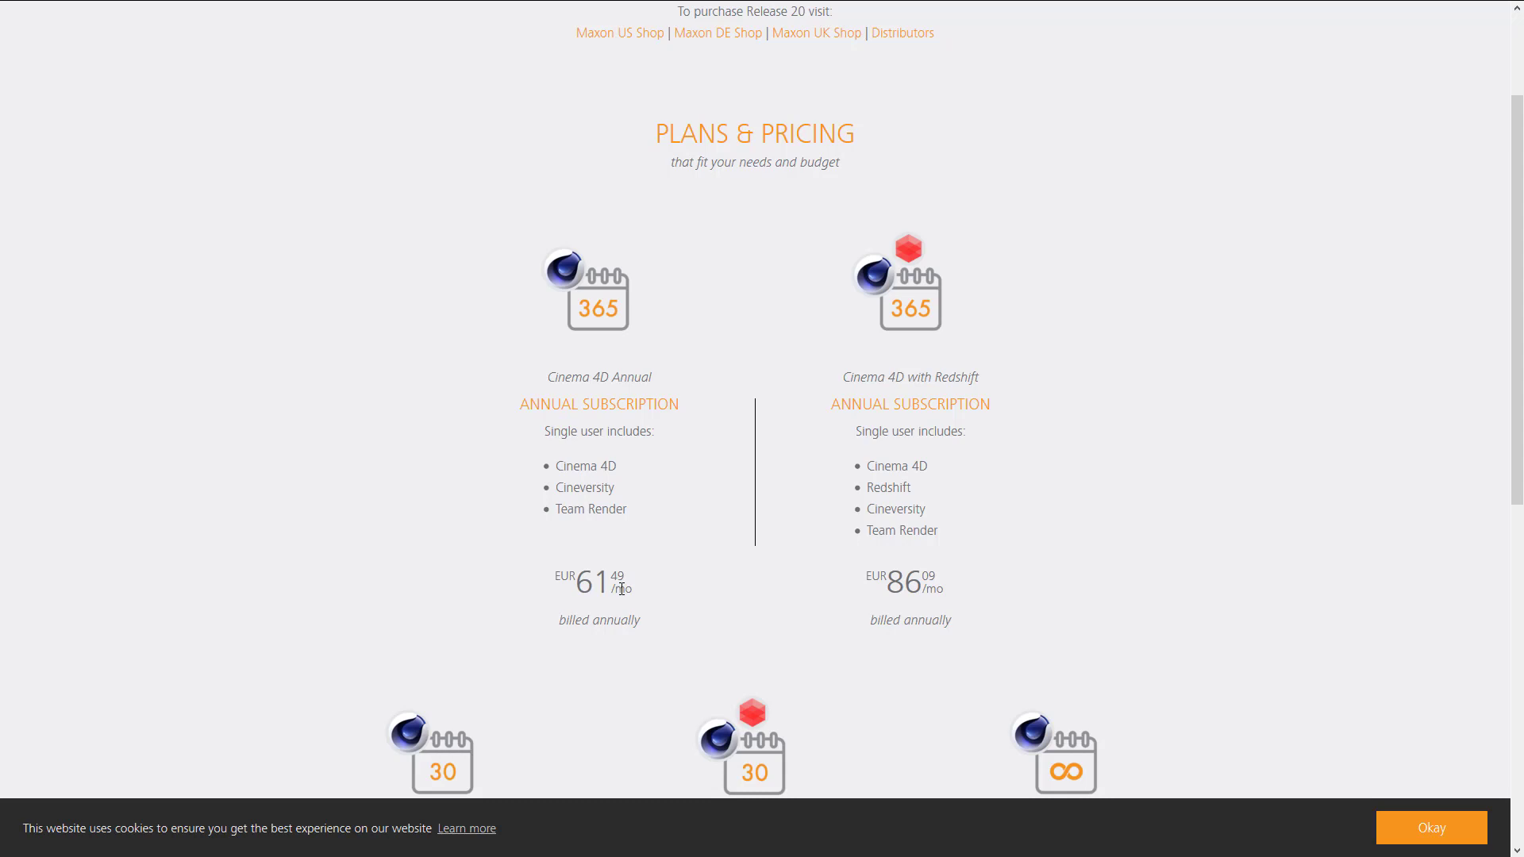
scroll(down, 3)
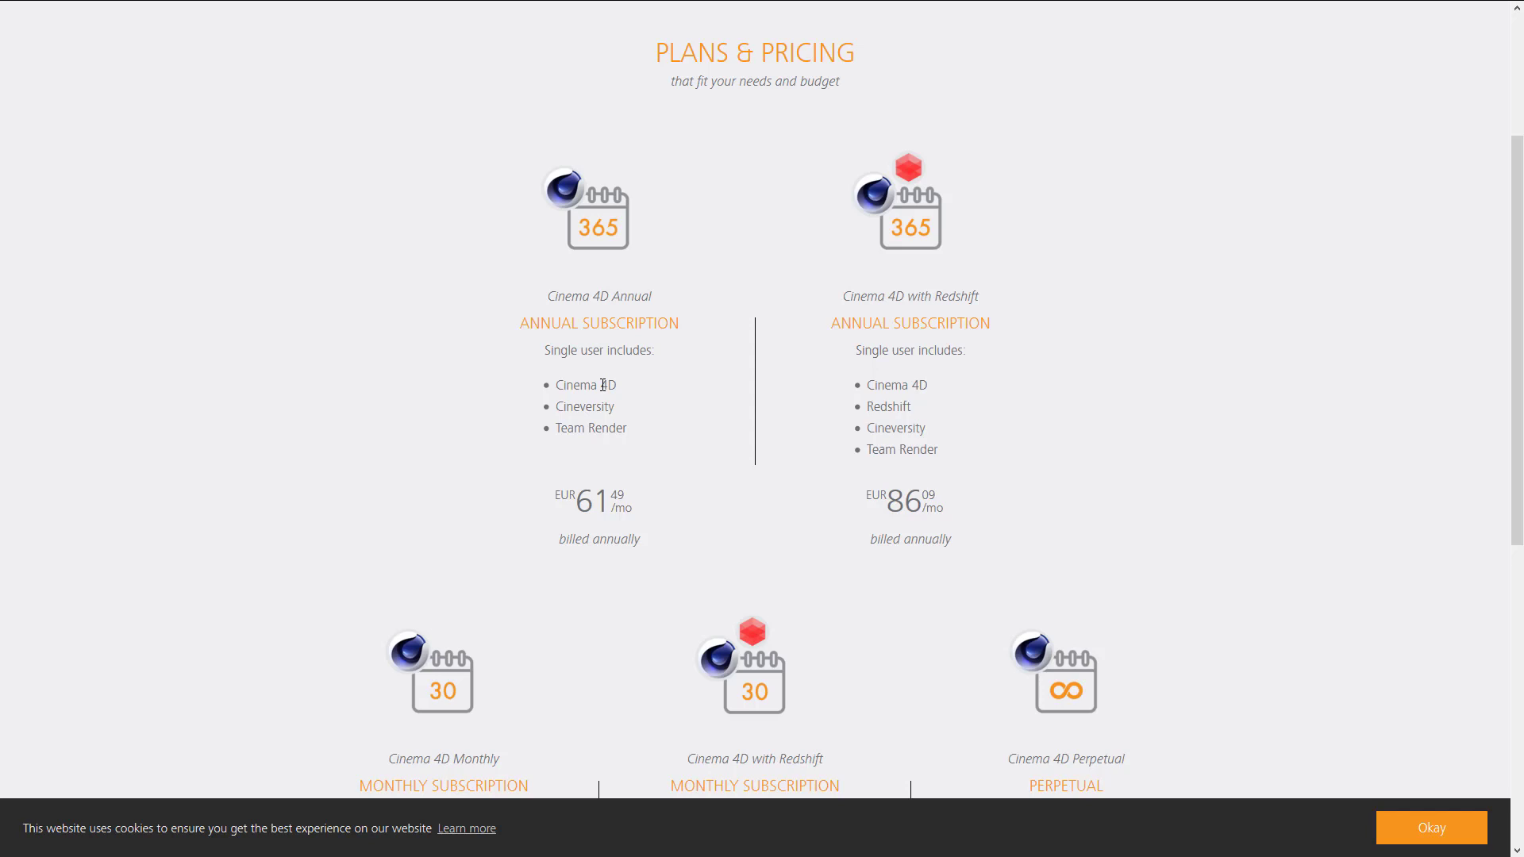
mouse_move(576, 498)
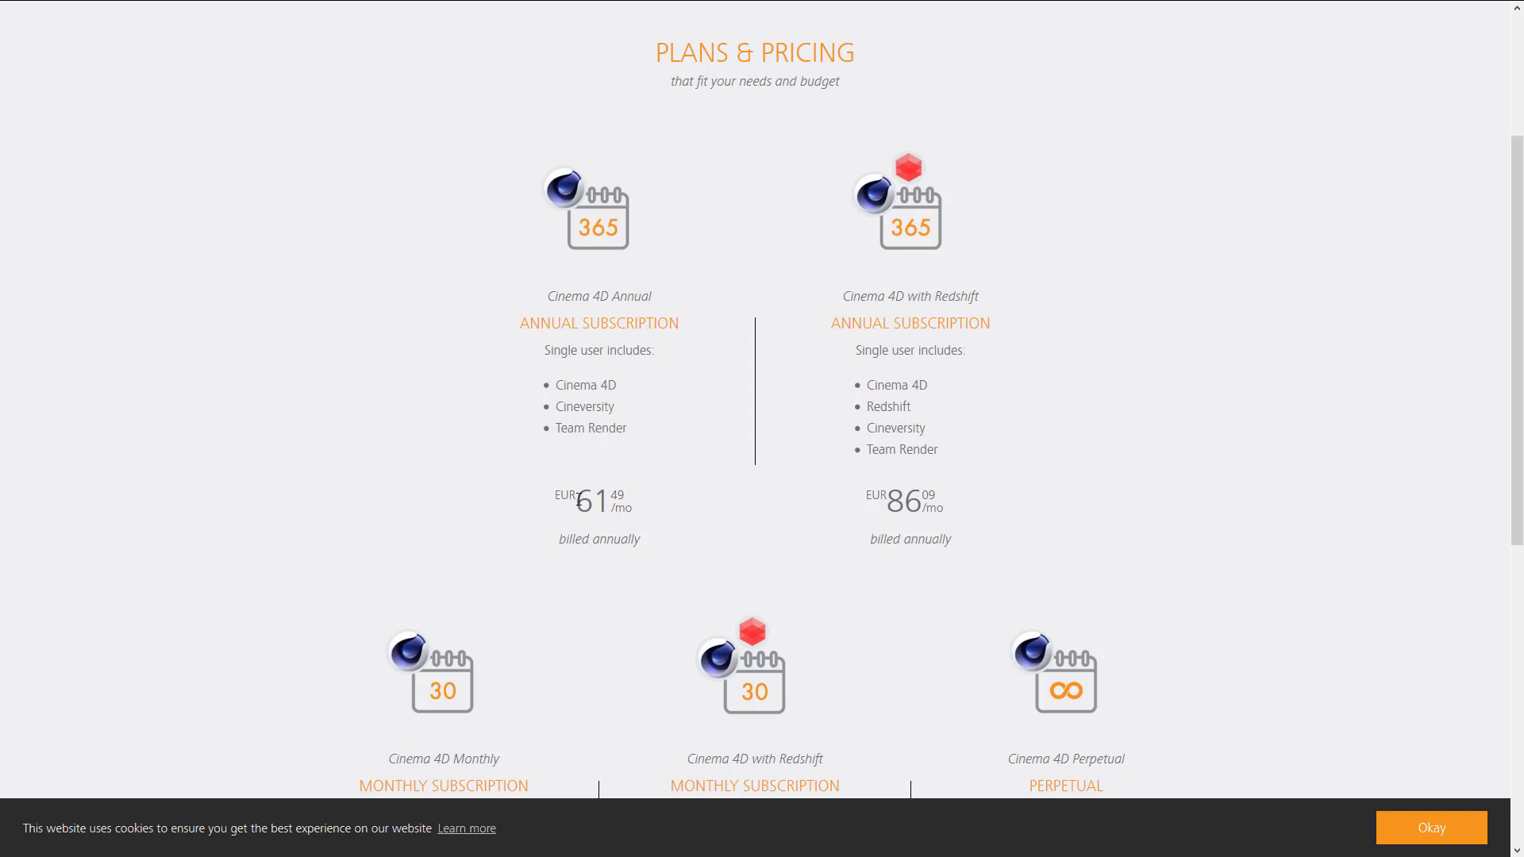
scroll(down, 3)
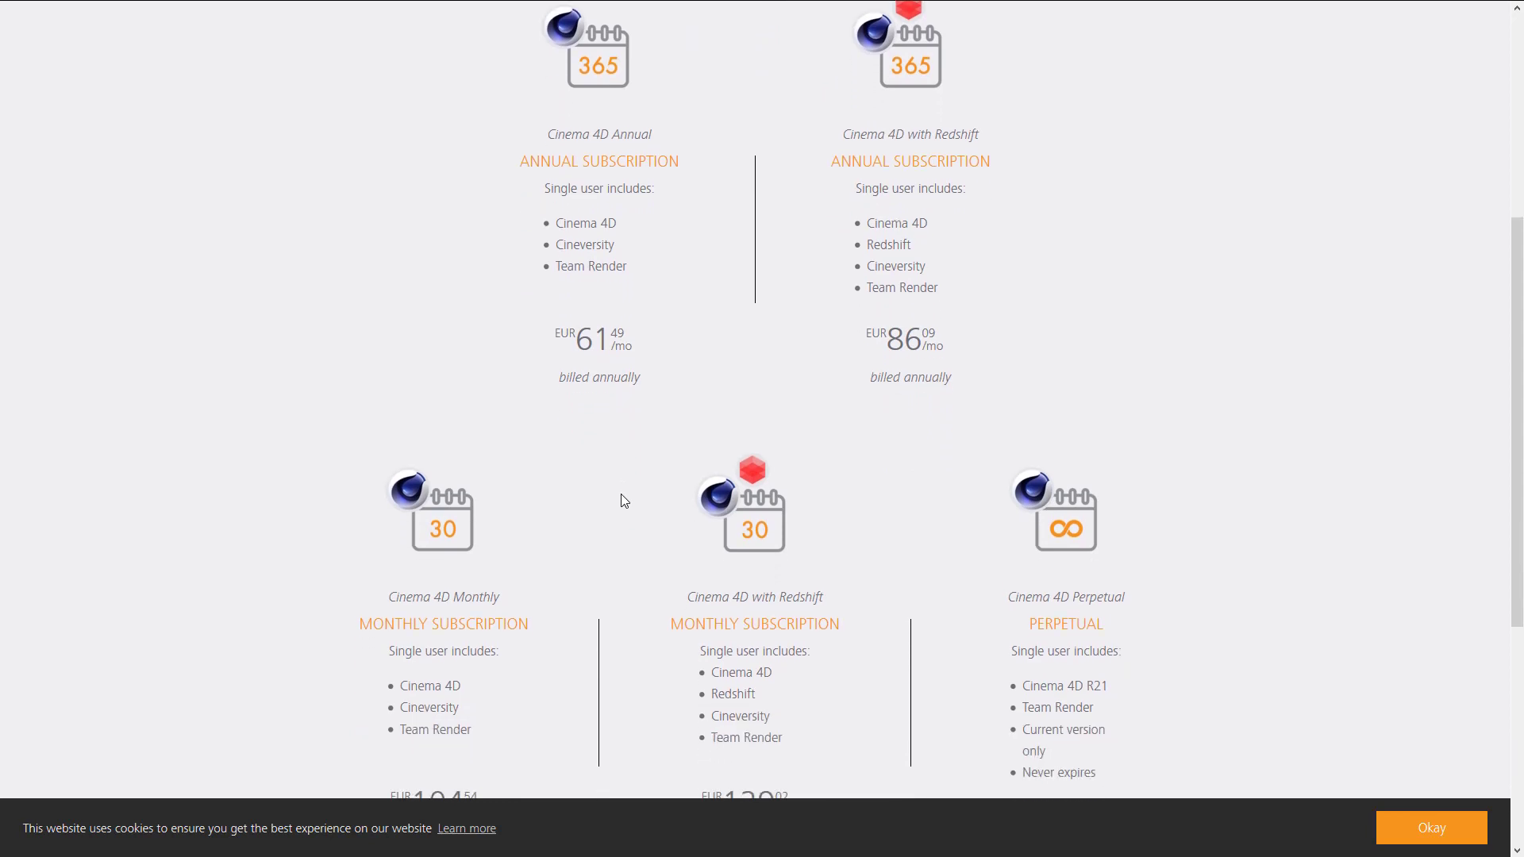
scroll(down, 3)
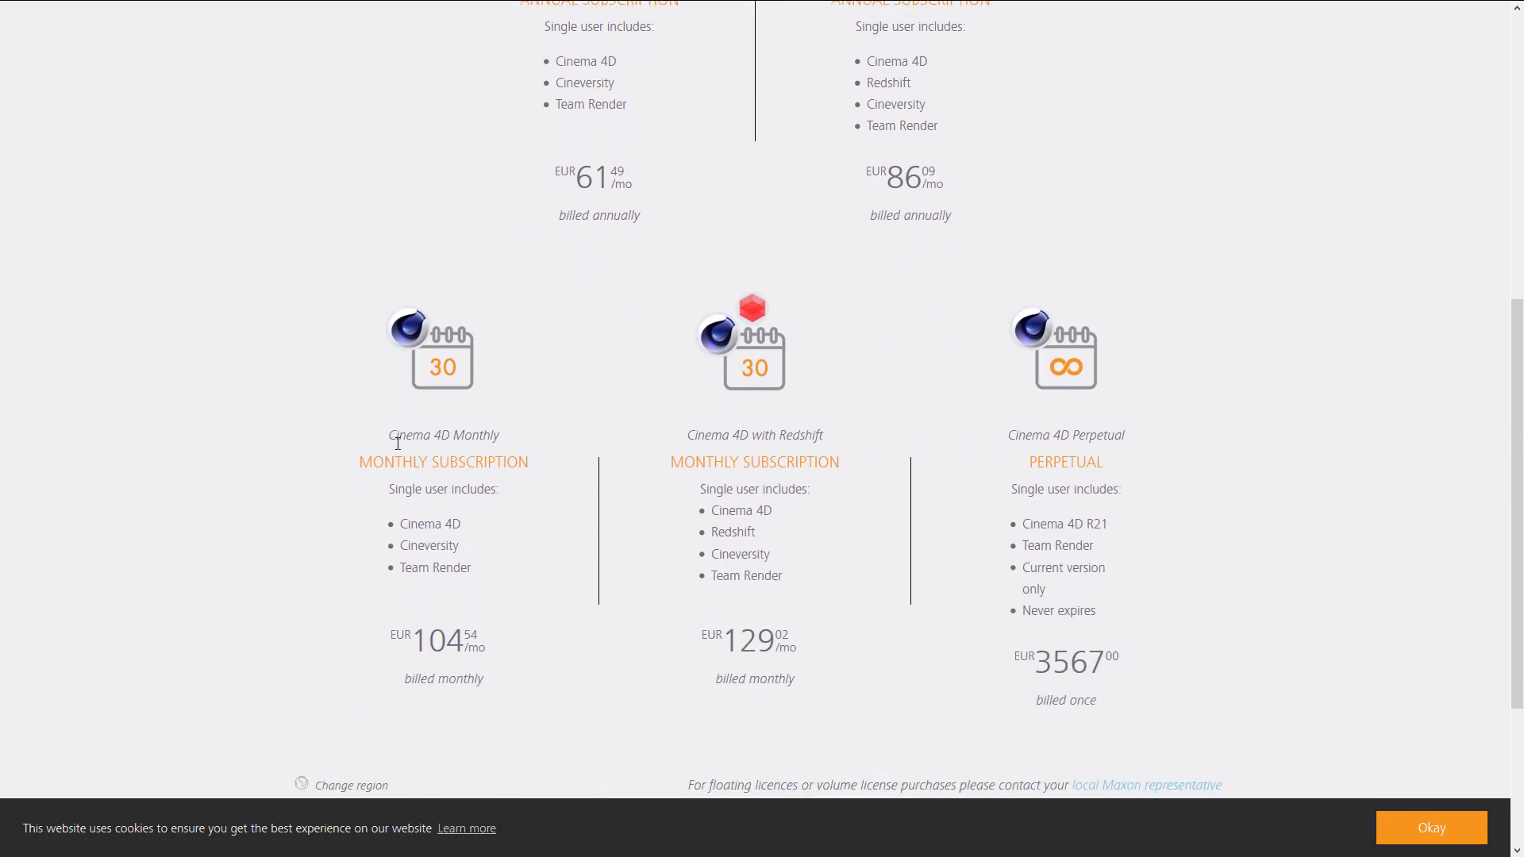
mouse_move(459, 511)
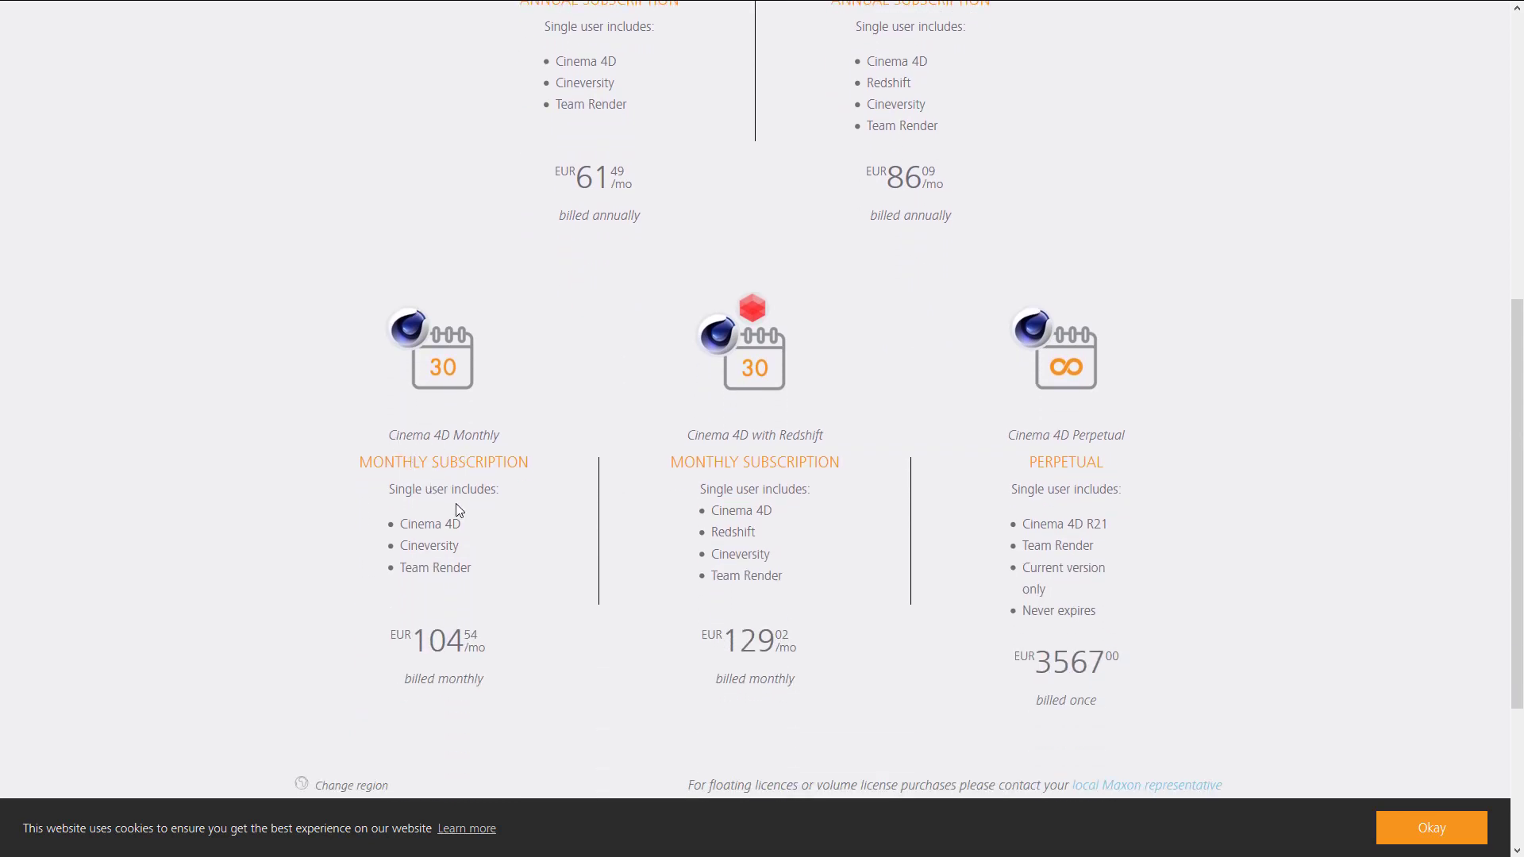
scroll(up, 3)
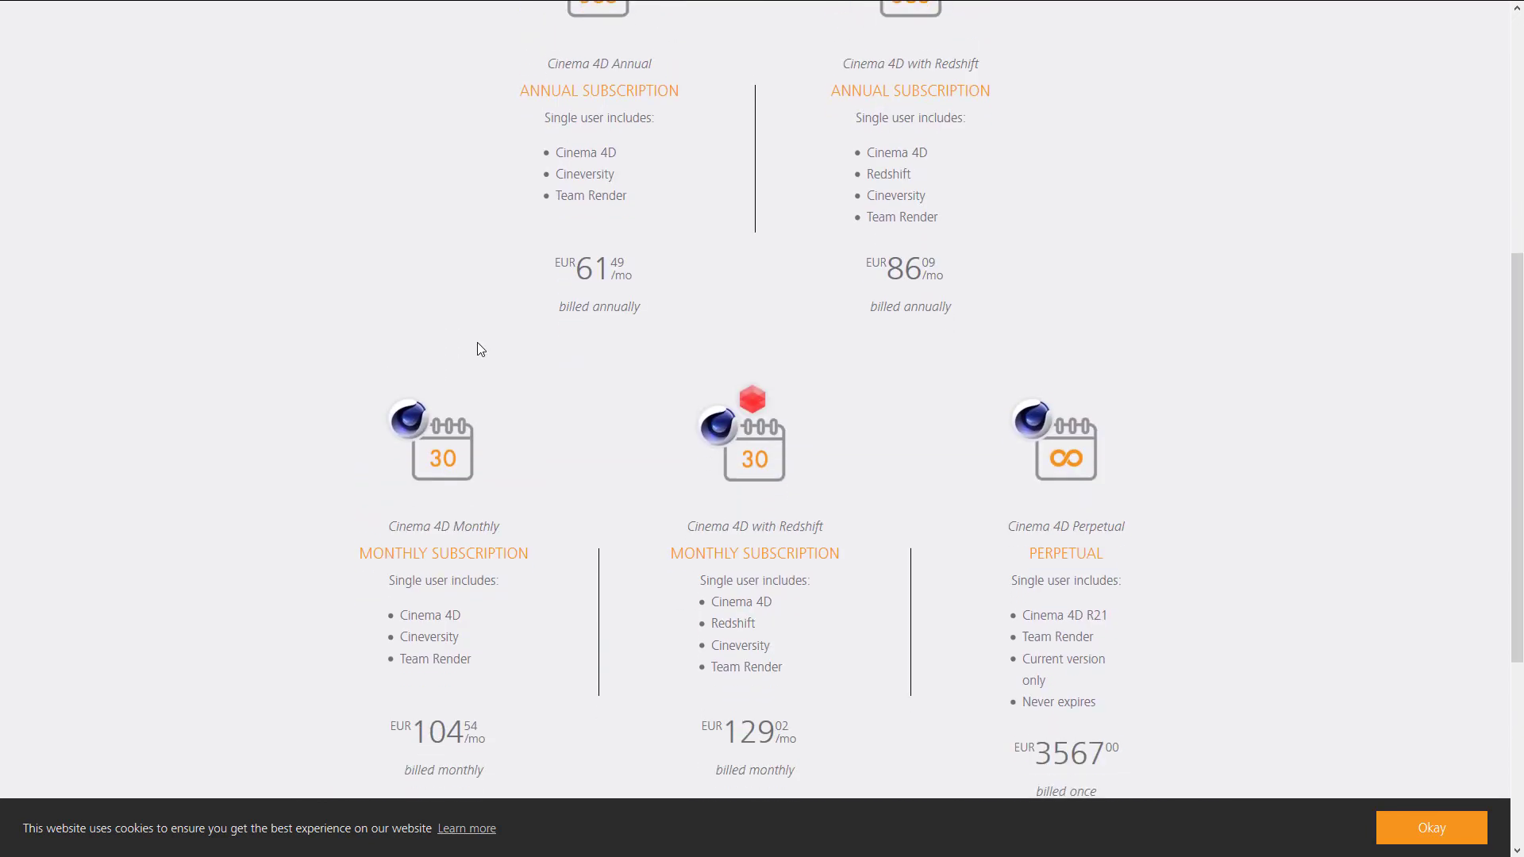
scroll(down, 3)
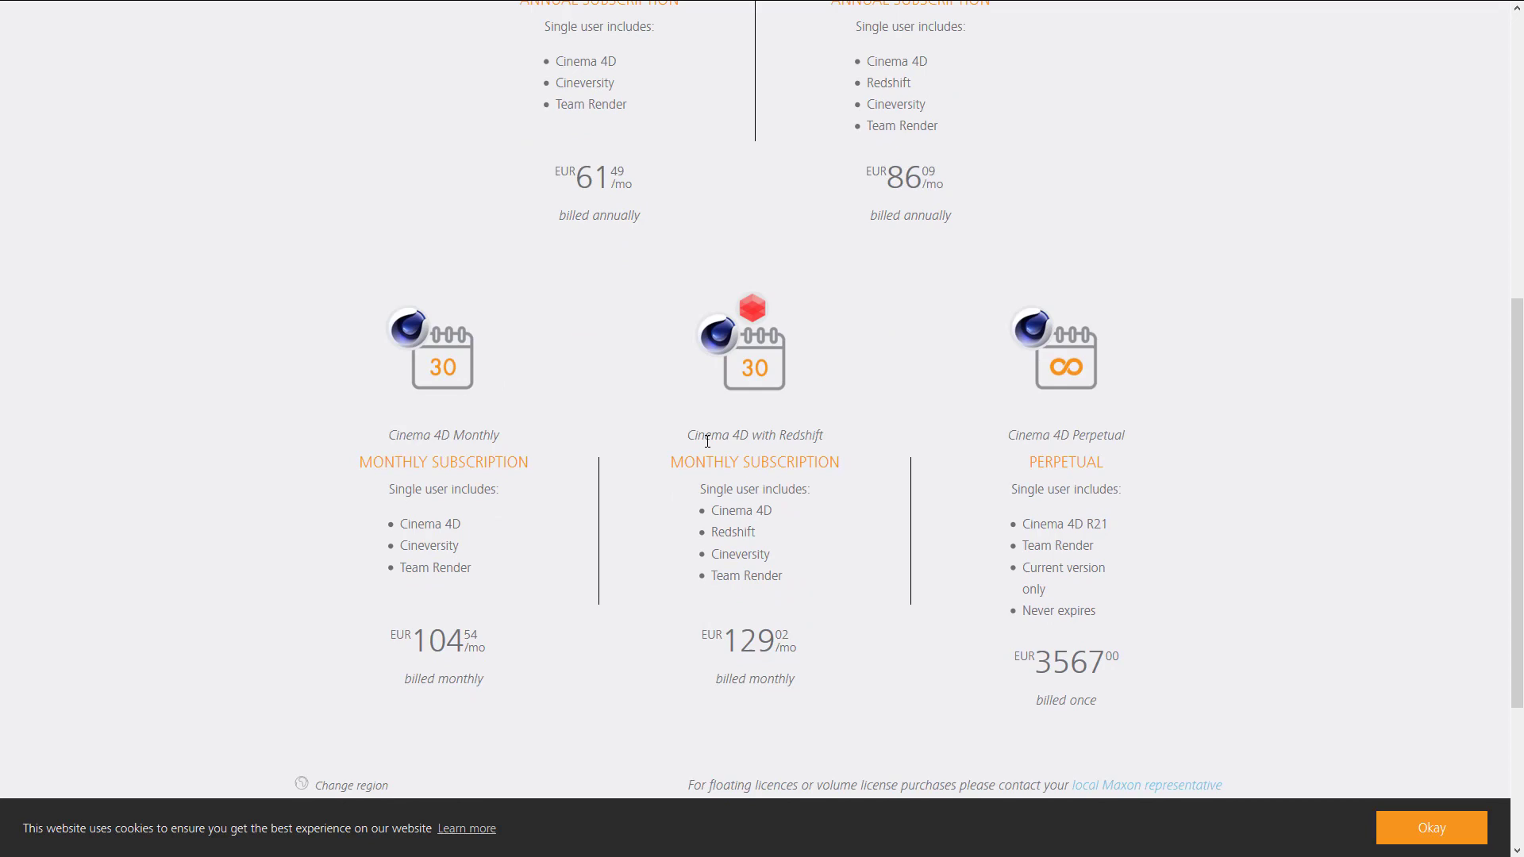
mouse_move(761, 415)
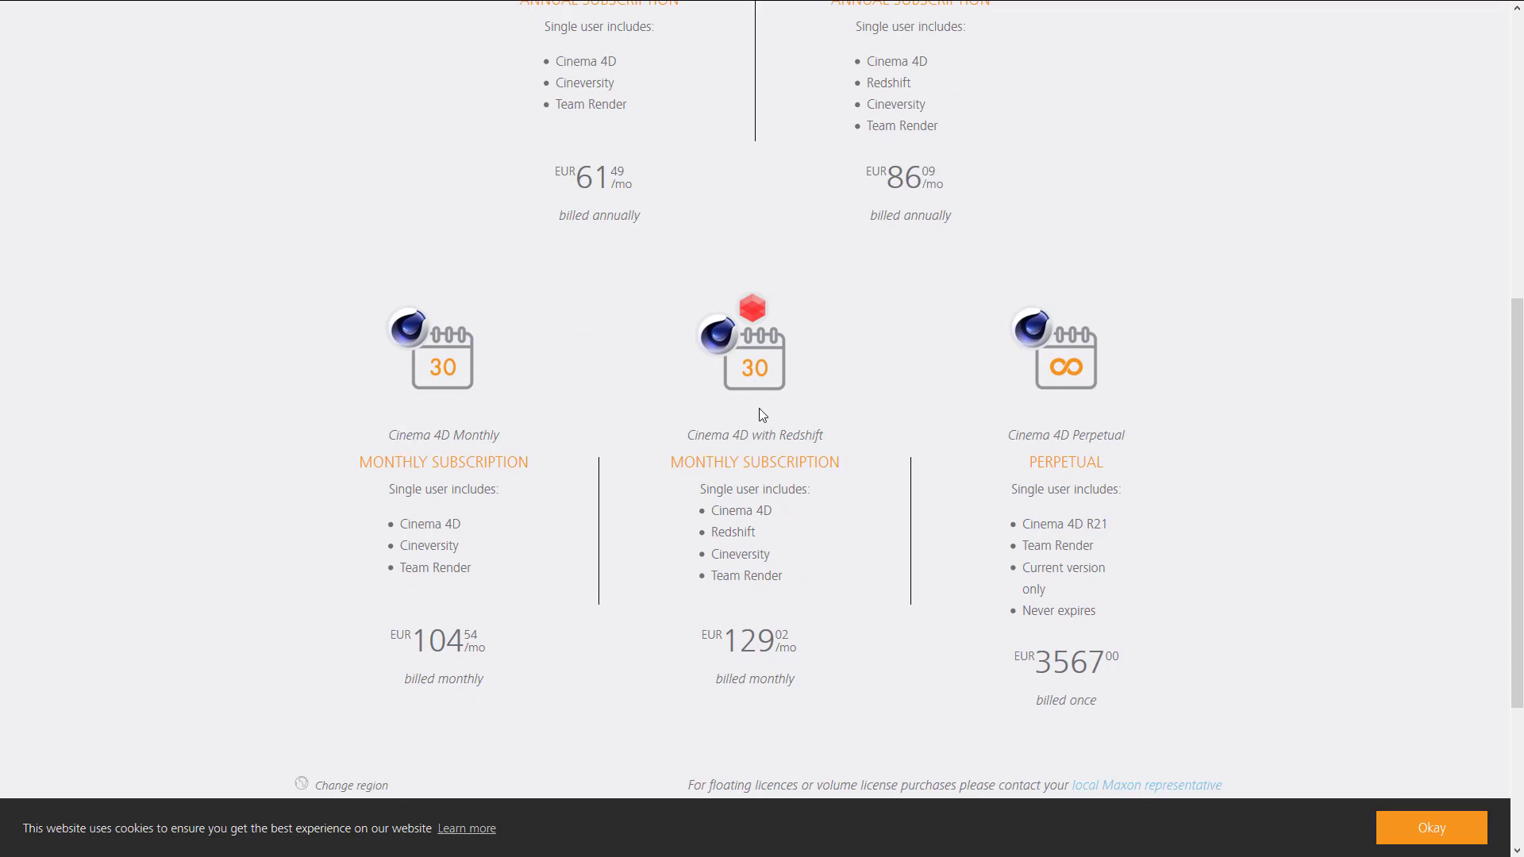
mouse_move(762, 706)
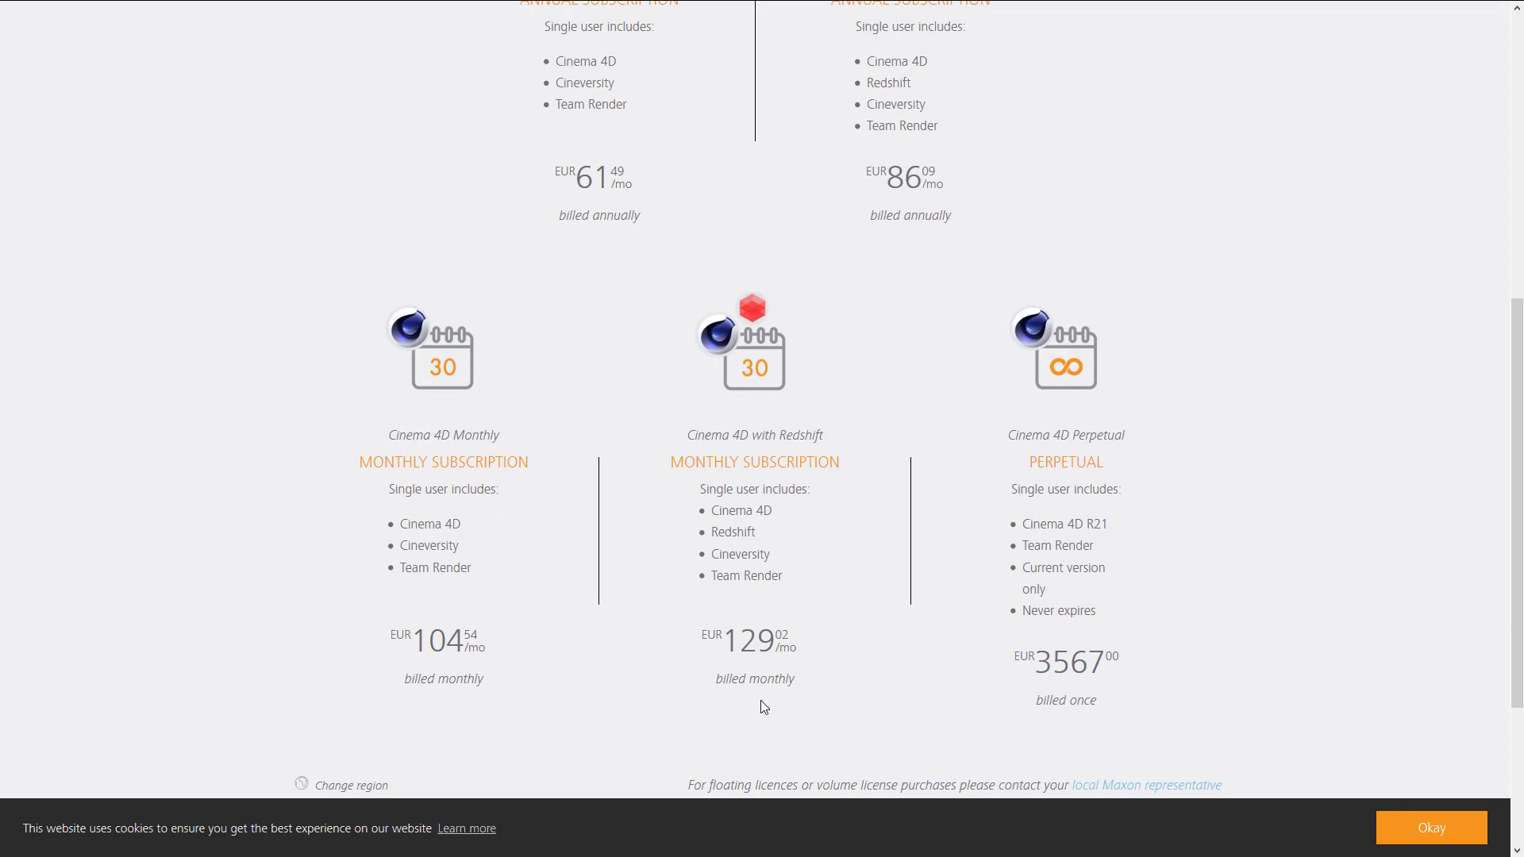
mouse_move(1023, 674)
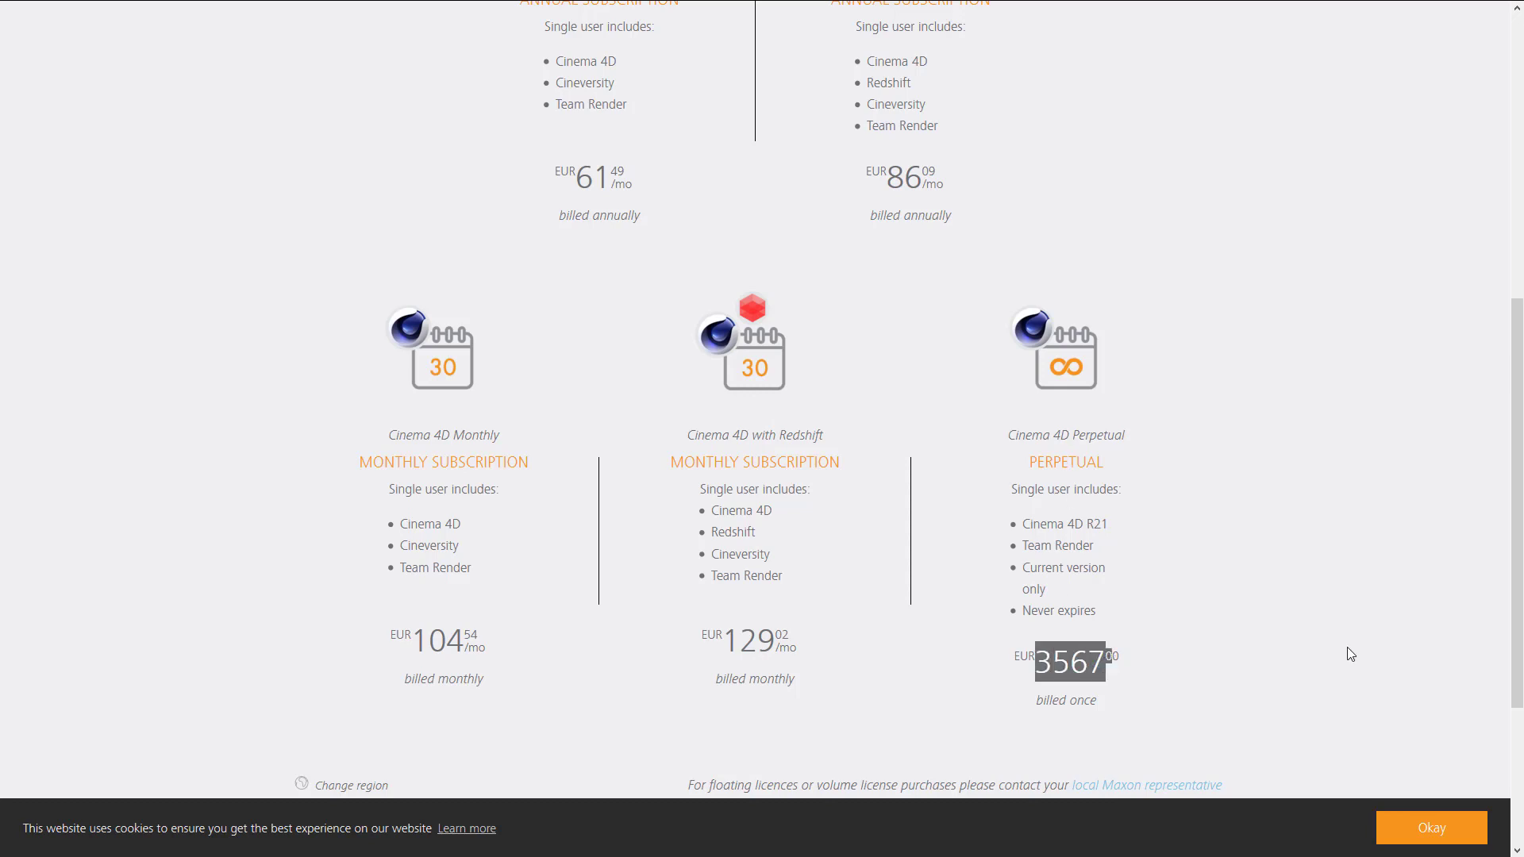
mouse_move(1032, 675)
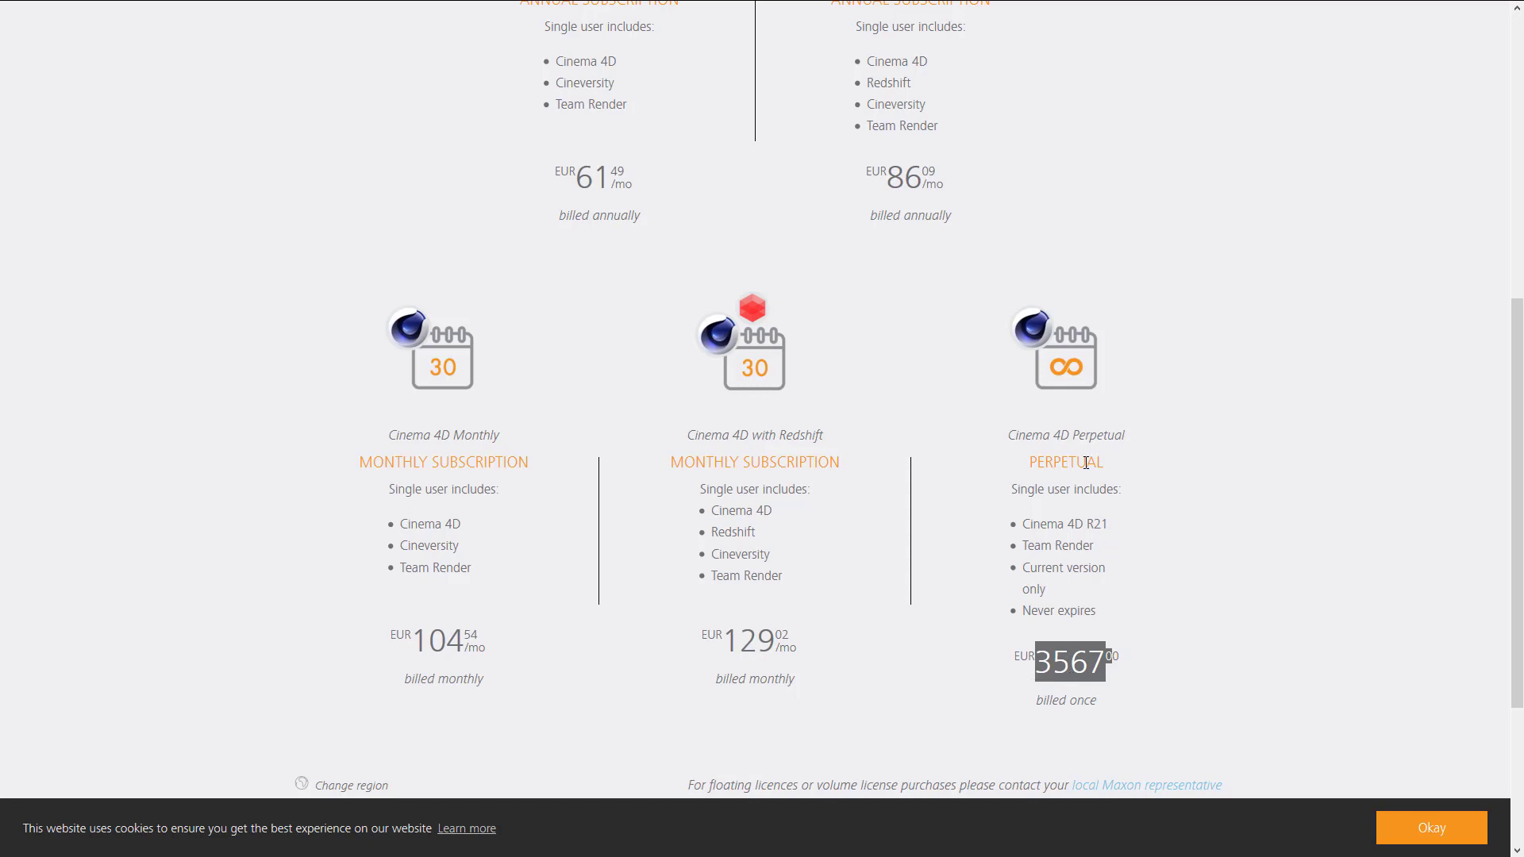
mouse_move(1090, 468)
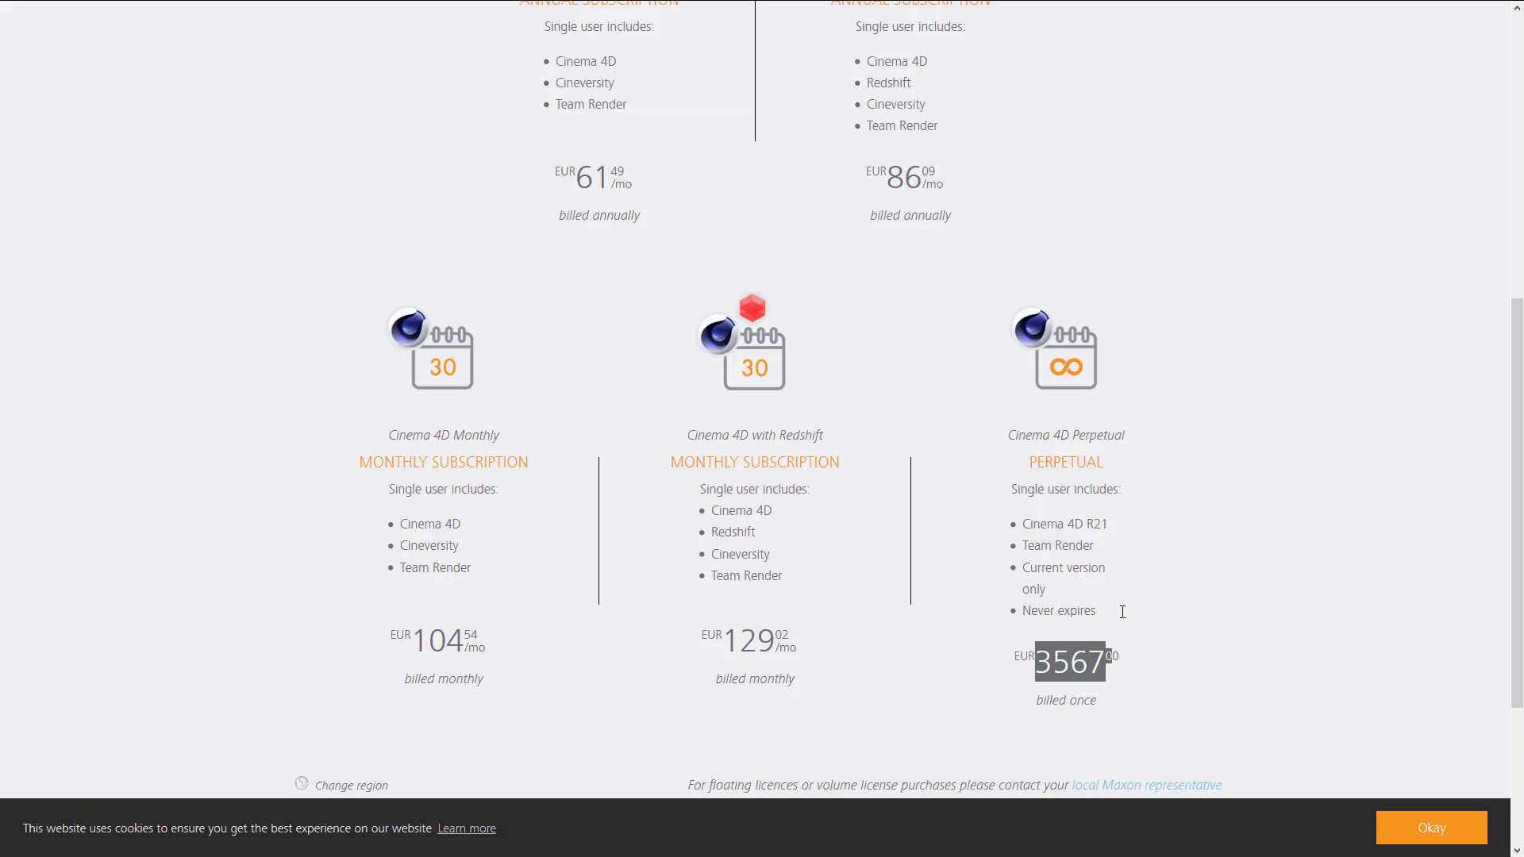
mouse_move(1130, 659)
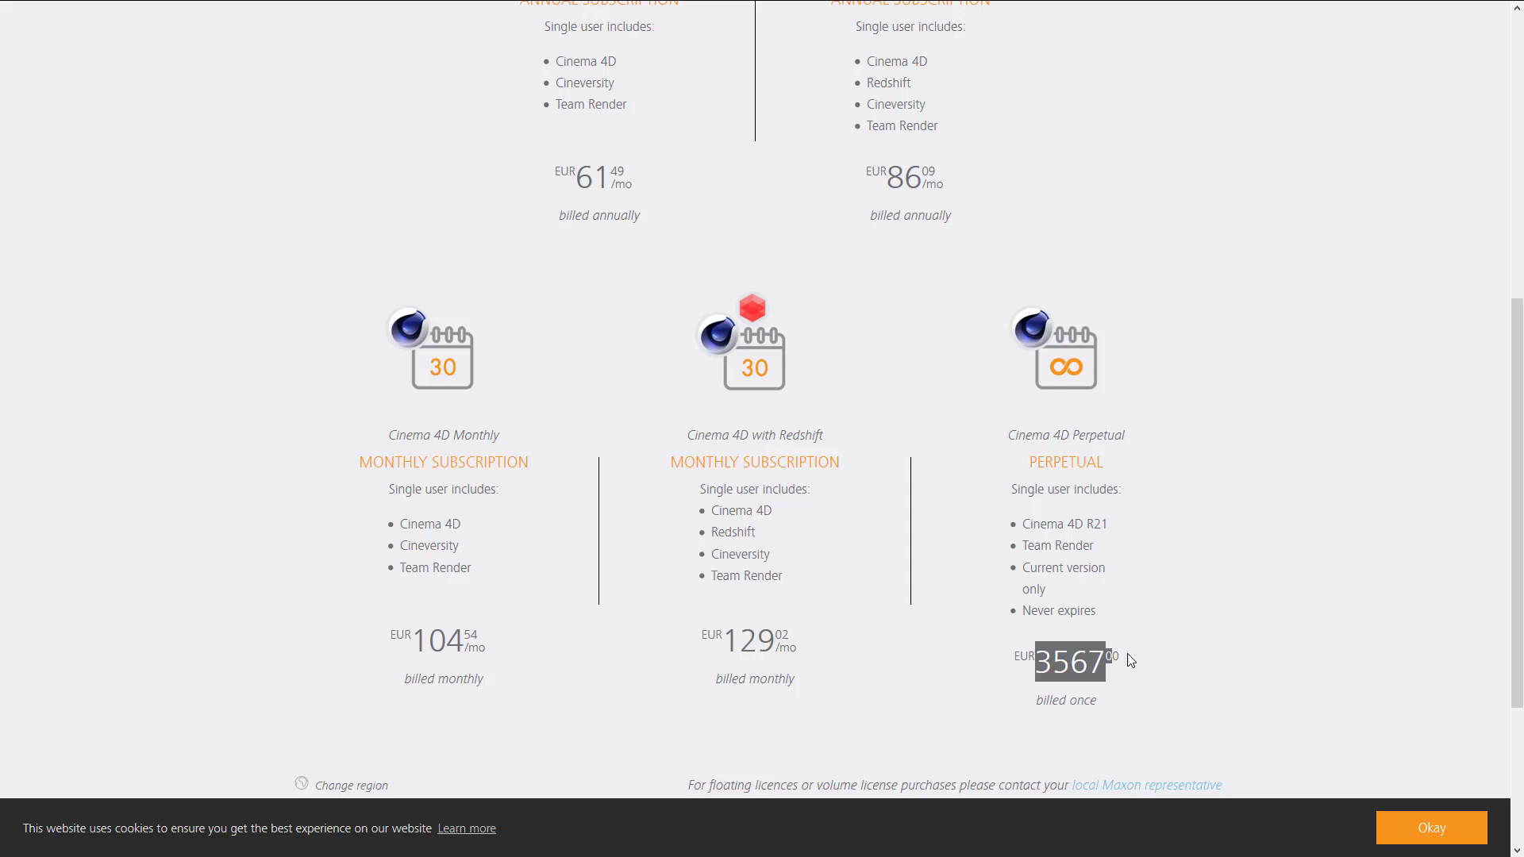
mouse_move(1134, 660)
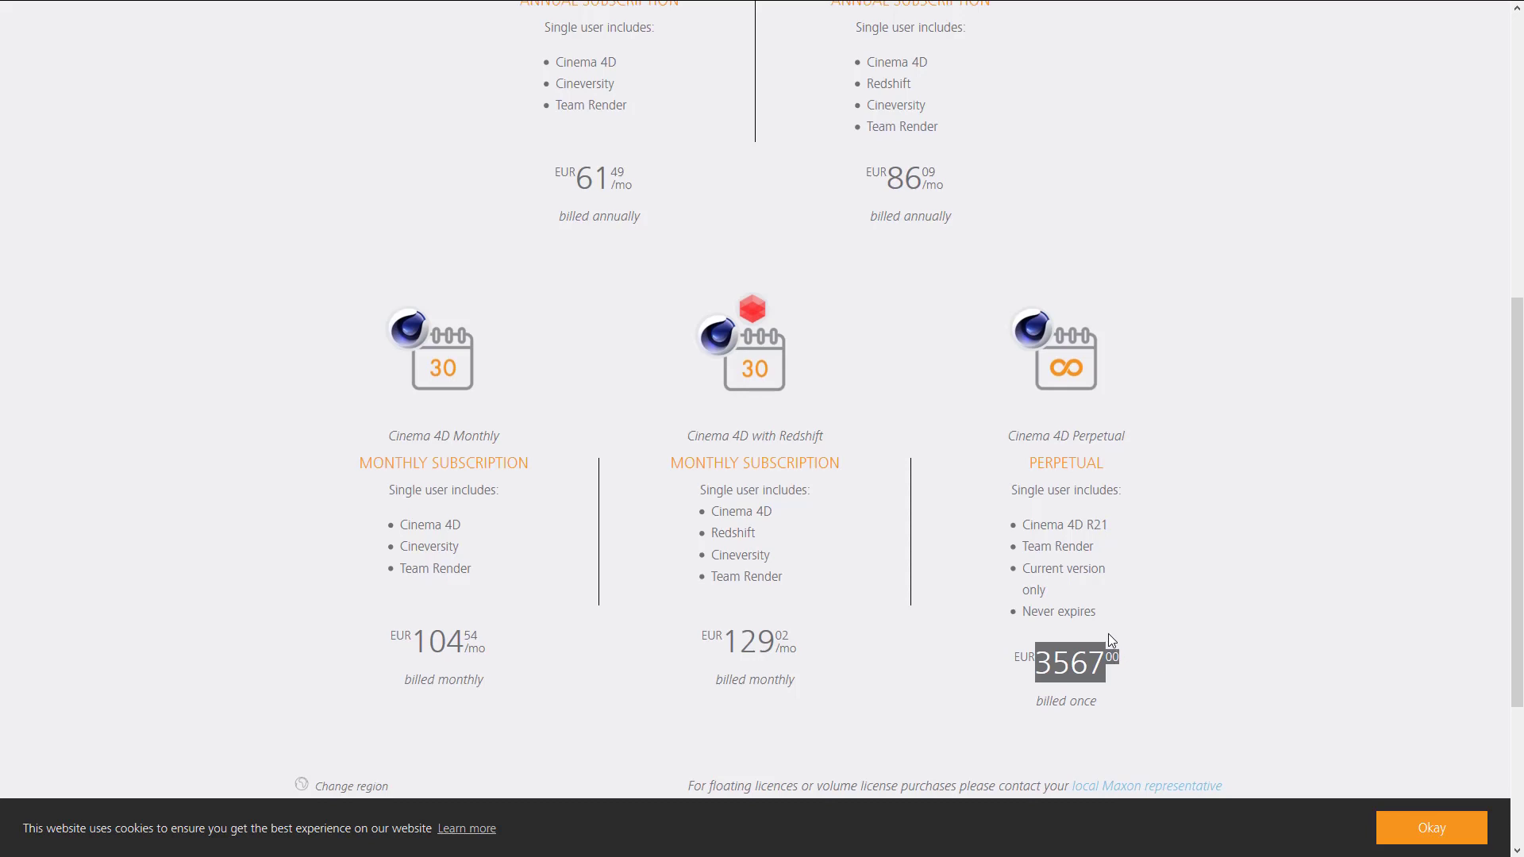
scroll(up, 3)
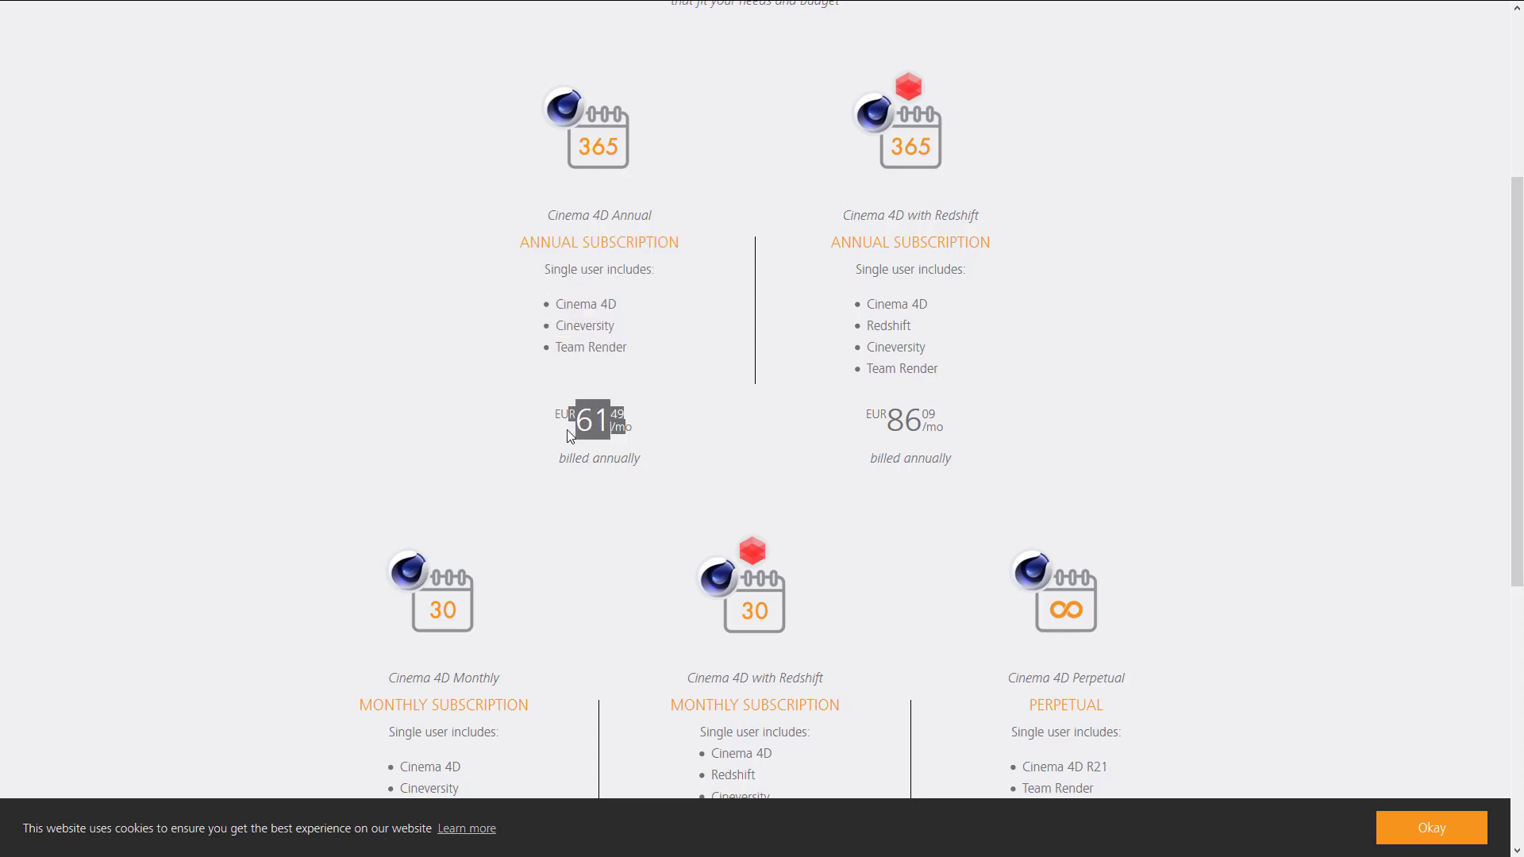
mouse_move(861, 429)
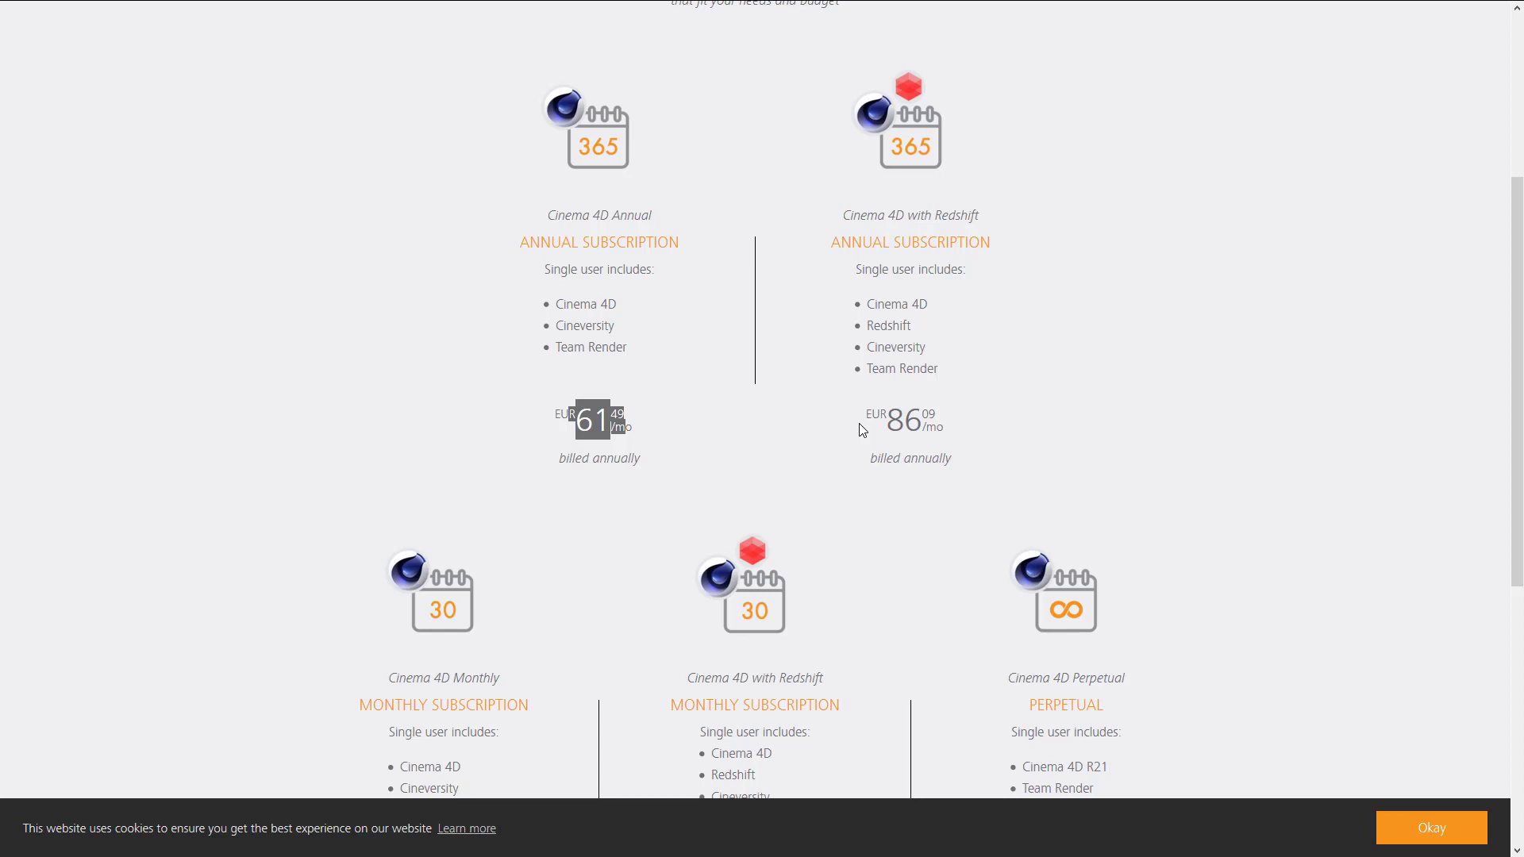
scroll(down, 3)
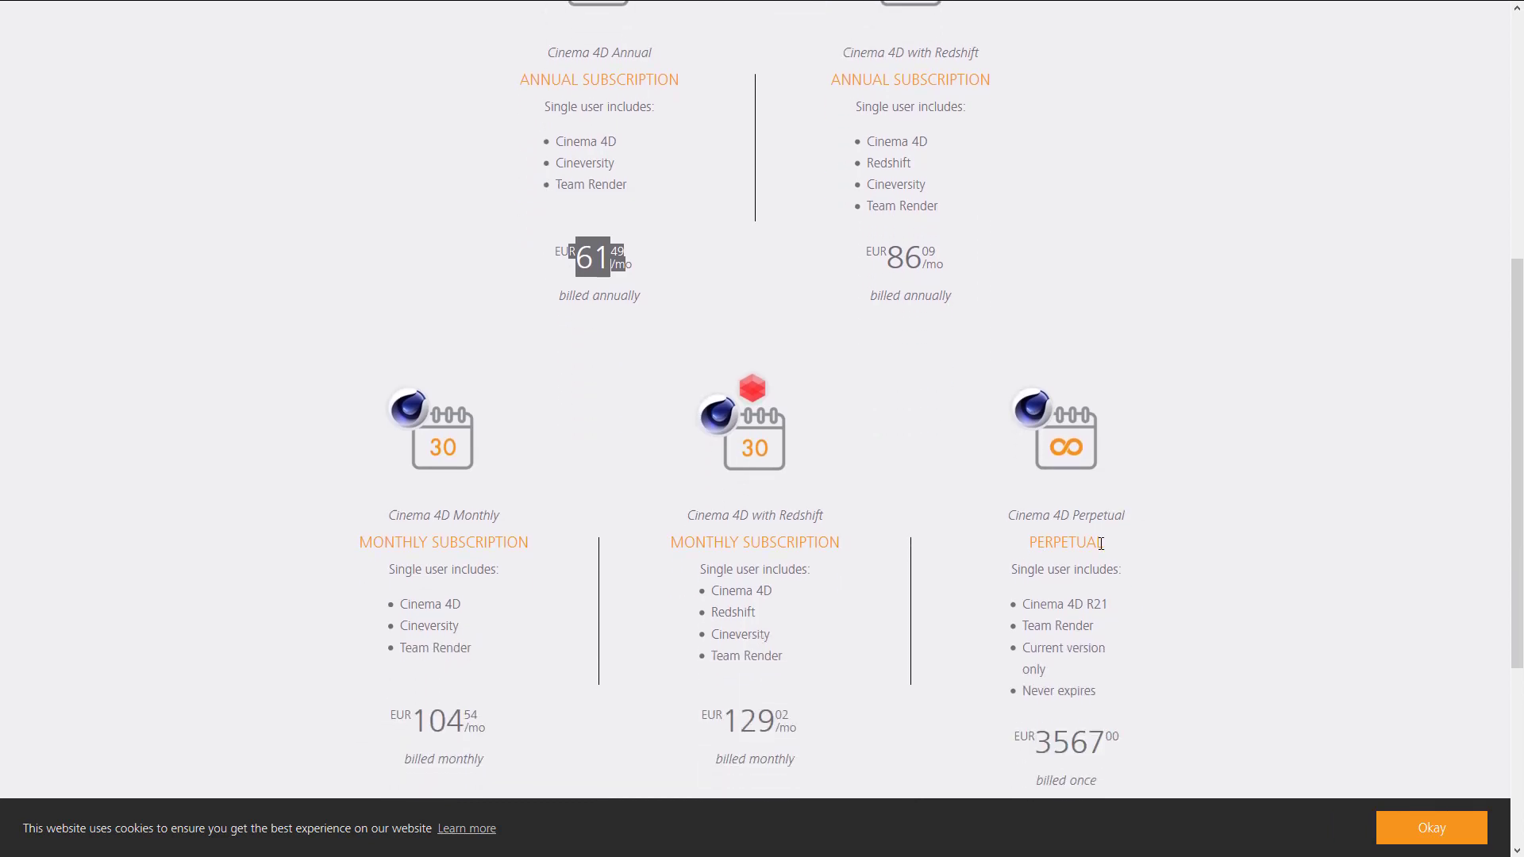
Step: Accept the cookie banner with Okay, then scroll back up to Plans & Pricing
scroll(down, 3)
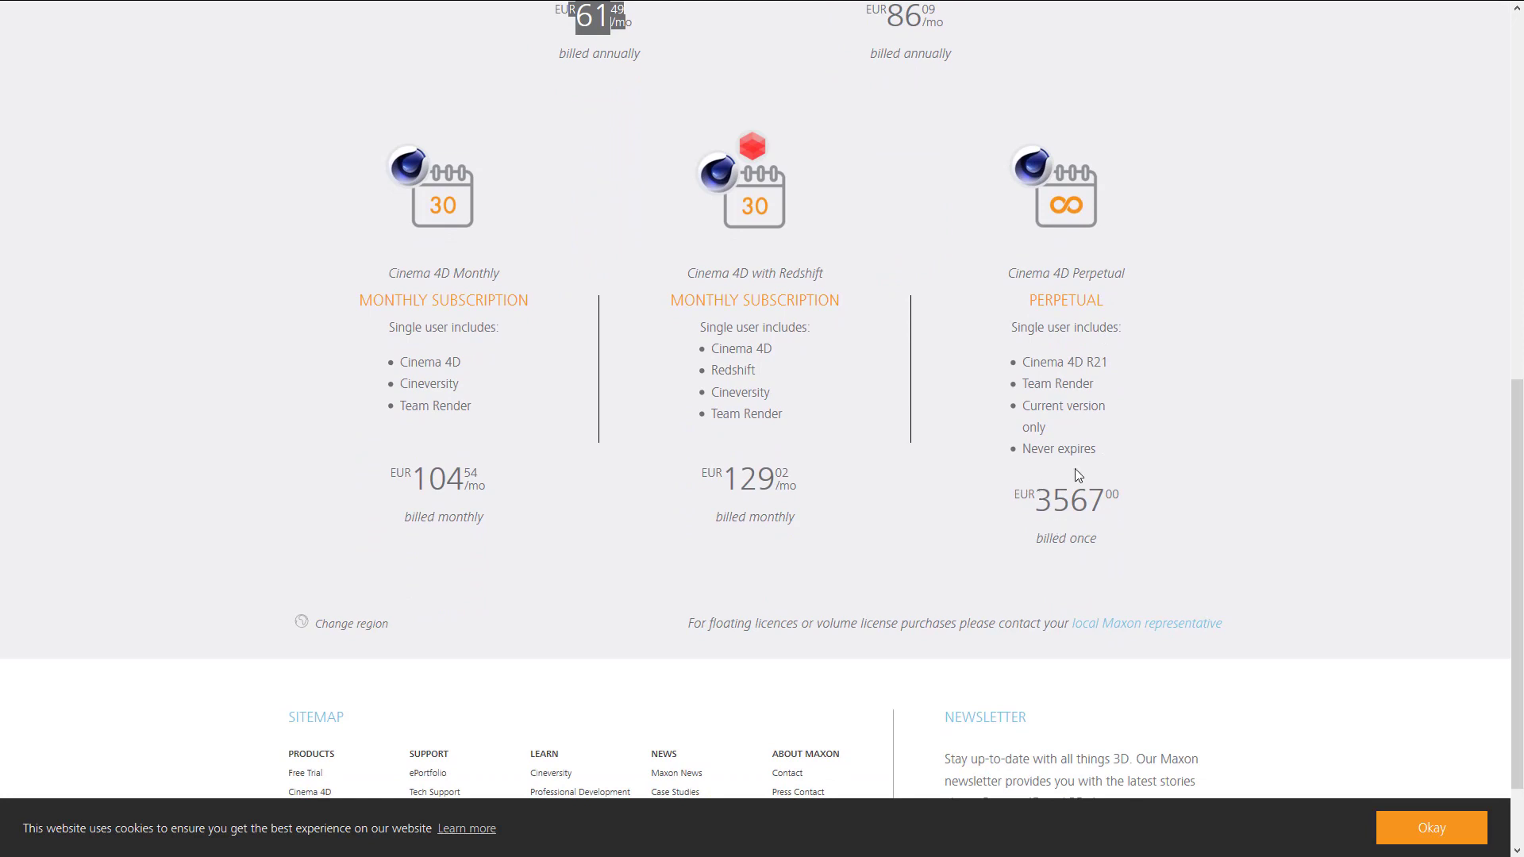
mouse_move(1394, 800)
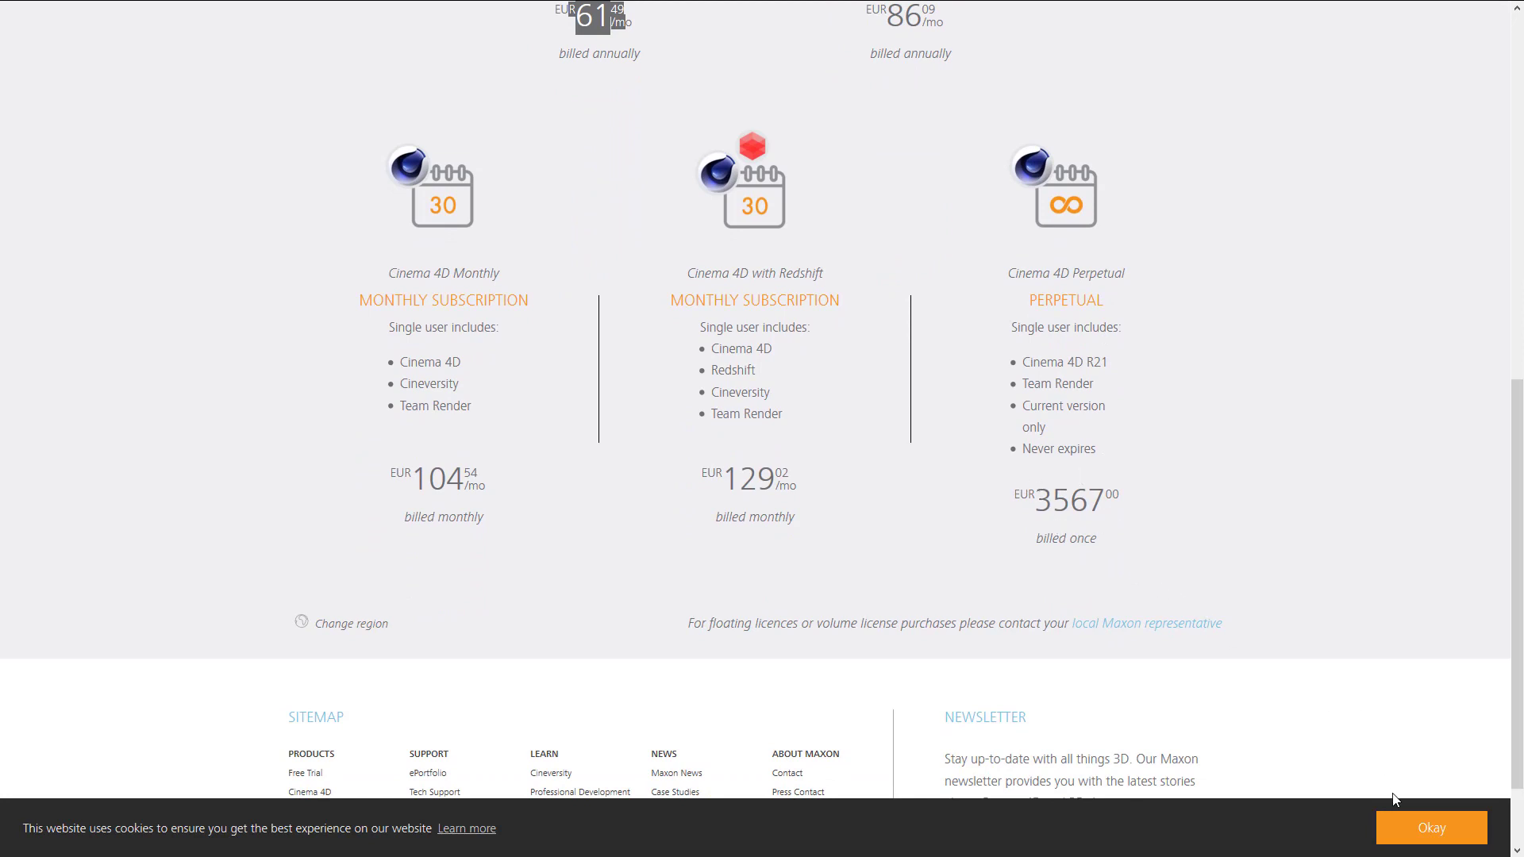
click(1429, 827)
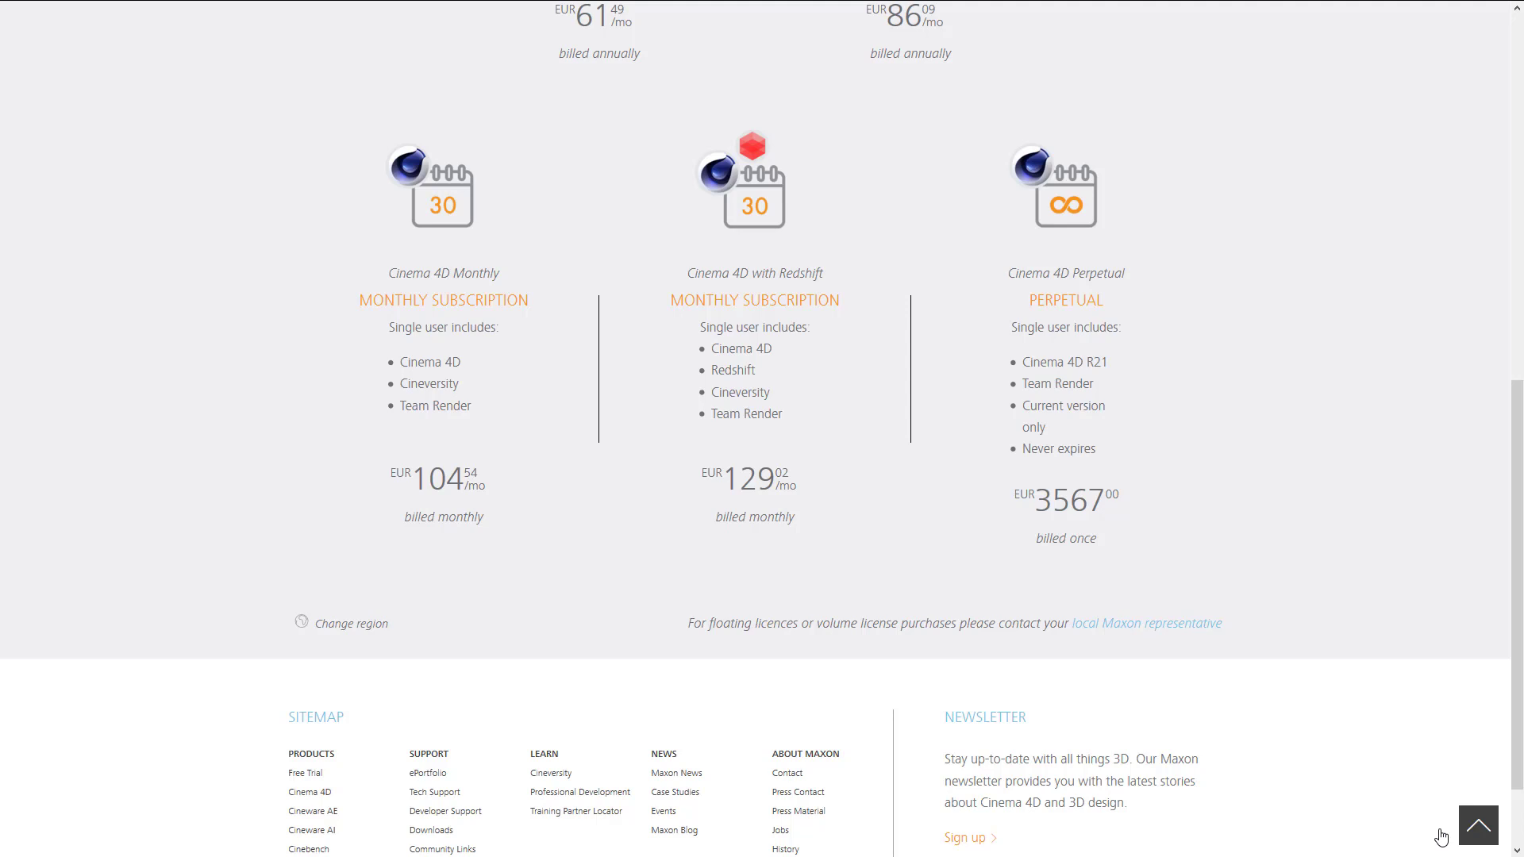
mouse_move(1415, 701)
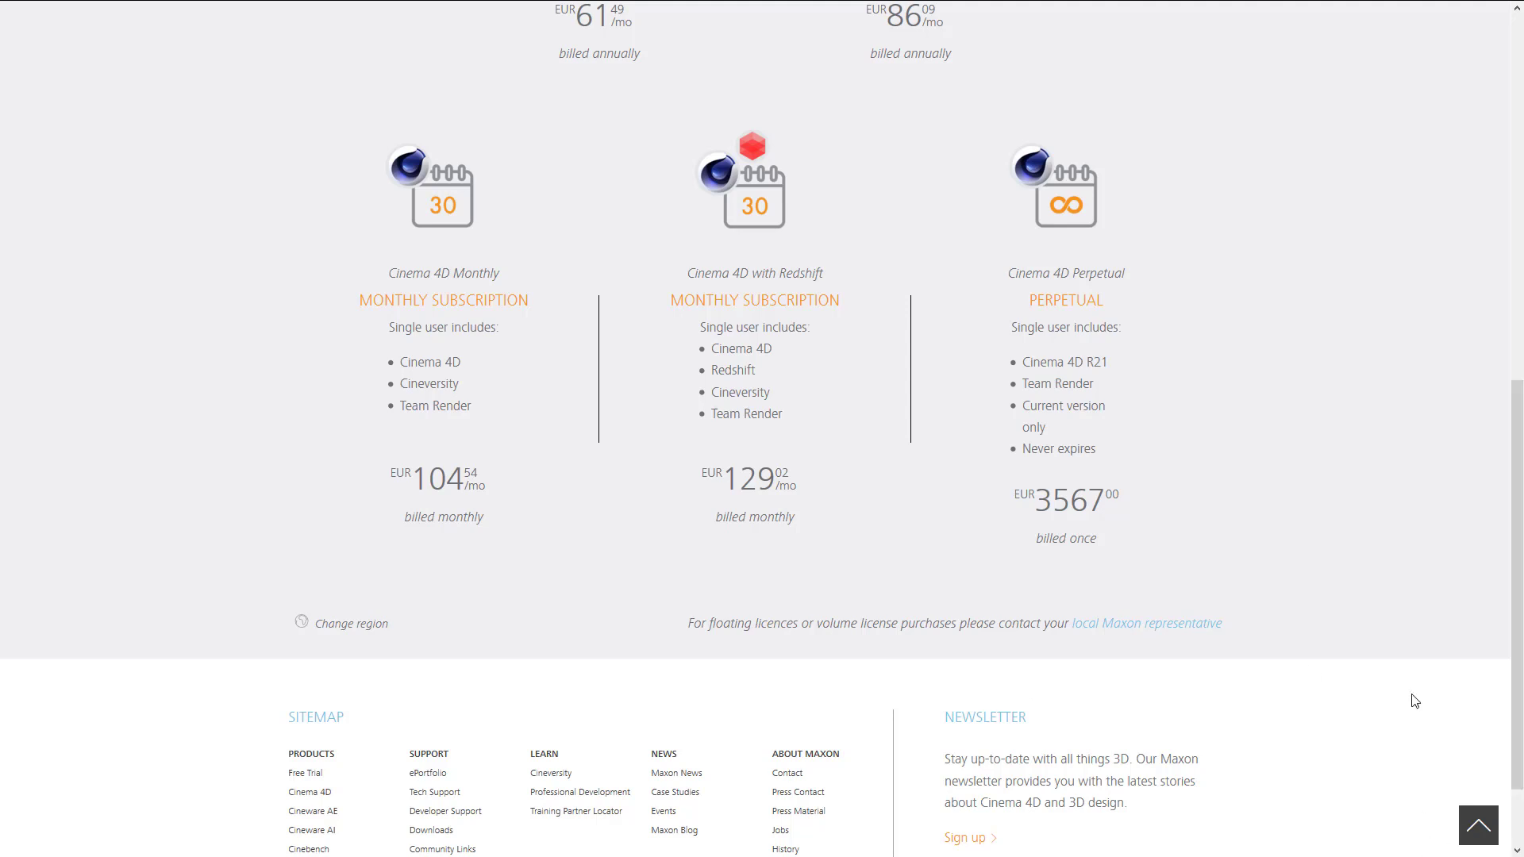
mouse_move(1067, 330)
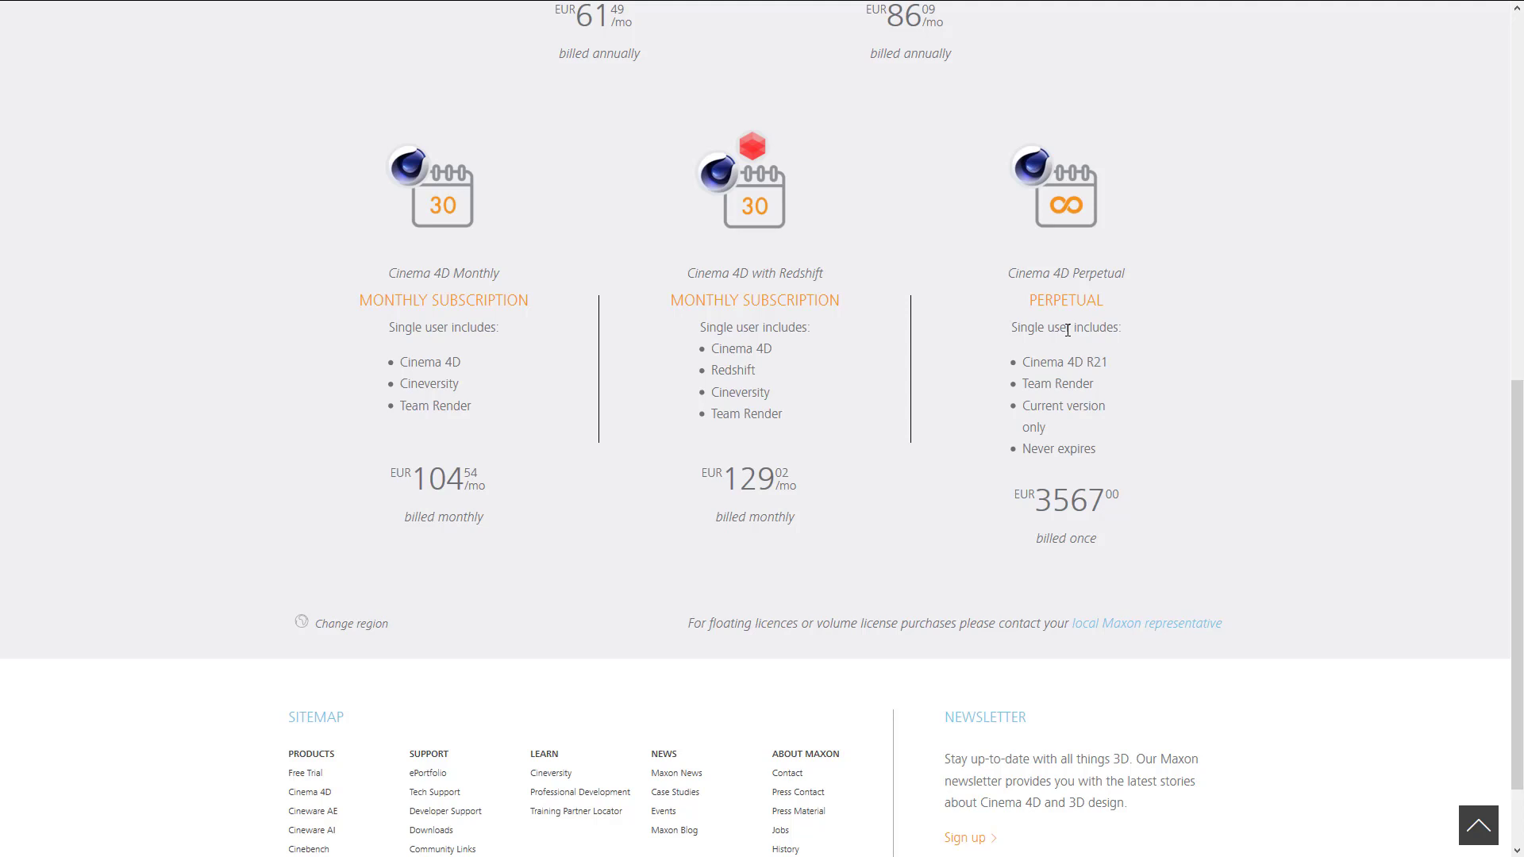
mouse_move(1049, 293)
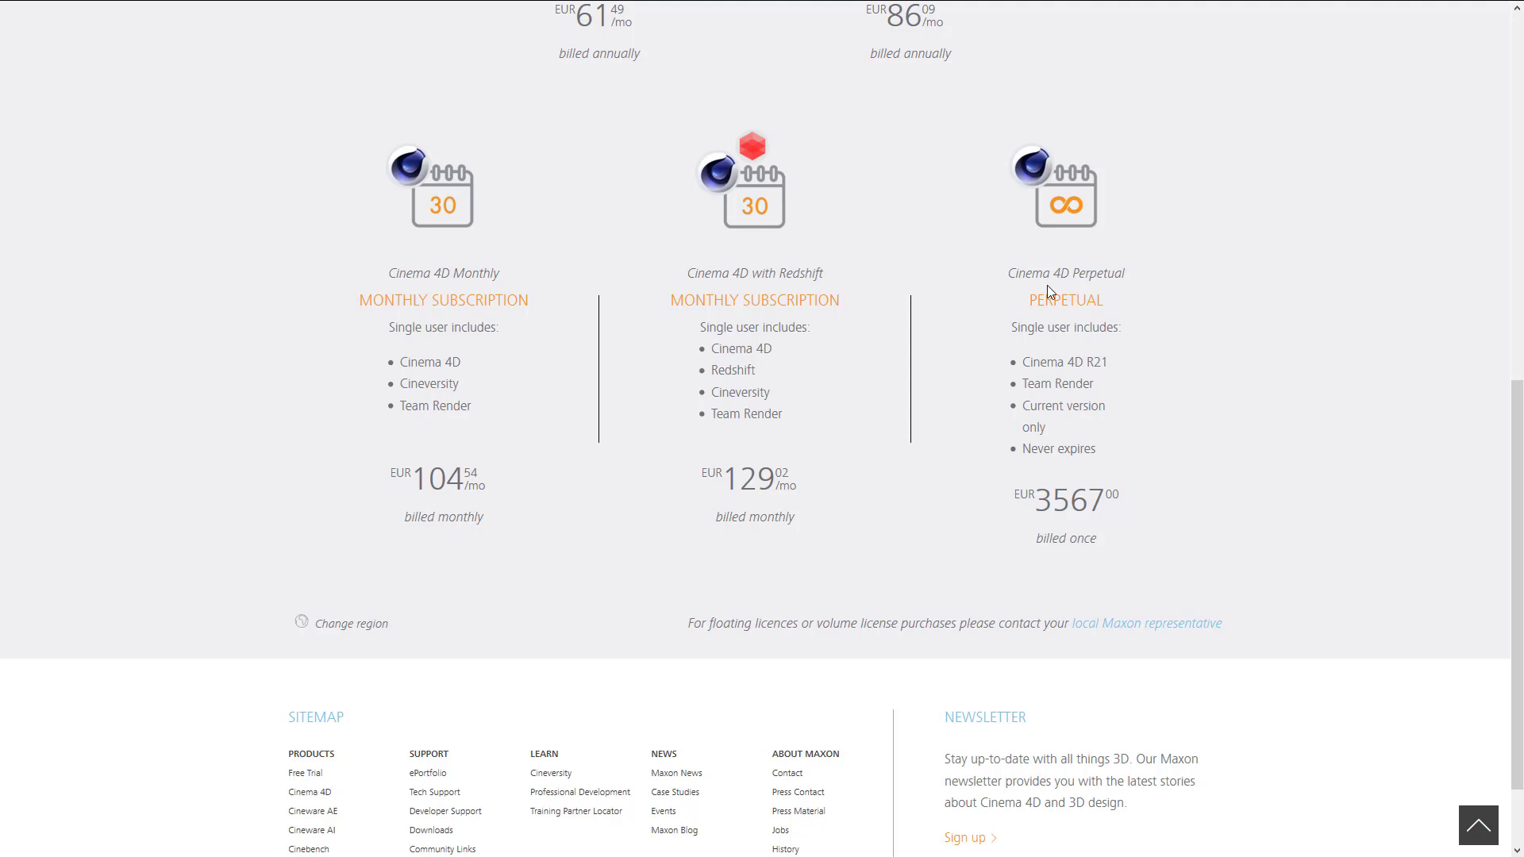
mouse_move(840, 296)
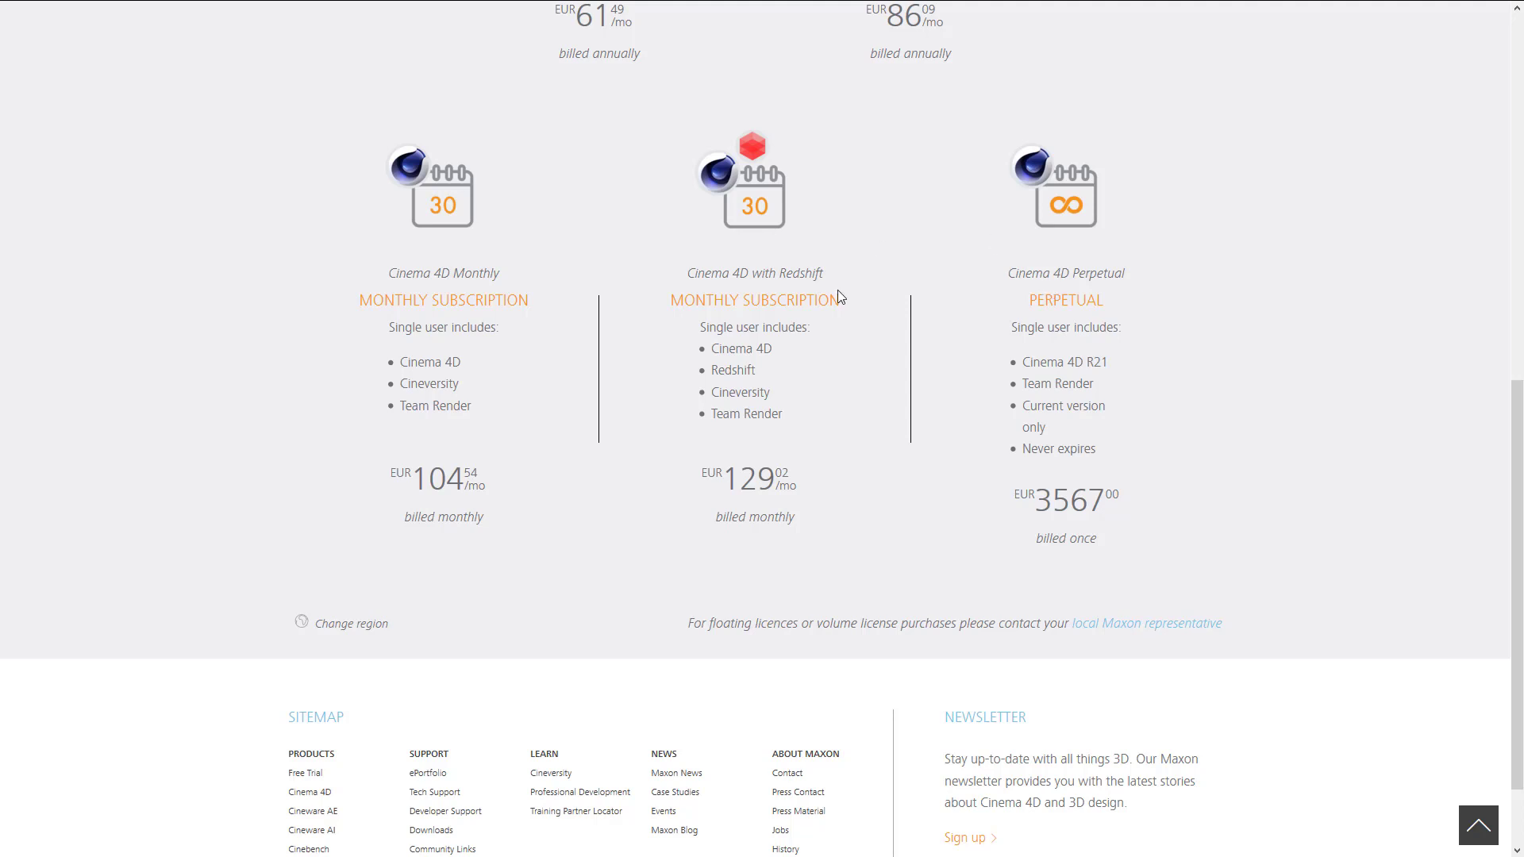
scroll(up, 3)
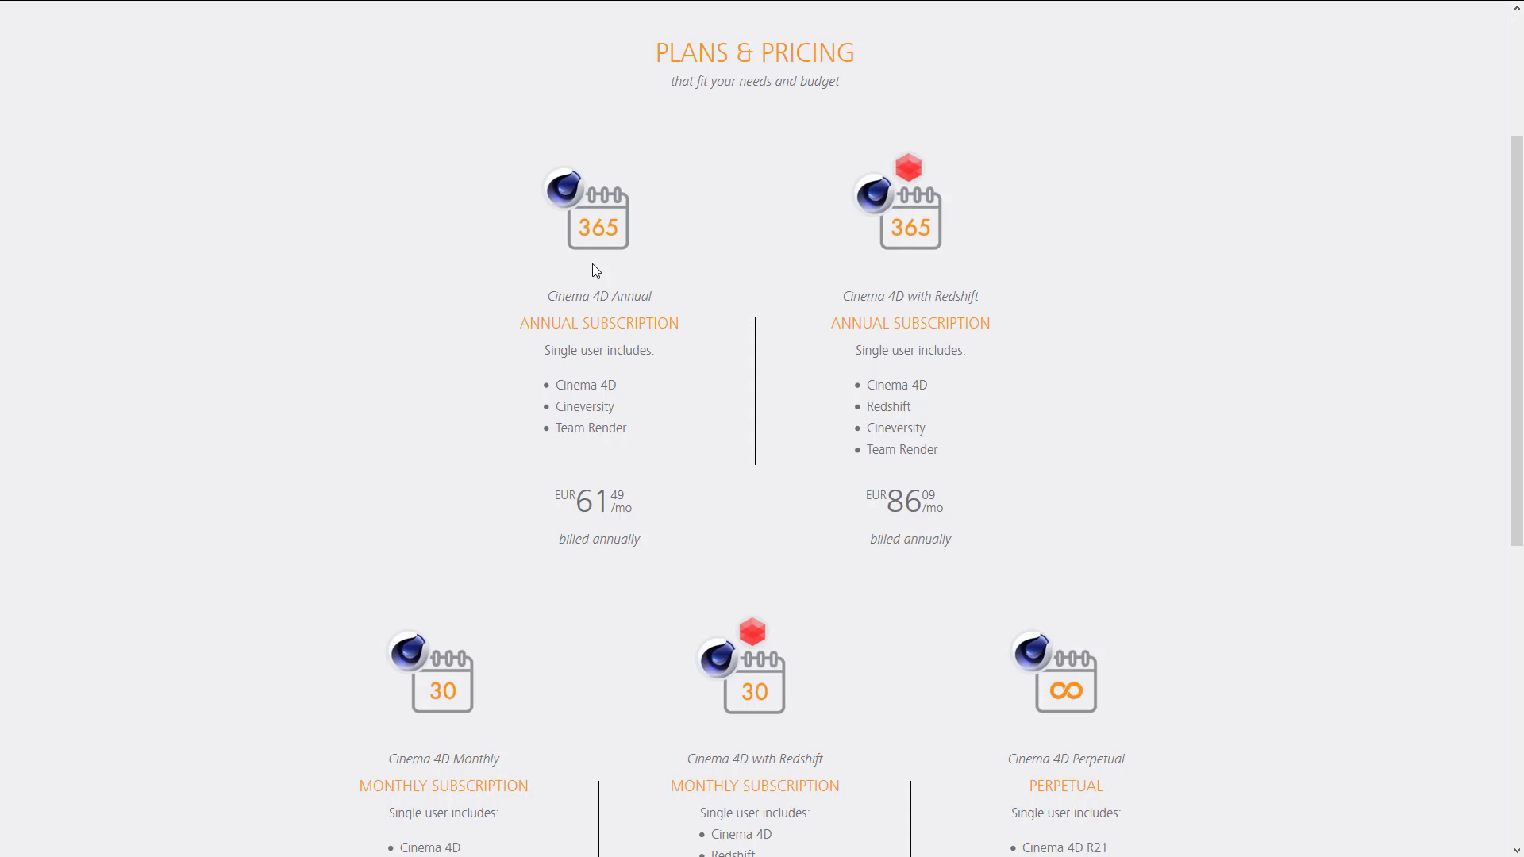
Step: Scroll through the pricing section toward the R21 feature list's Materials and Rendering items
scroll(down, 3)
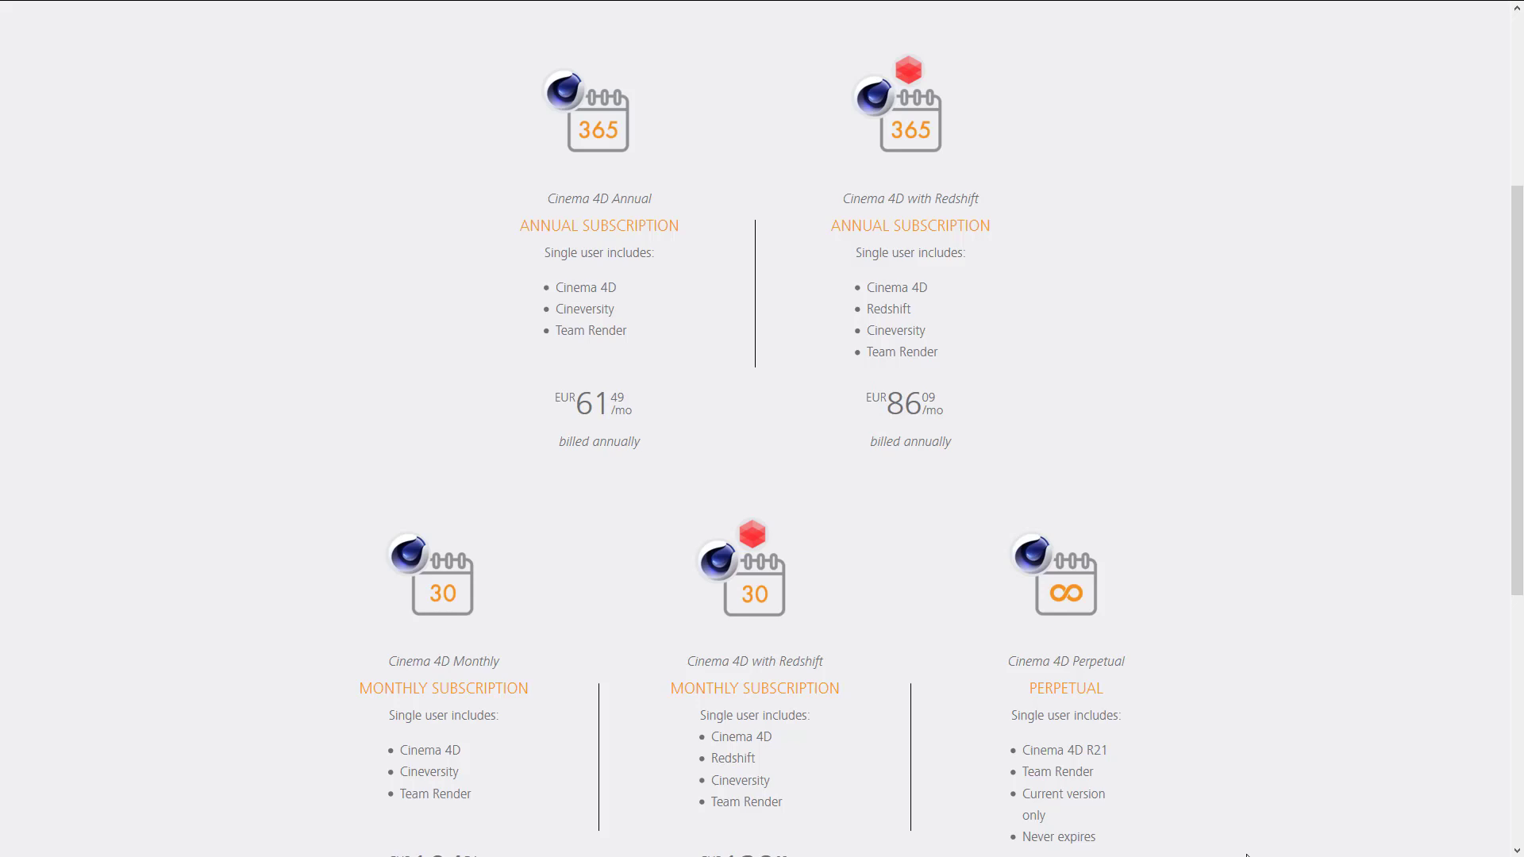
scroll(down, 3)
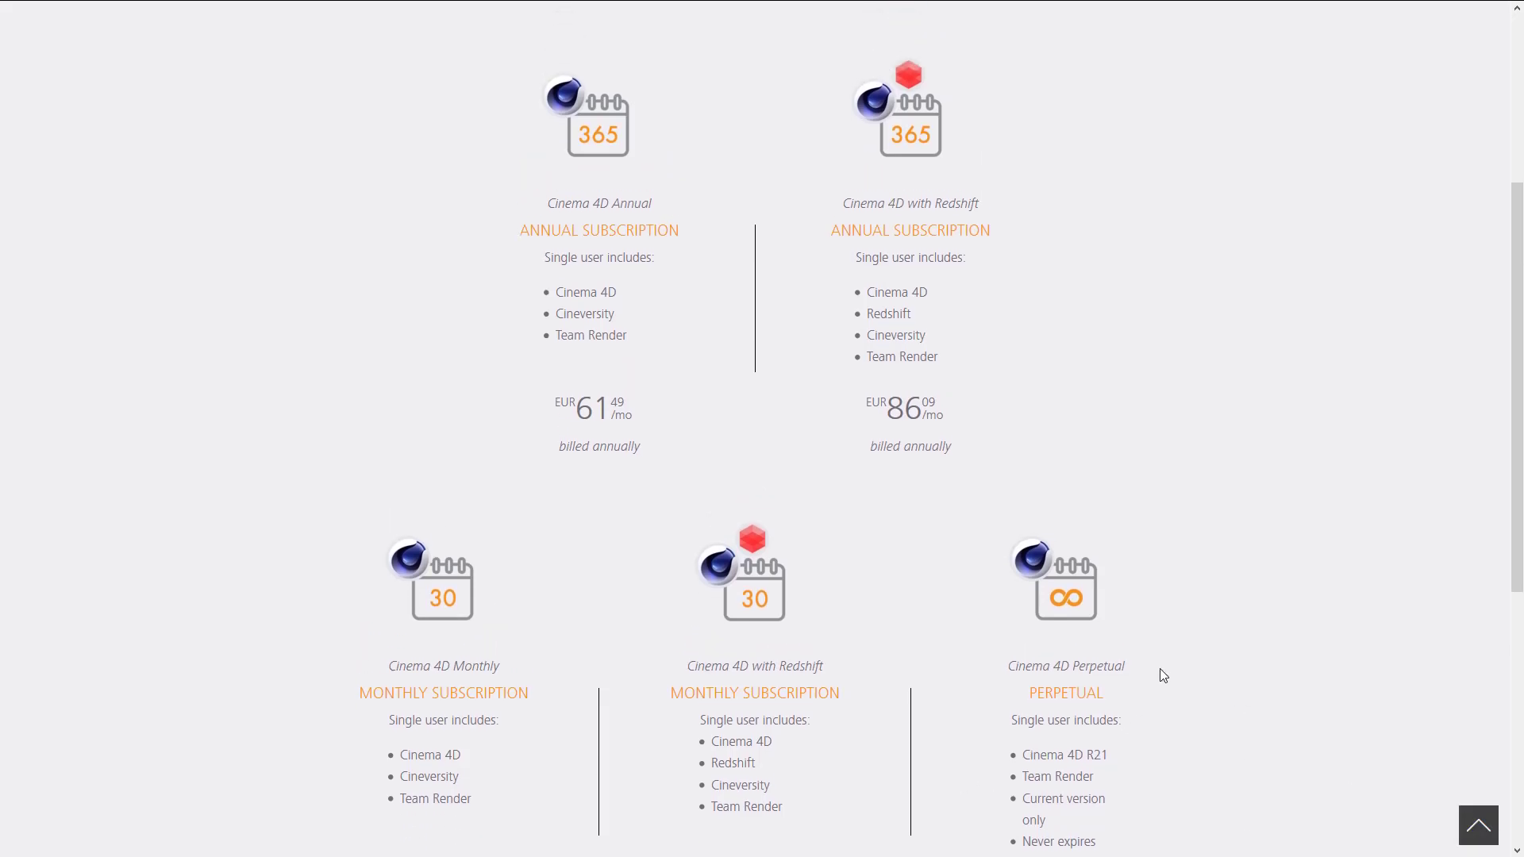
scroll(up, 3)
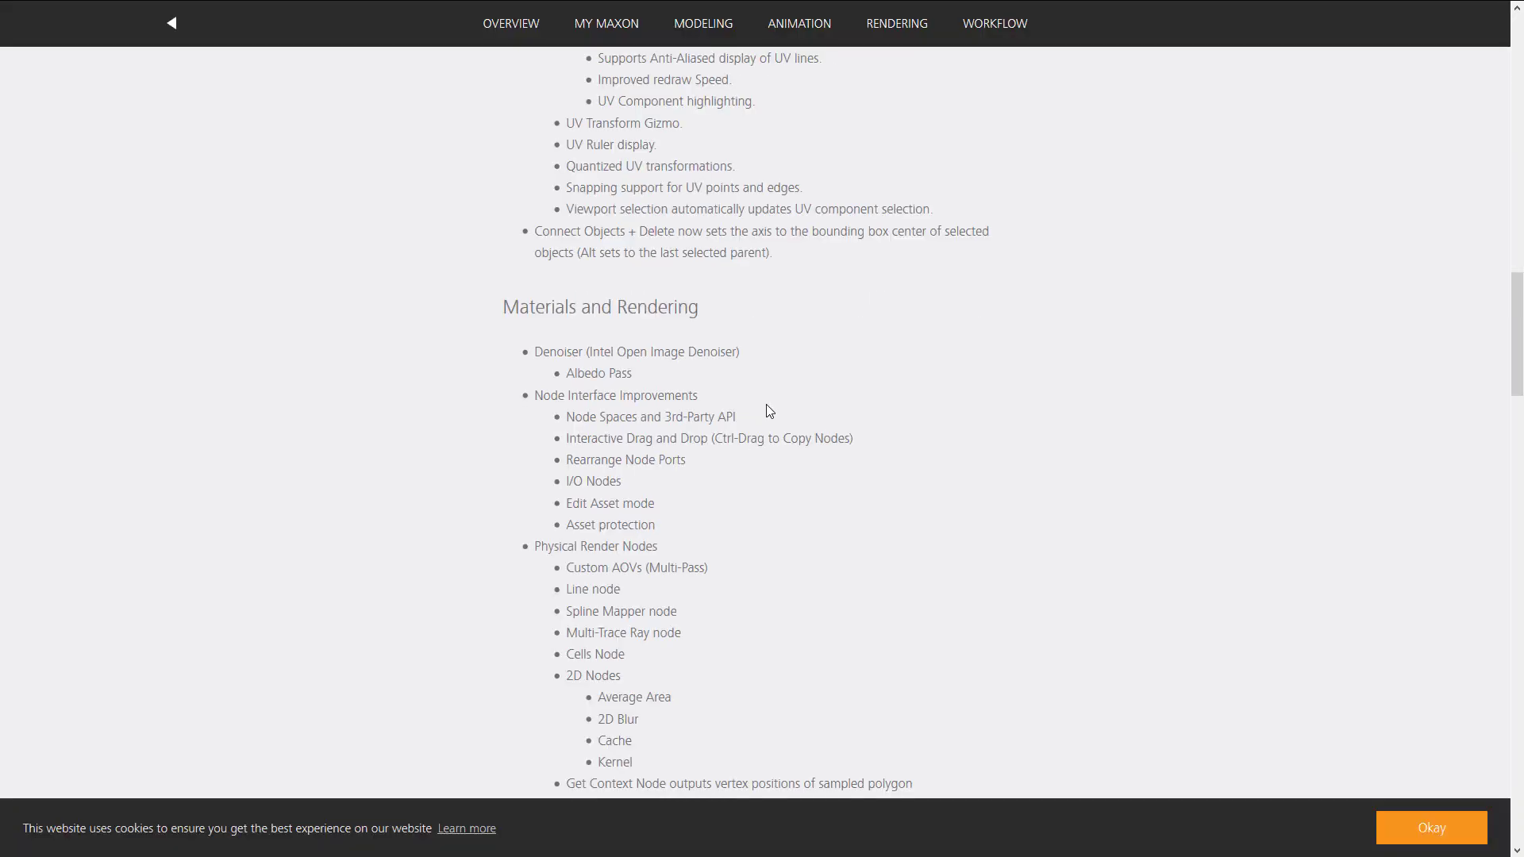
scroll(up, 3)
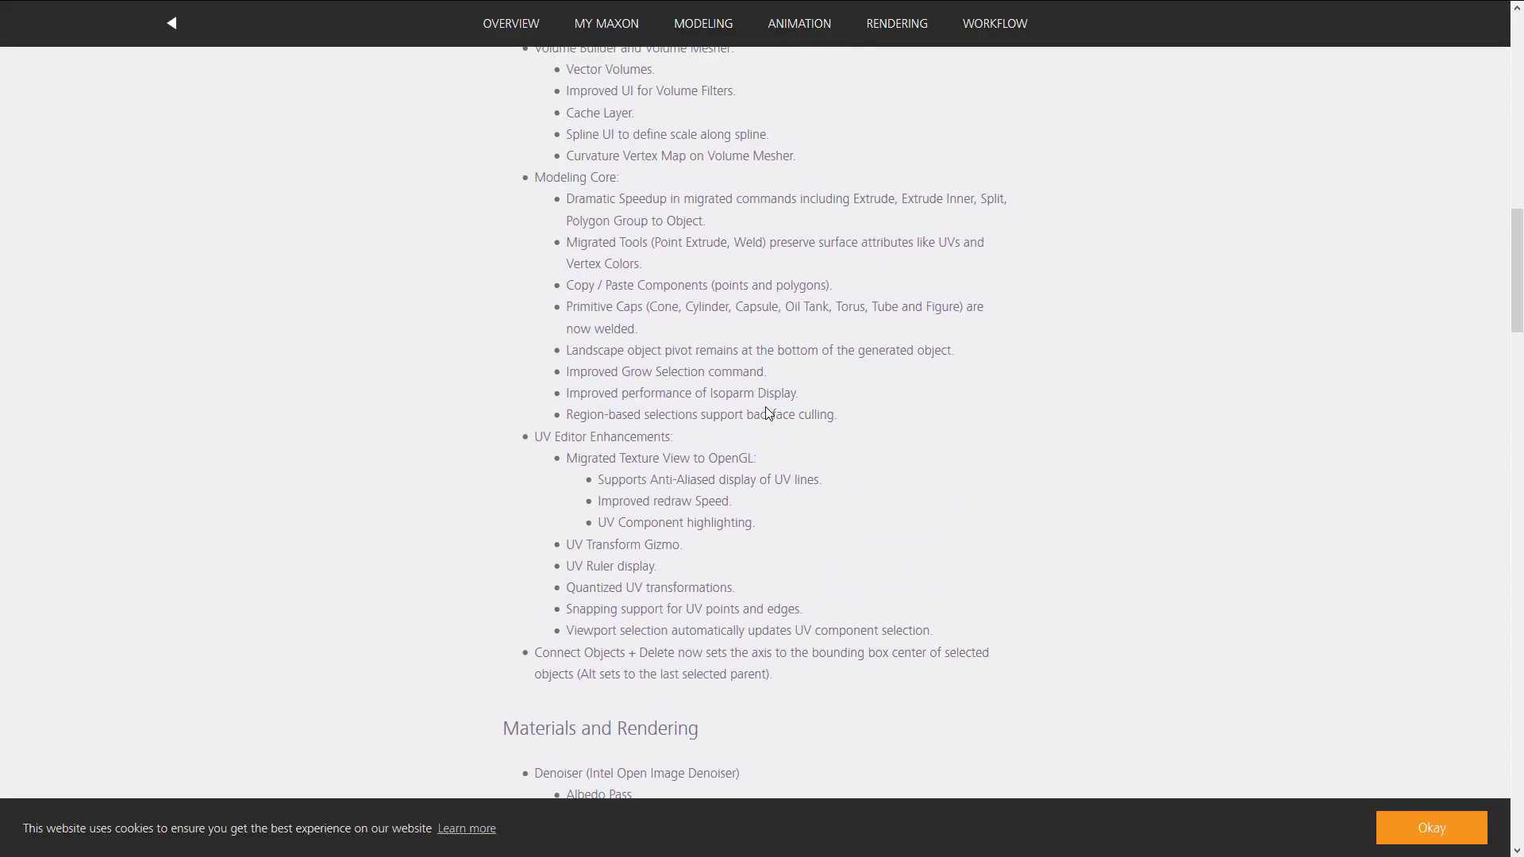
scroll(up, 3)
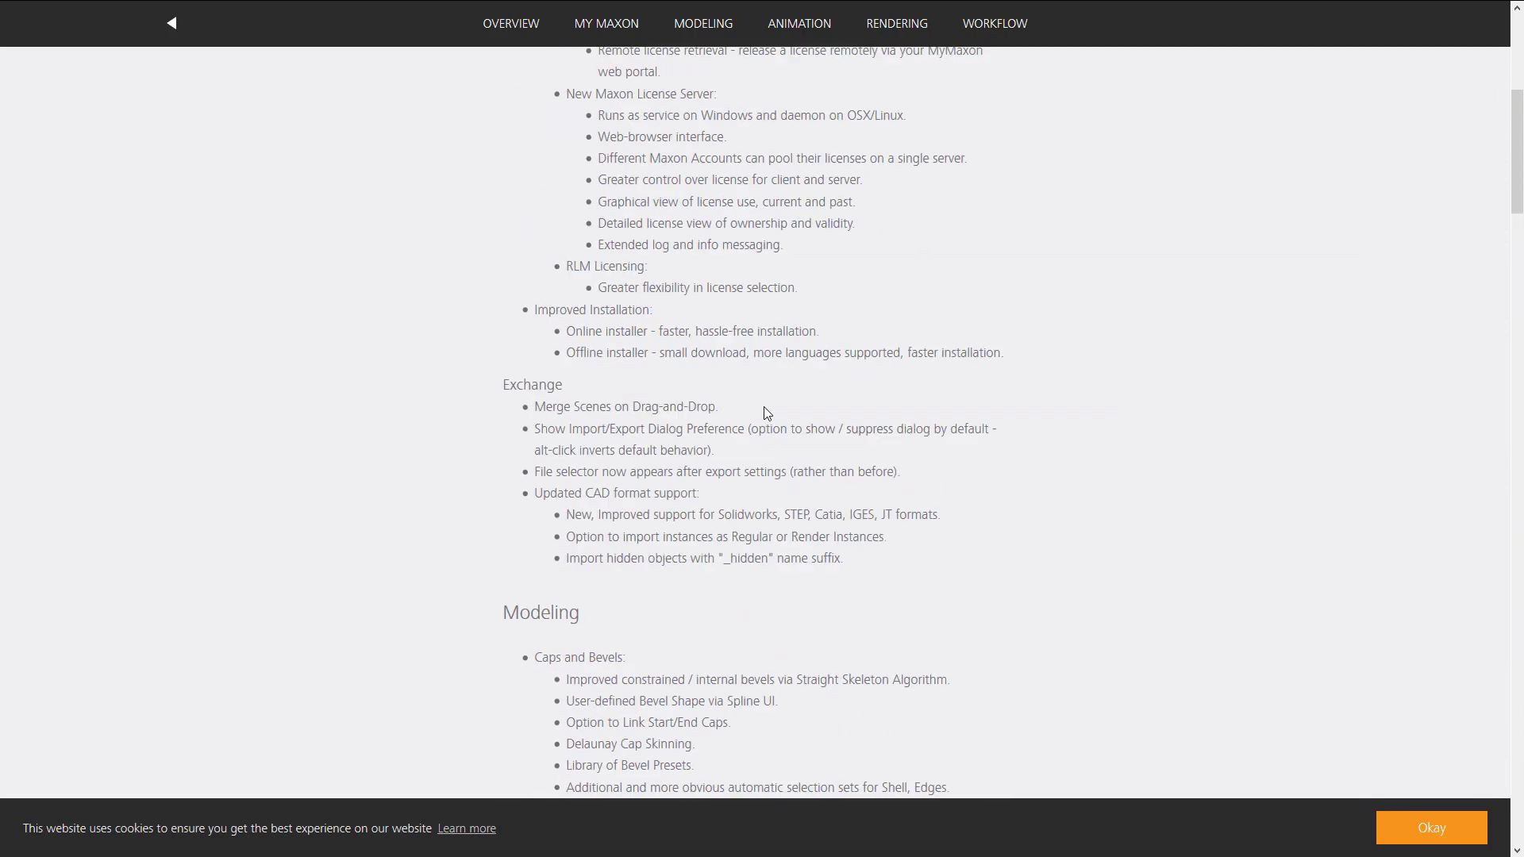
scroll(up, 3)
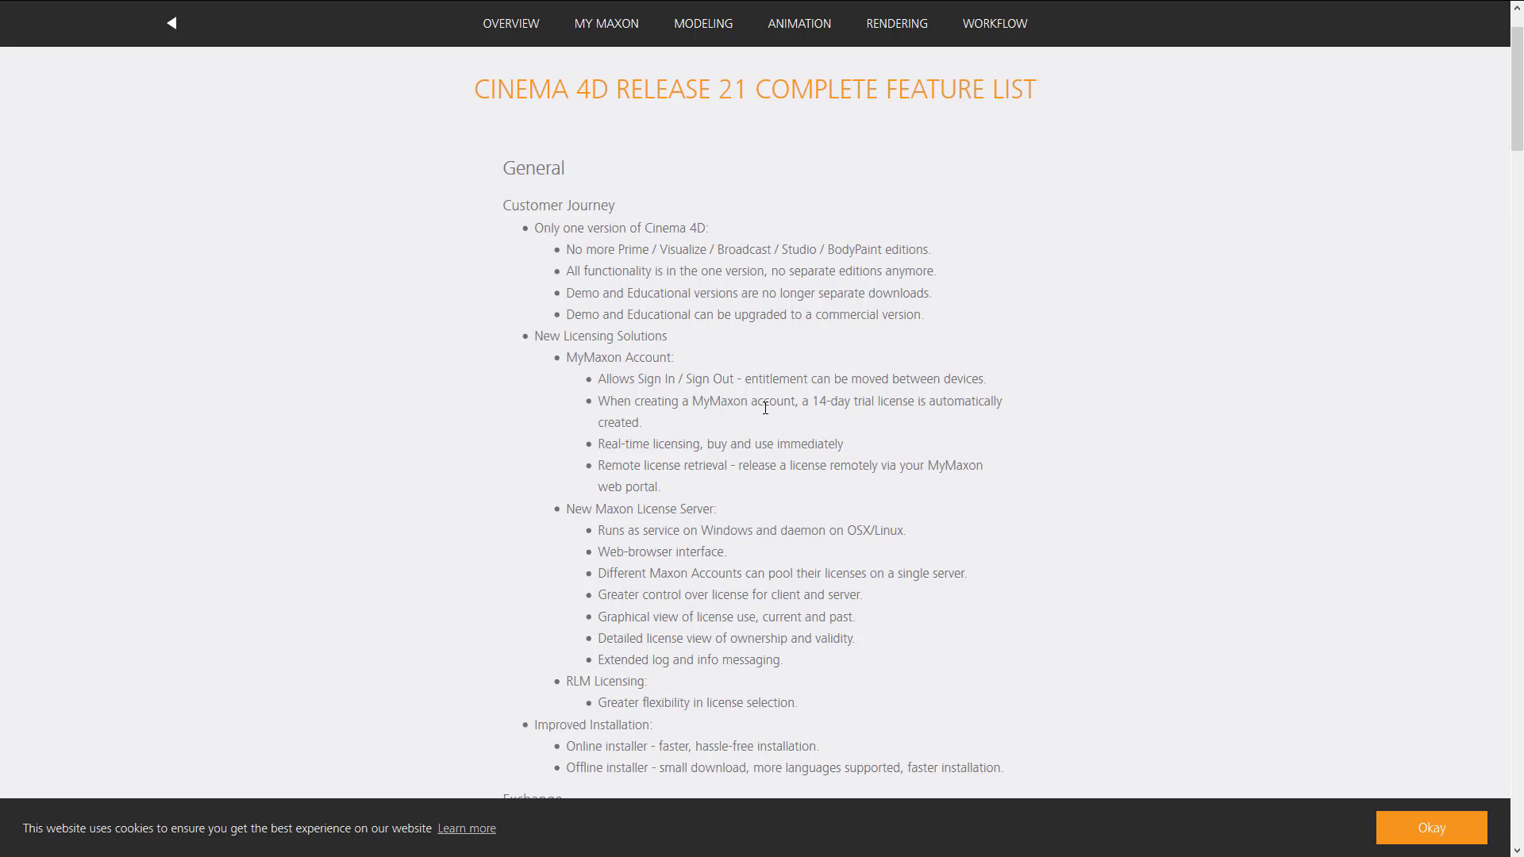
mouse_move(536, 233)
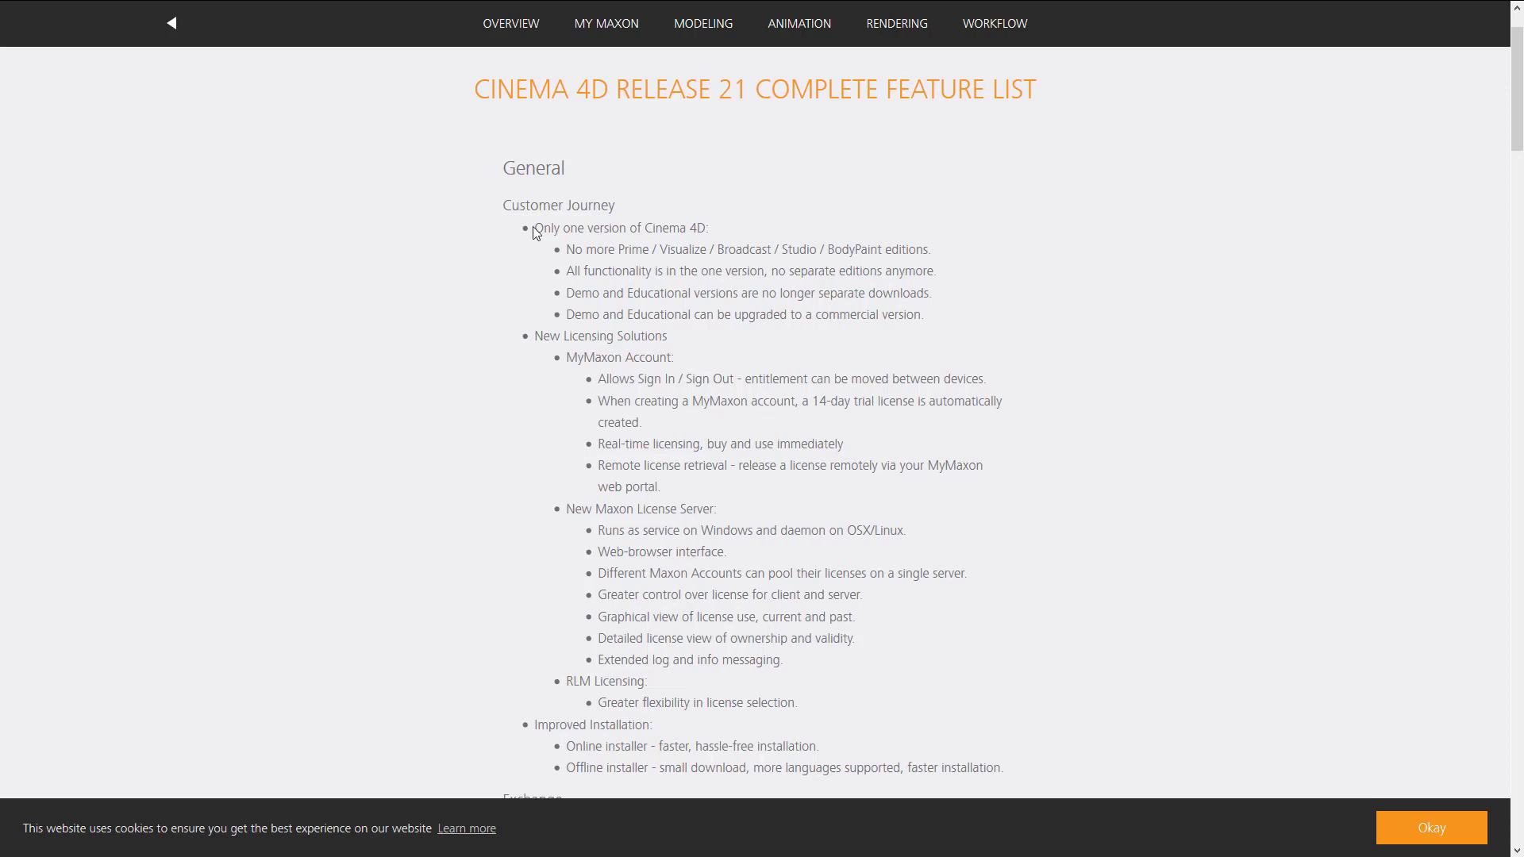
mouse_move(894, 242)
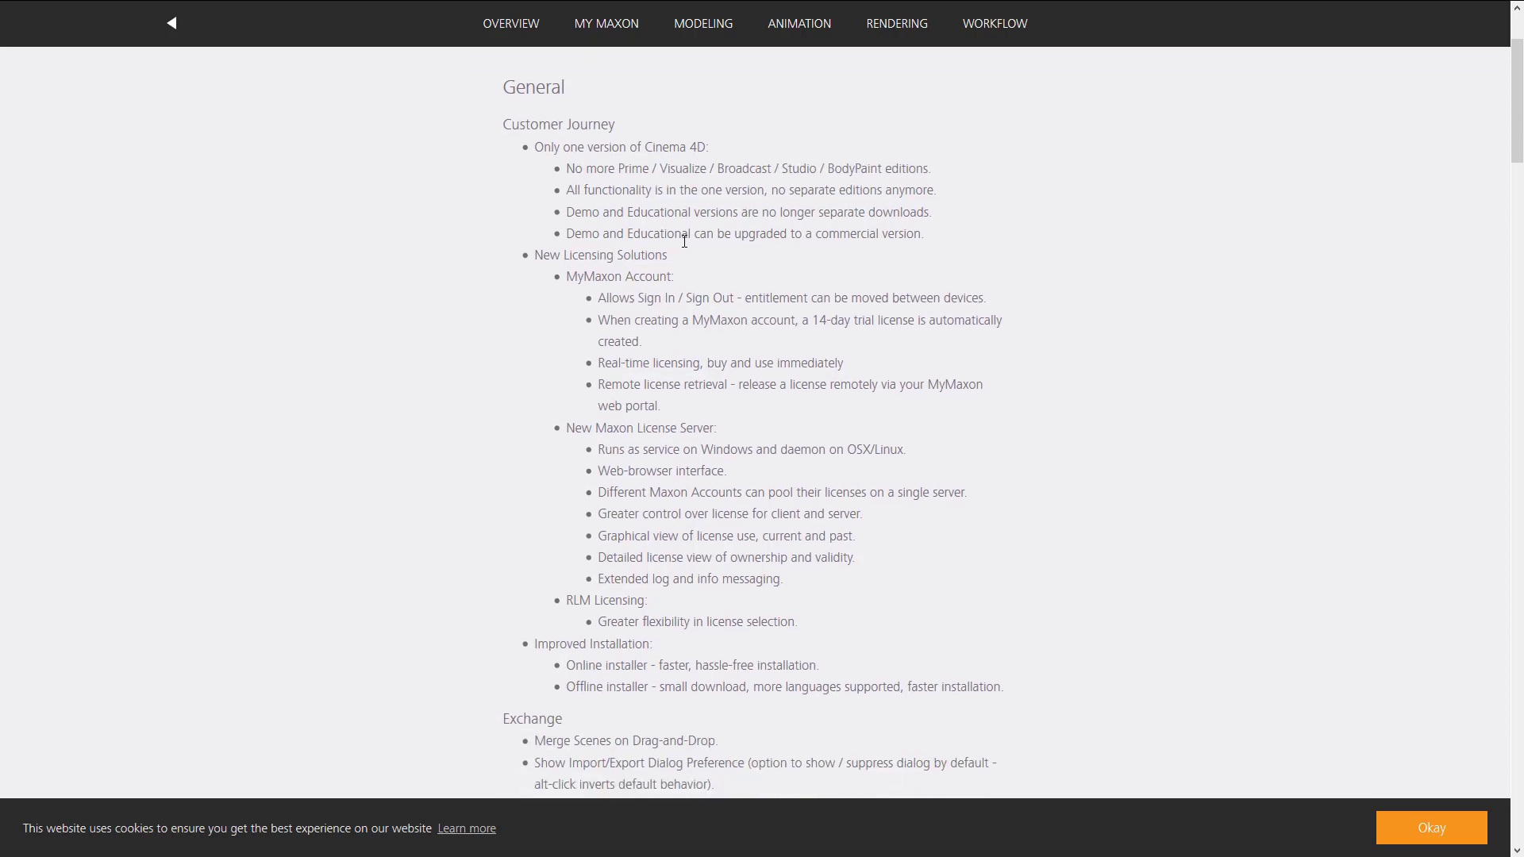
scroll(down, 3)
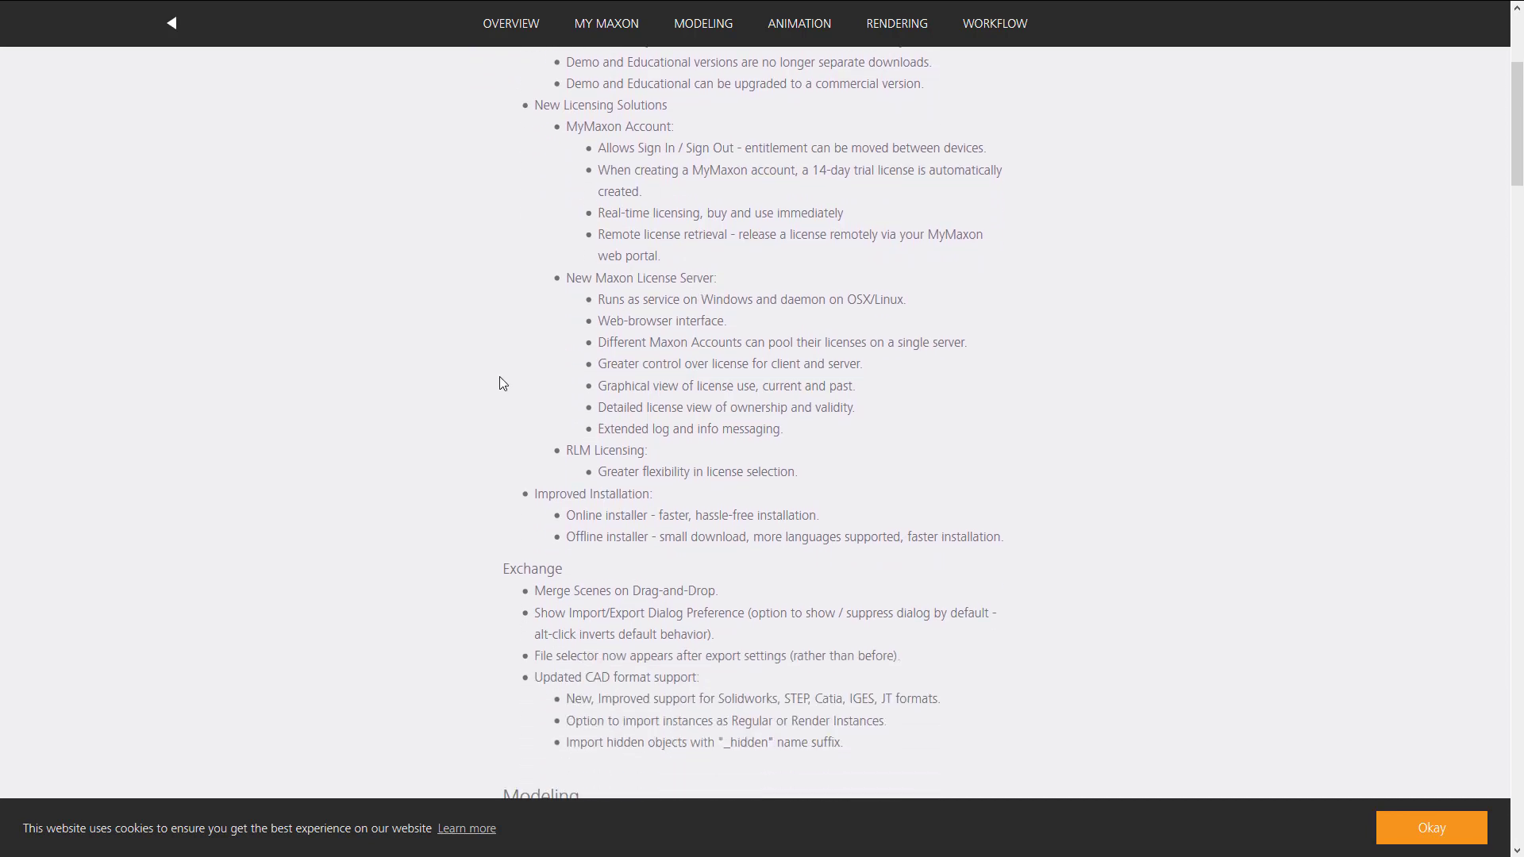
scroll(down, 3)
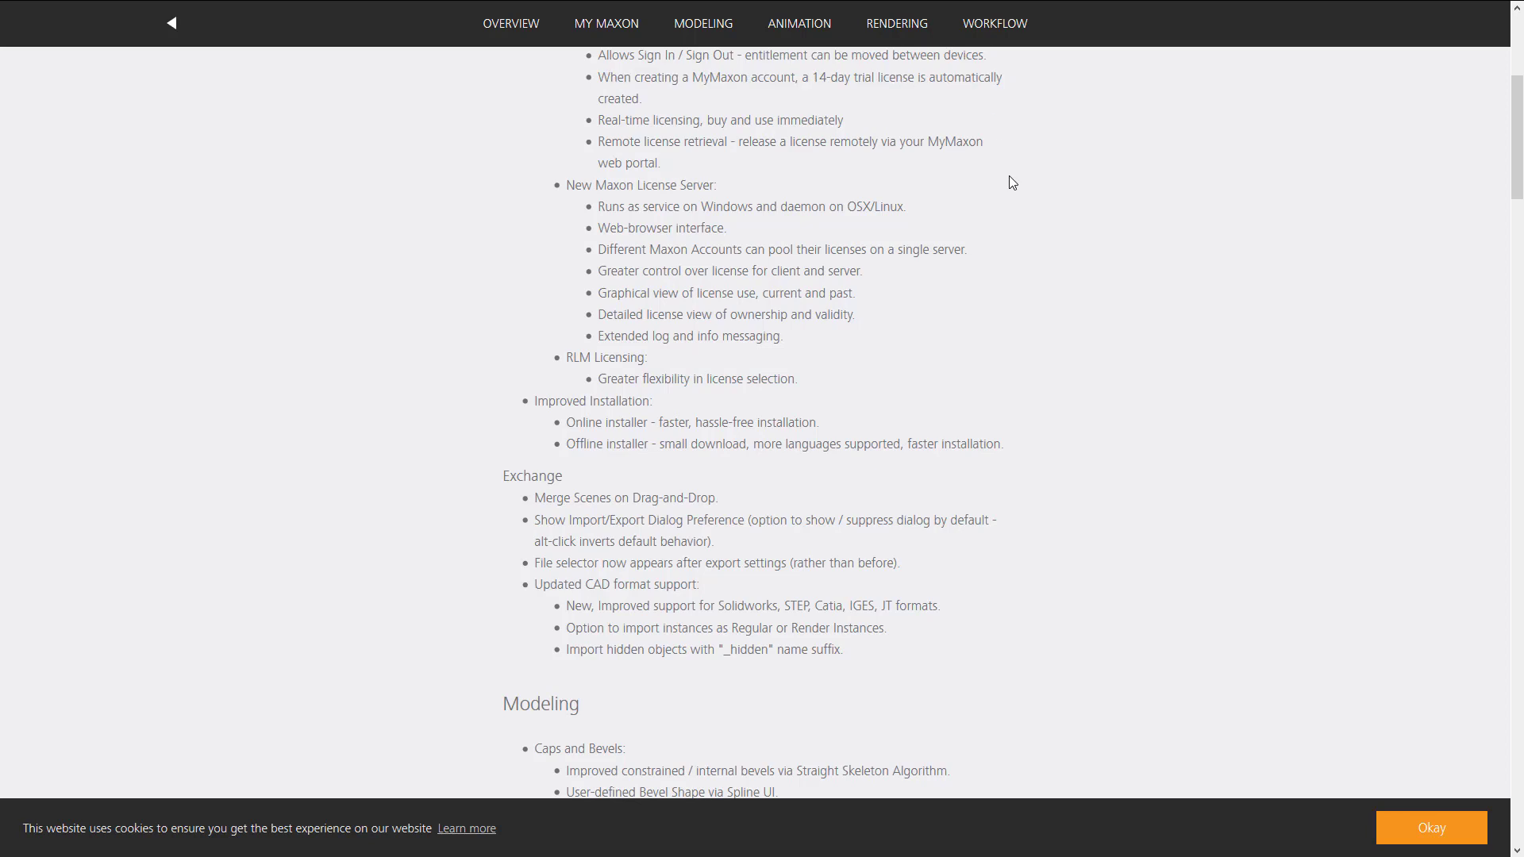
scroll(down, 3)
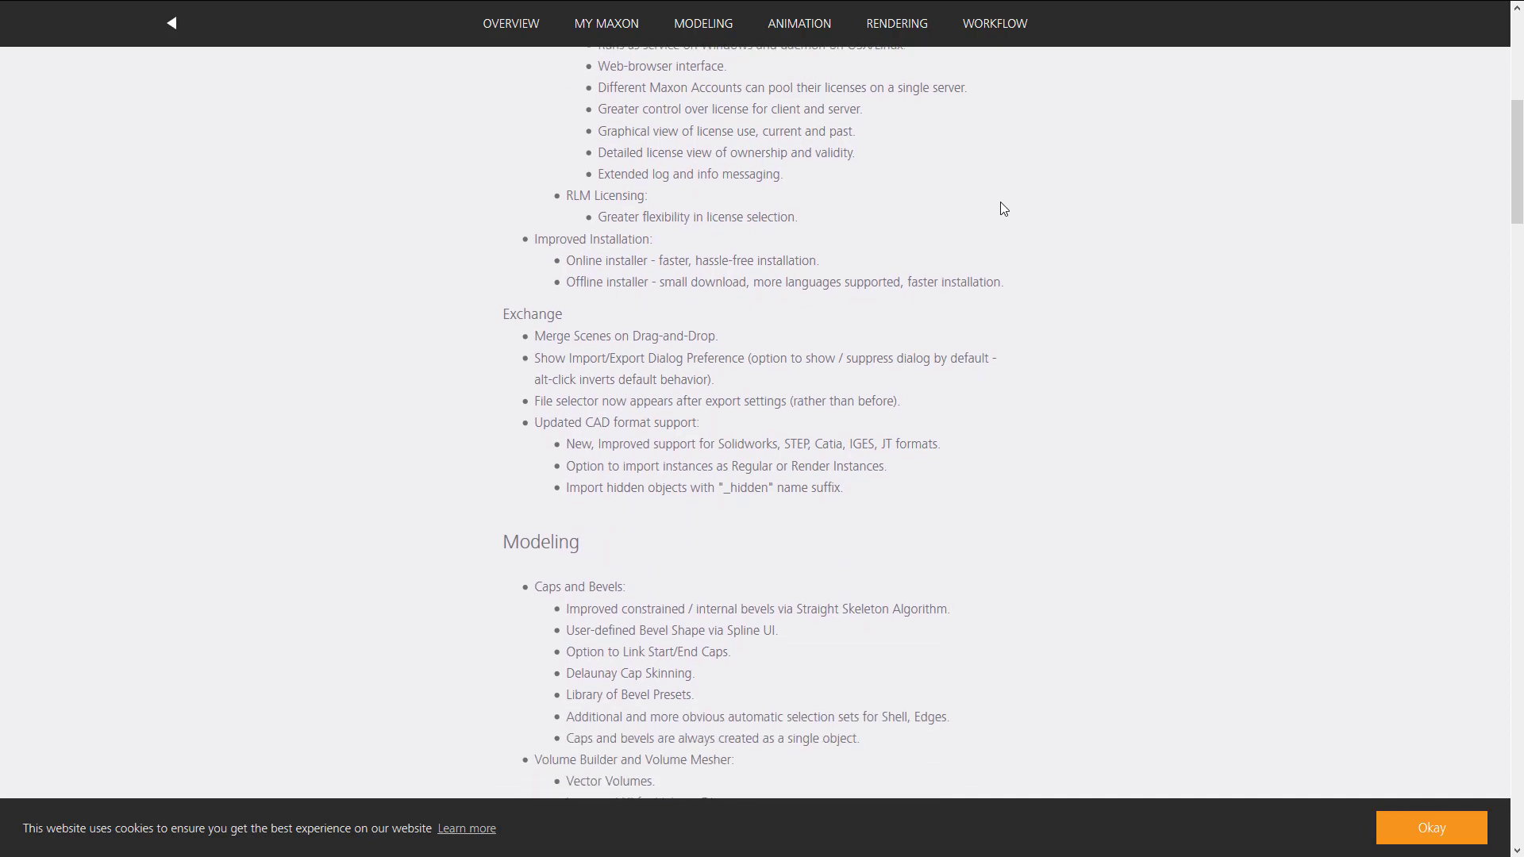
scroll(down, 3)
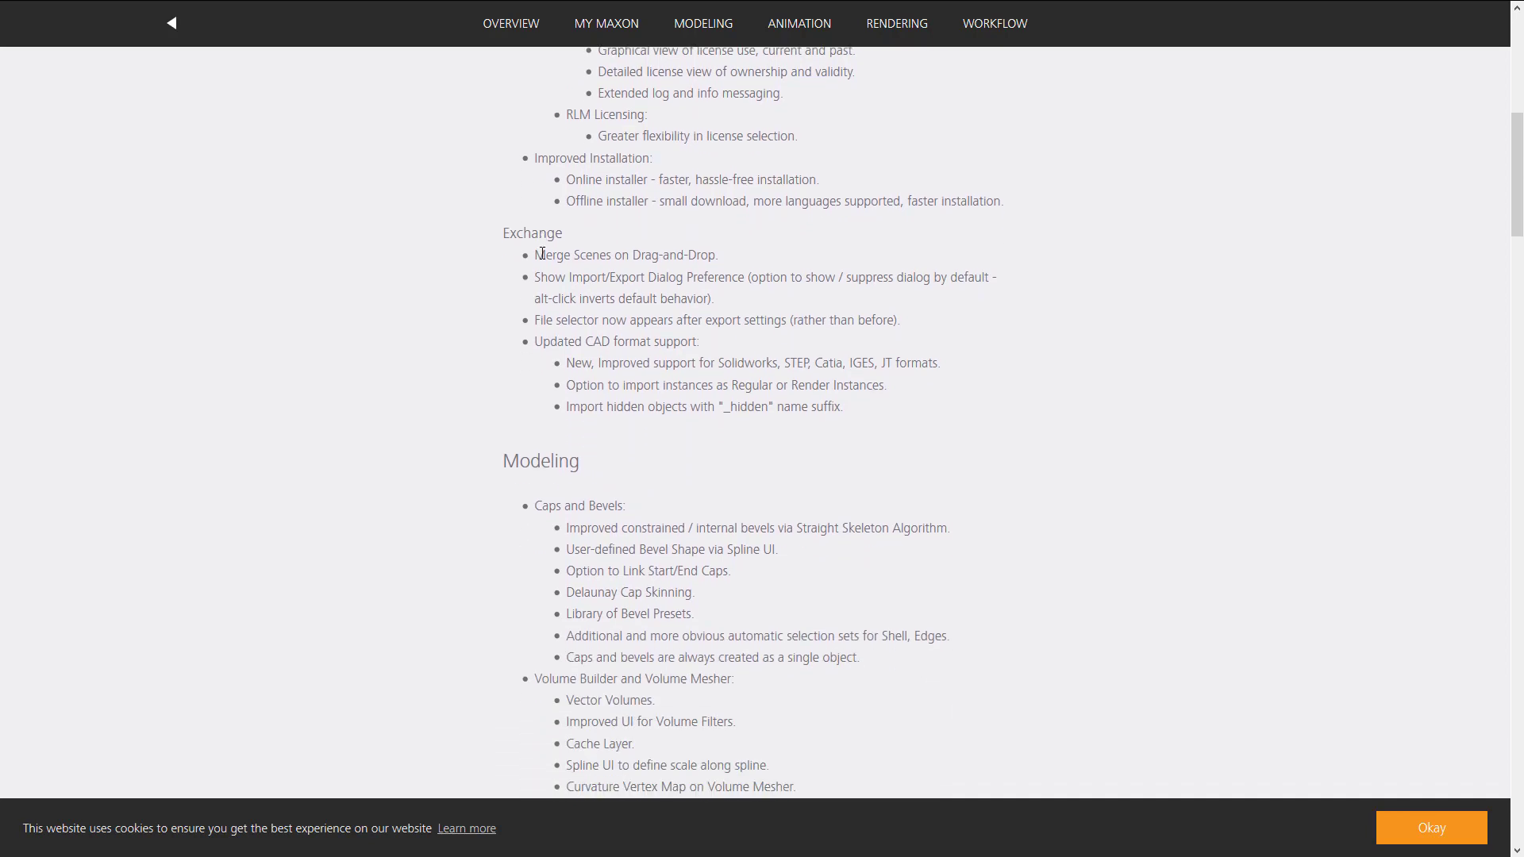
mouse_move(762, 358)
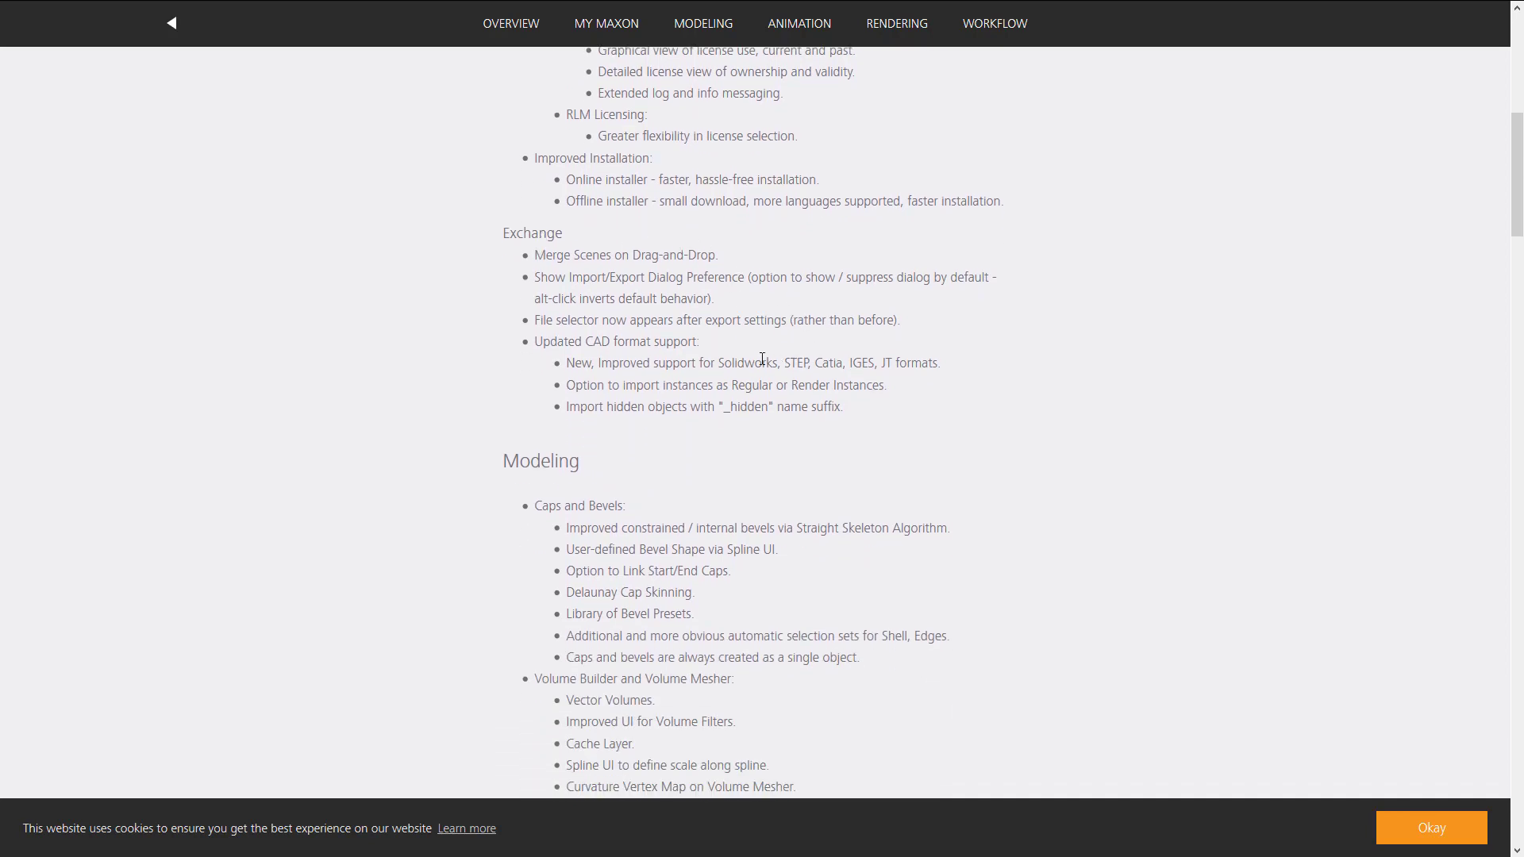
mouse_move(569, 365)
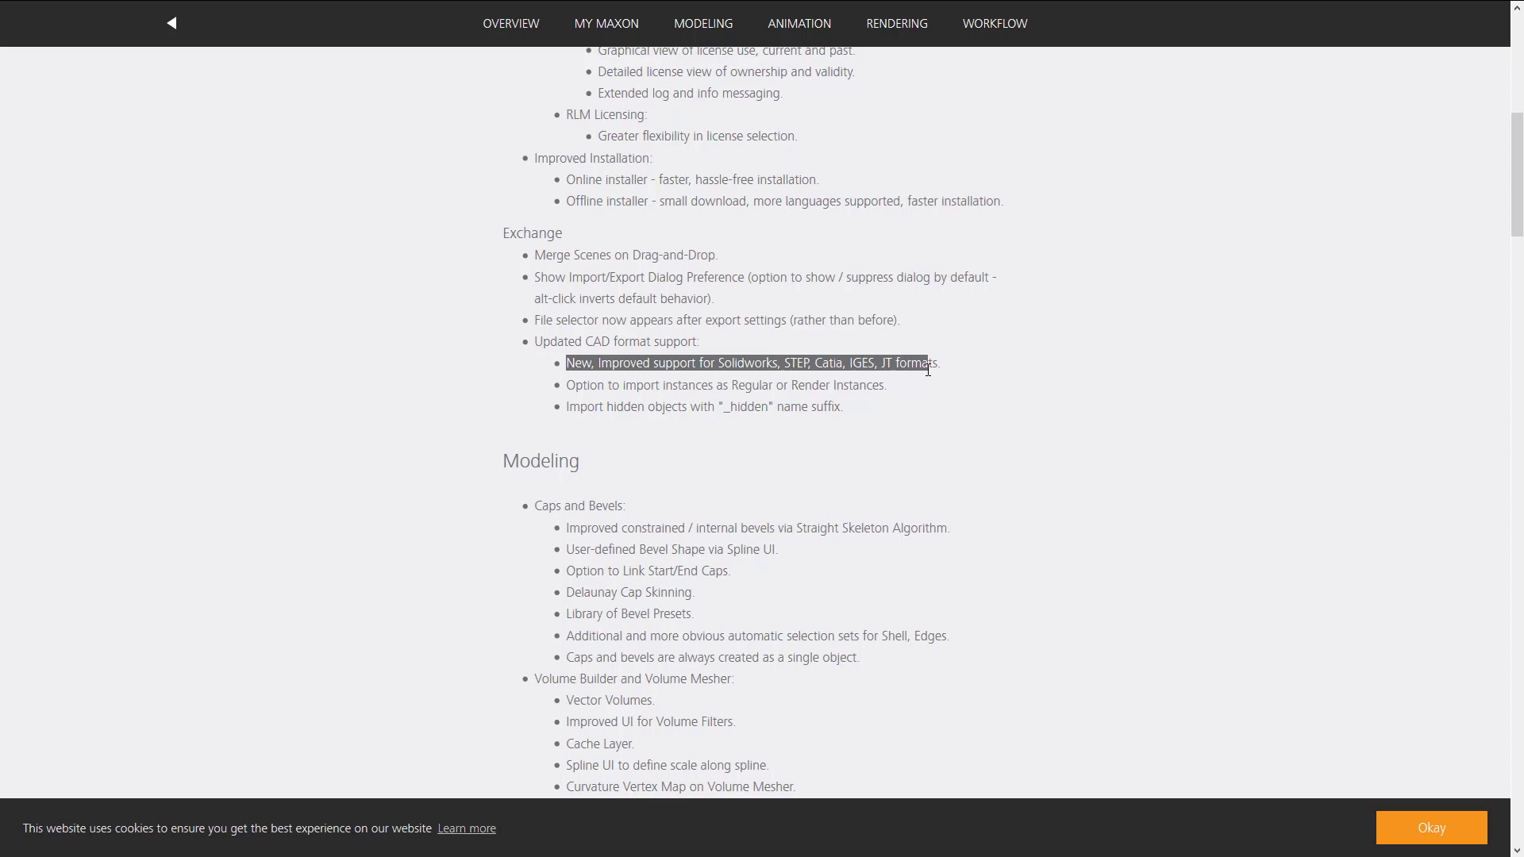
click(972, 372)
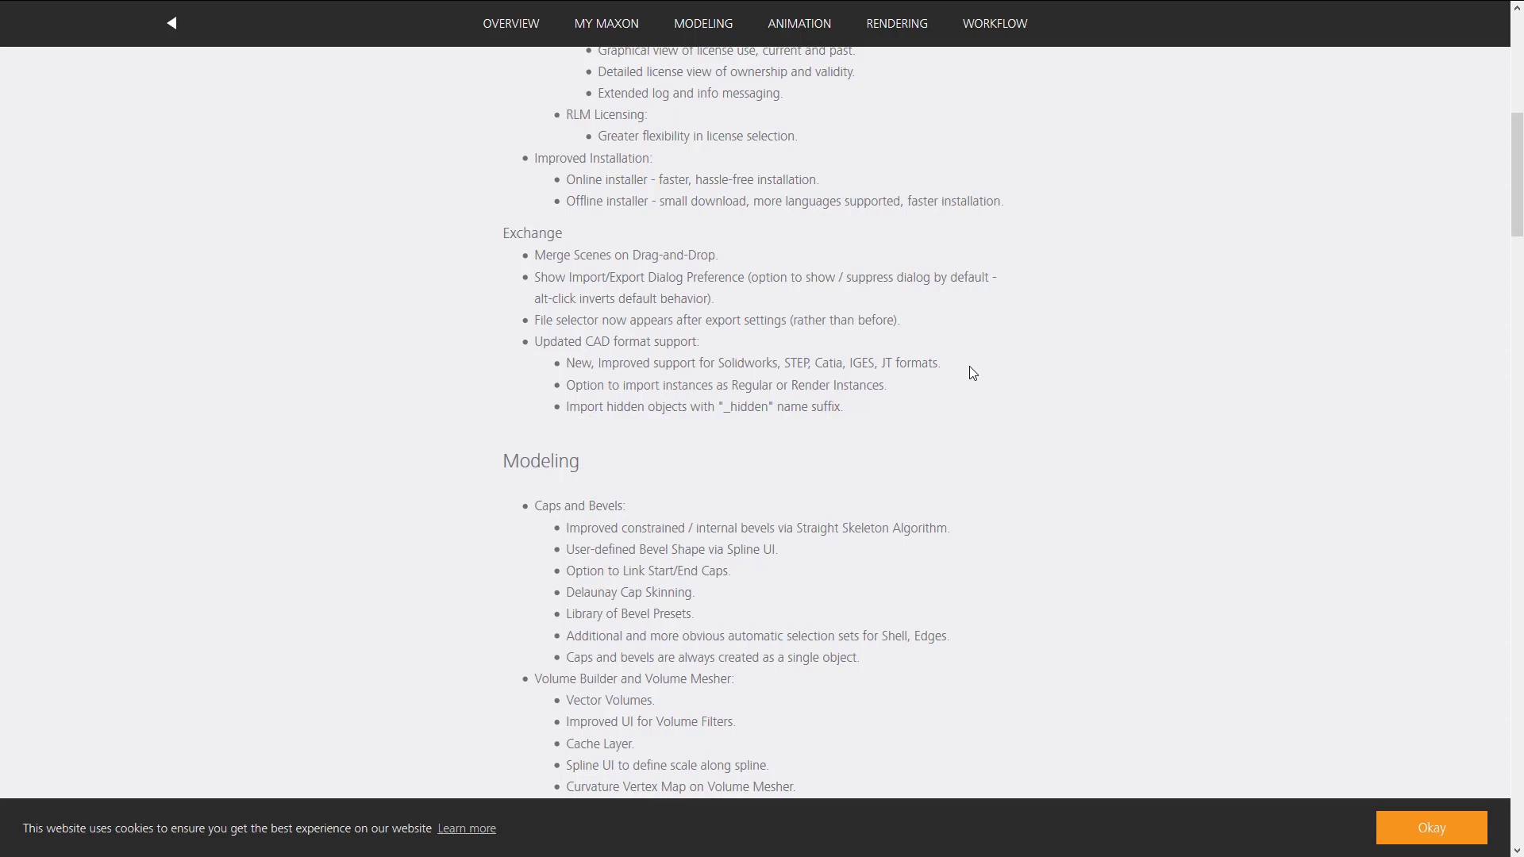
scroll(up, 3)
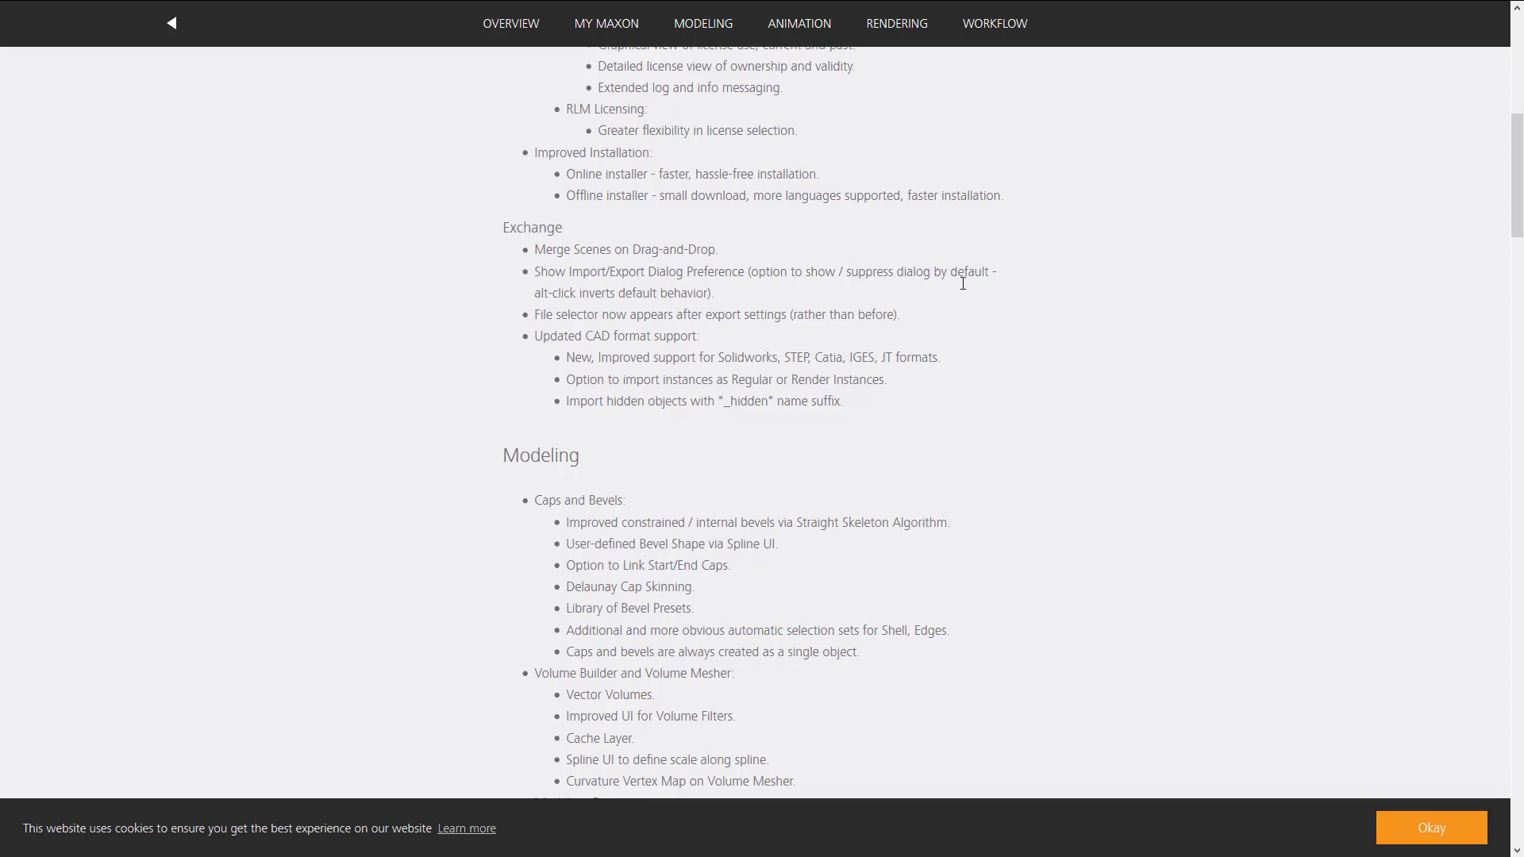
scroll(down, 3)
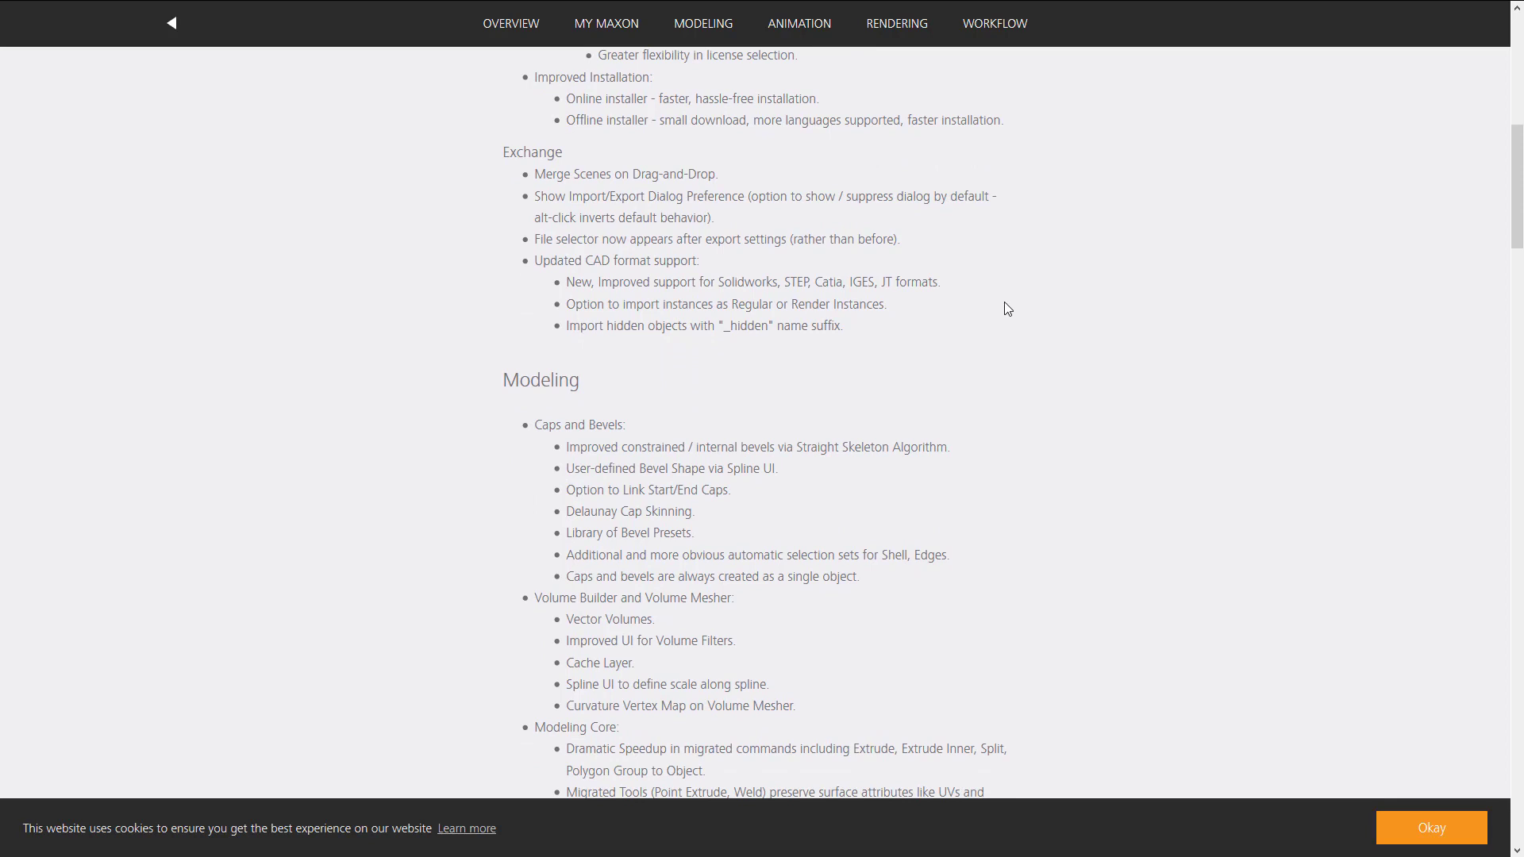
mouse_move(750, 276)
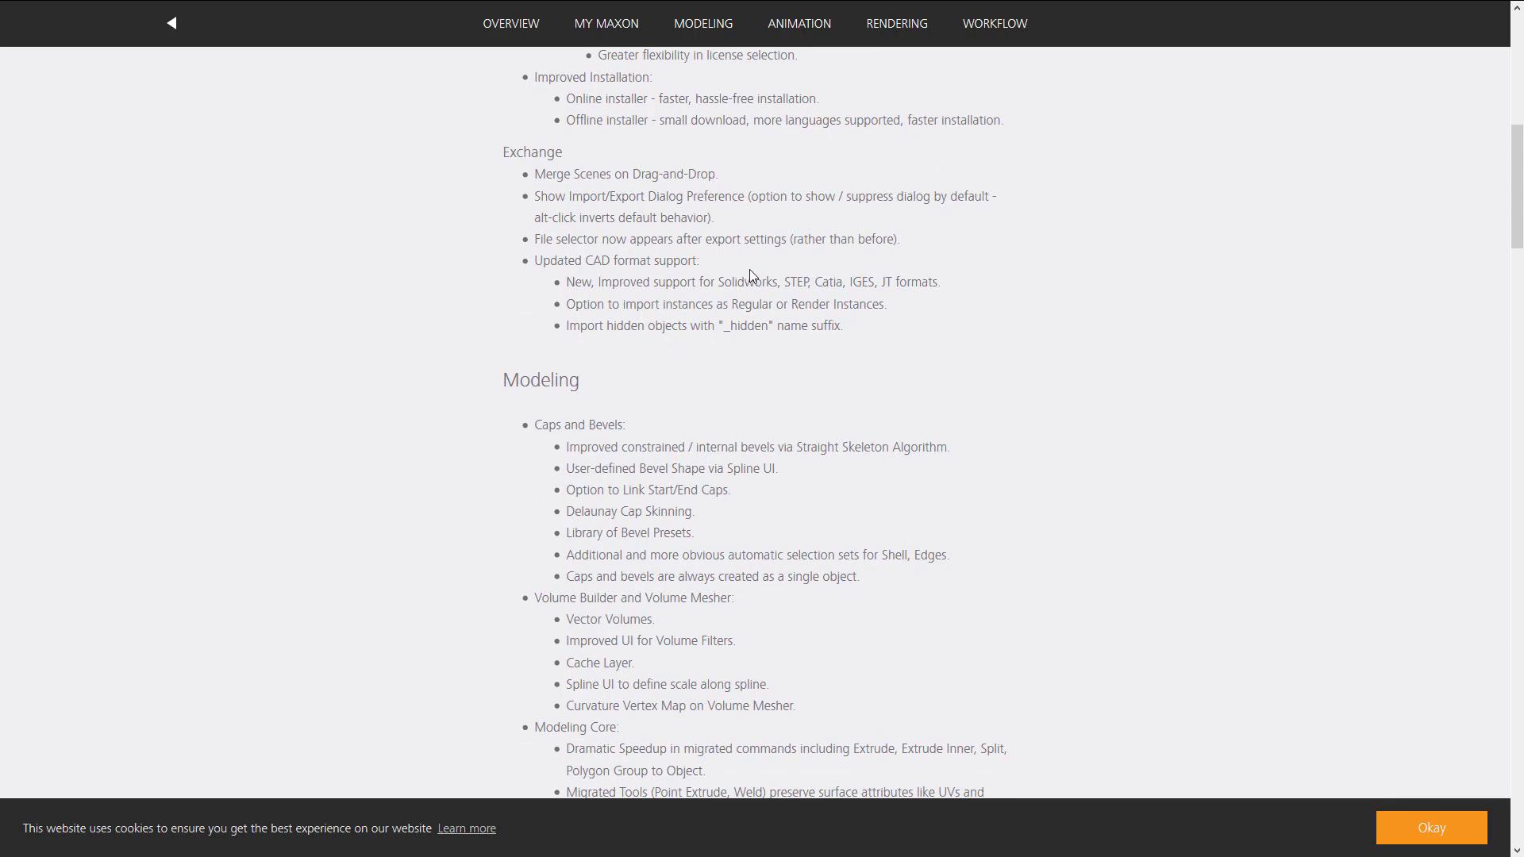
Step: Scroll the R21 feature list down to Physical Render Nodes and ProRender multipass entries
scroll(down, 3)
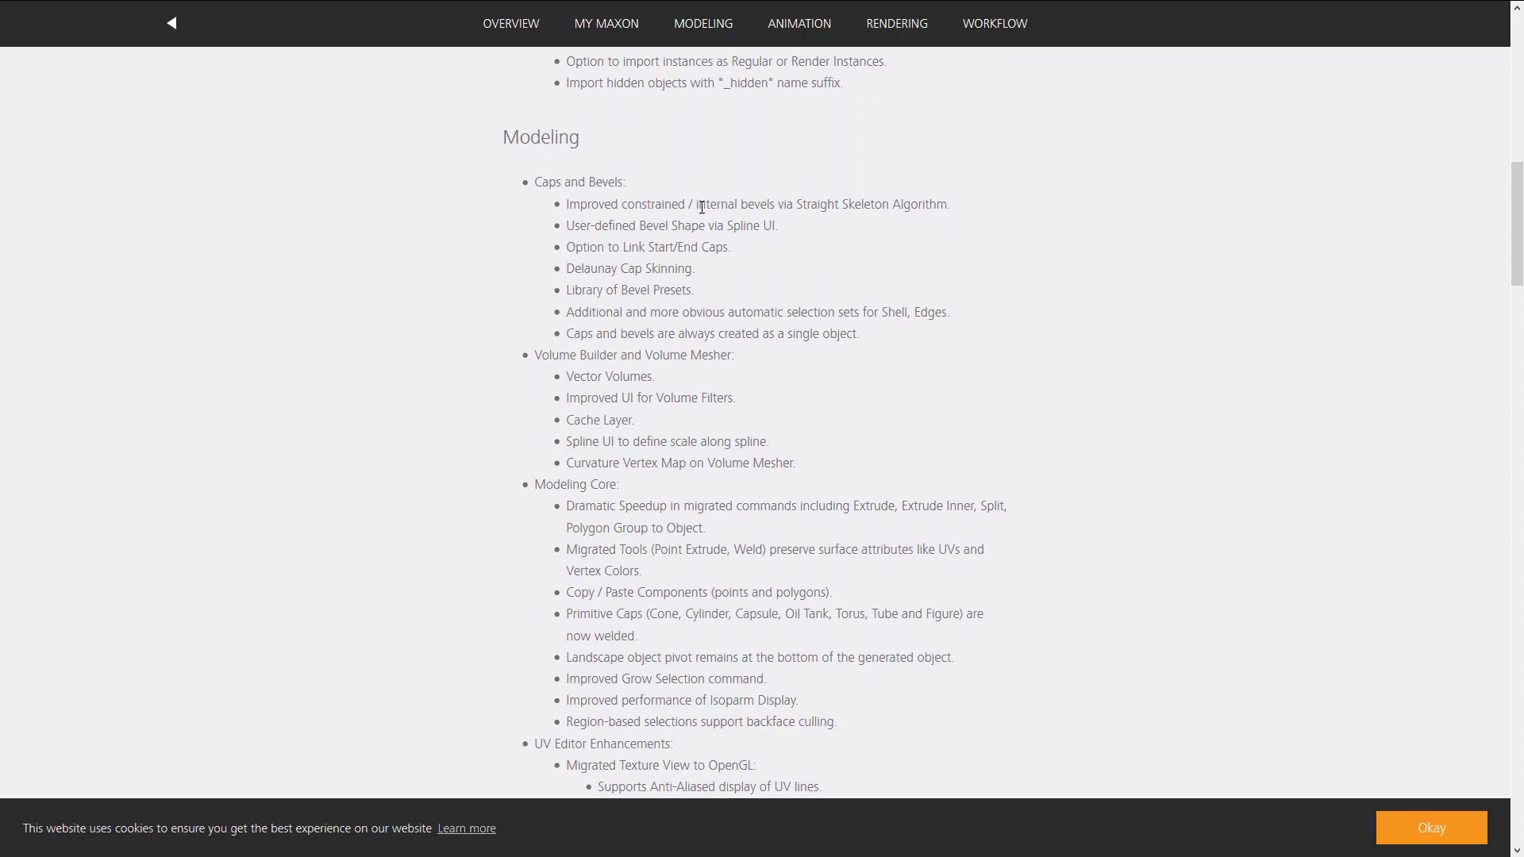
scroll(down, 3)
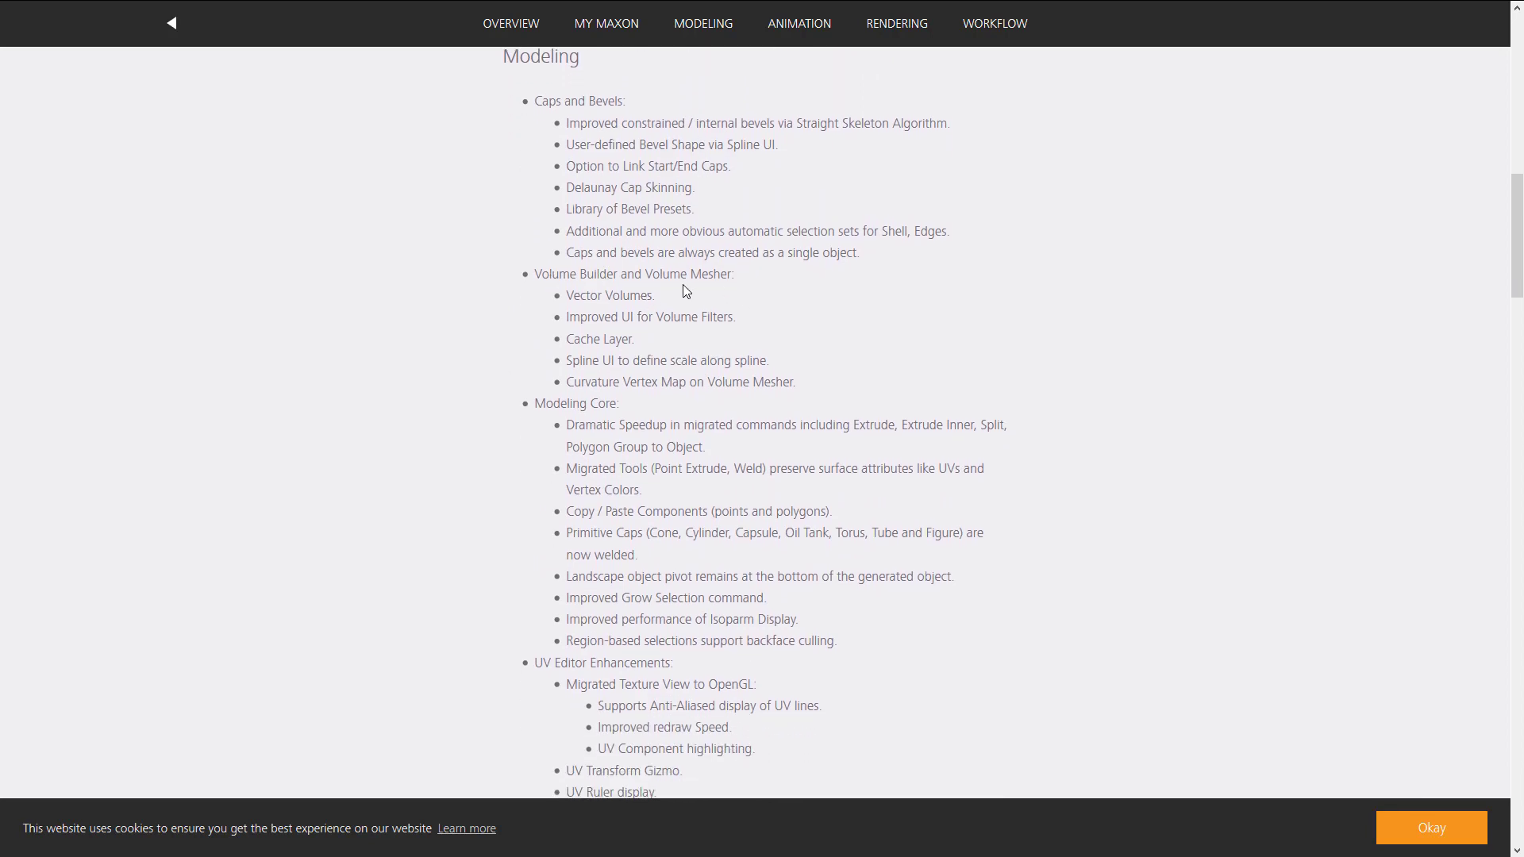
scroll(down, 3)
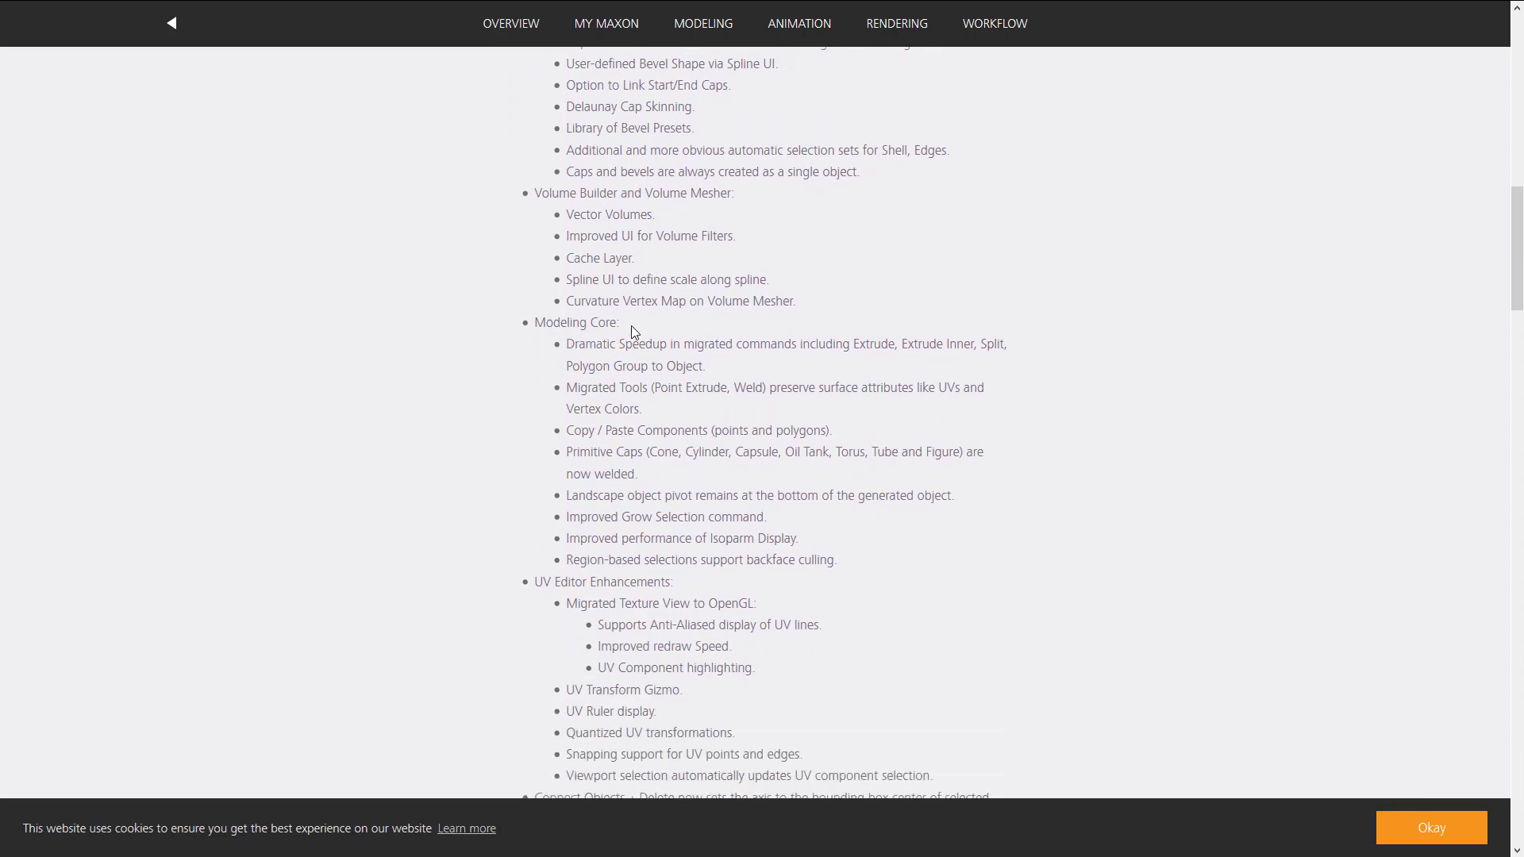
scroll(up, 3)
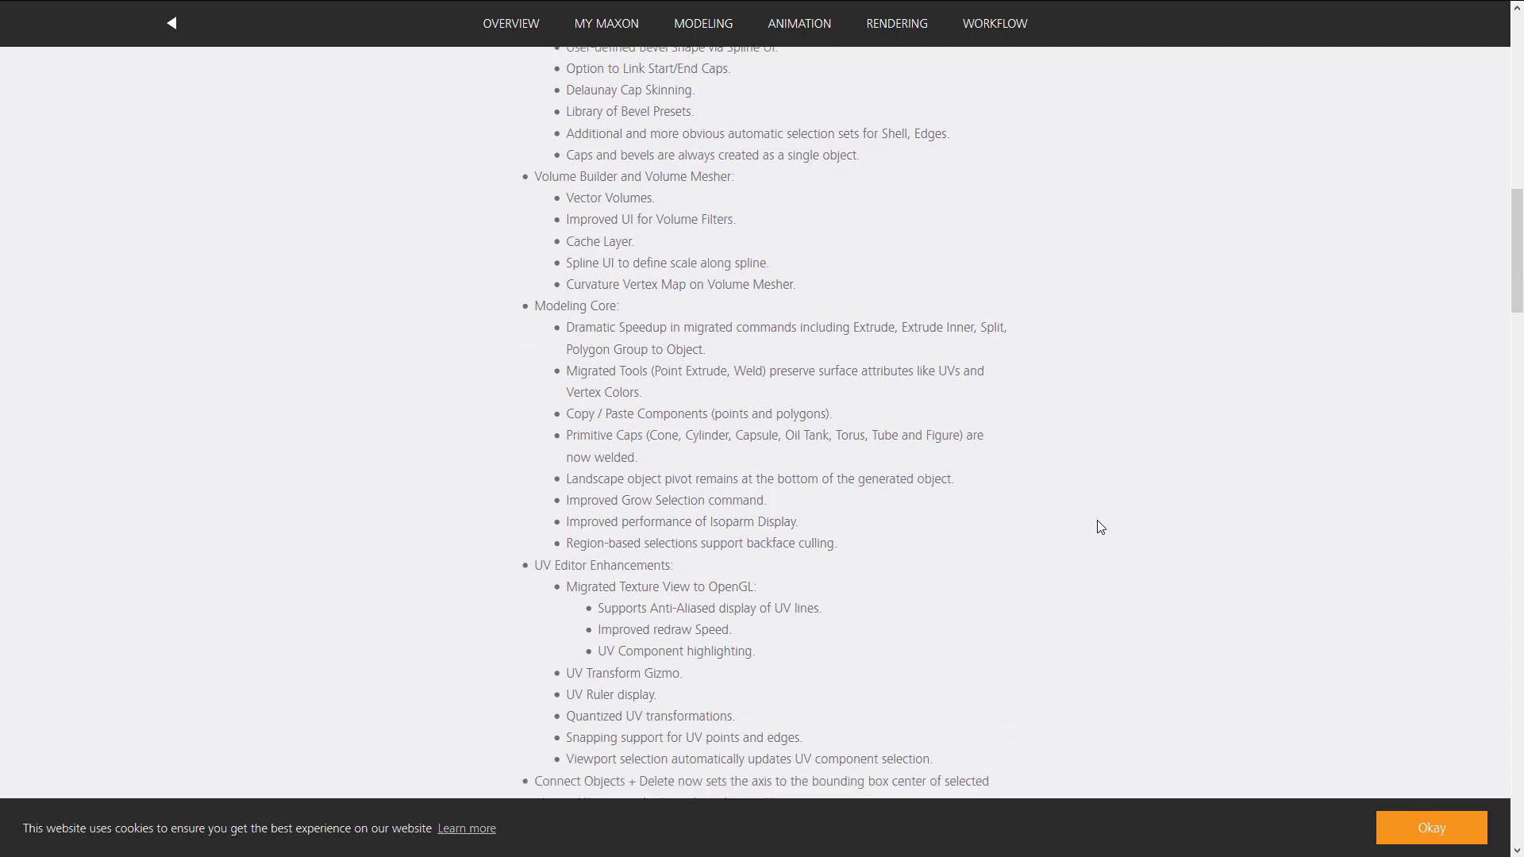
scroll(down, 3)
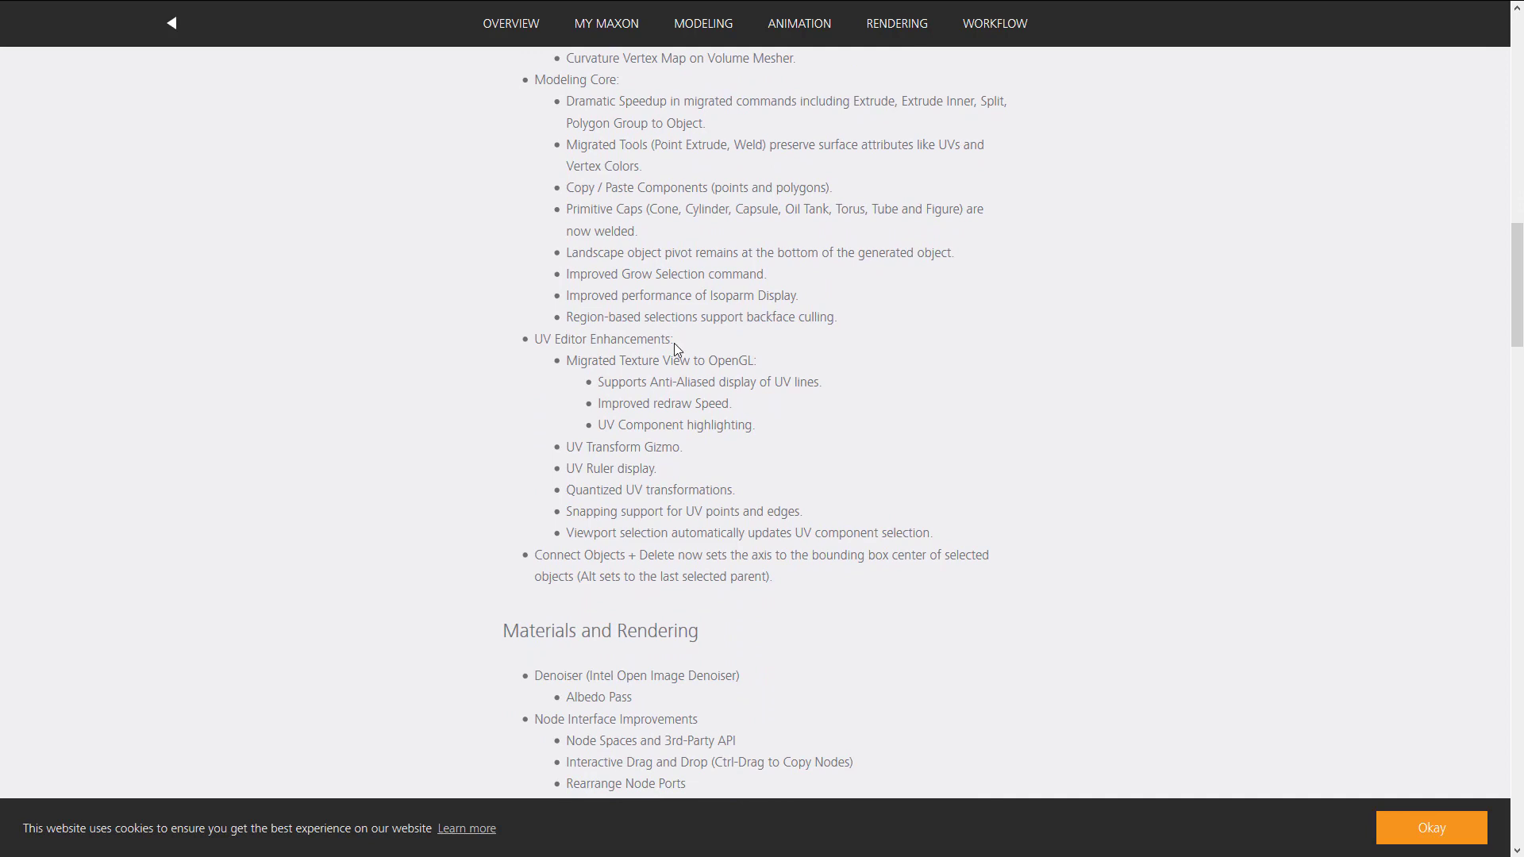
scroll(down, 3)
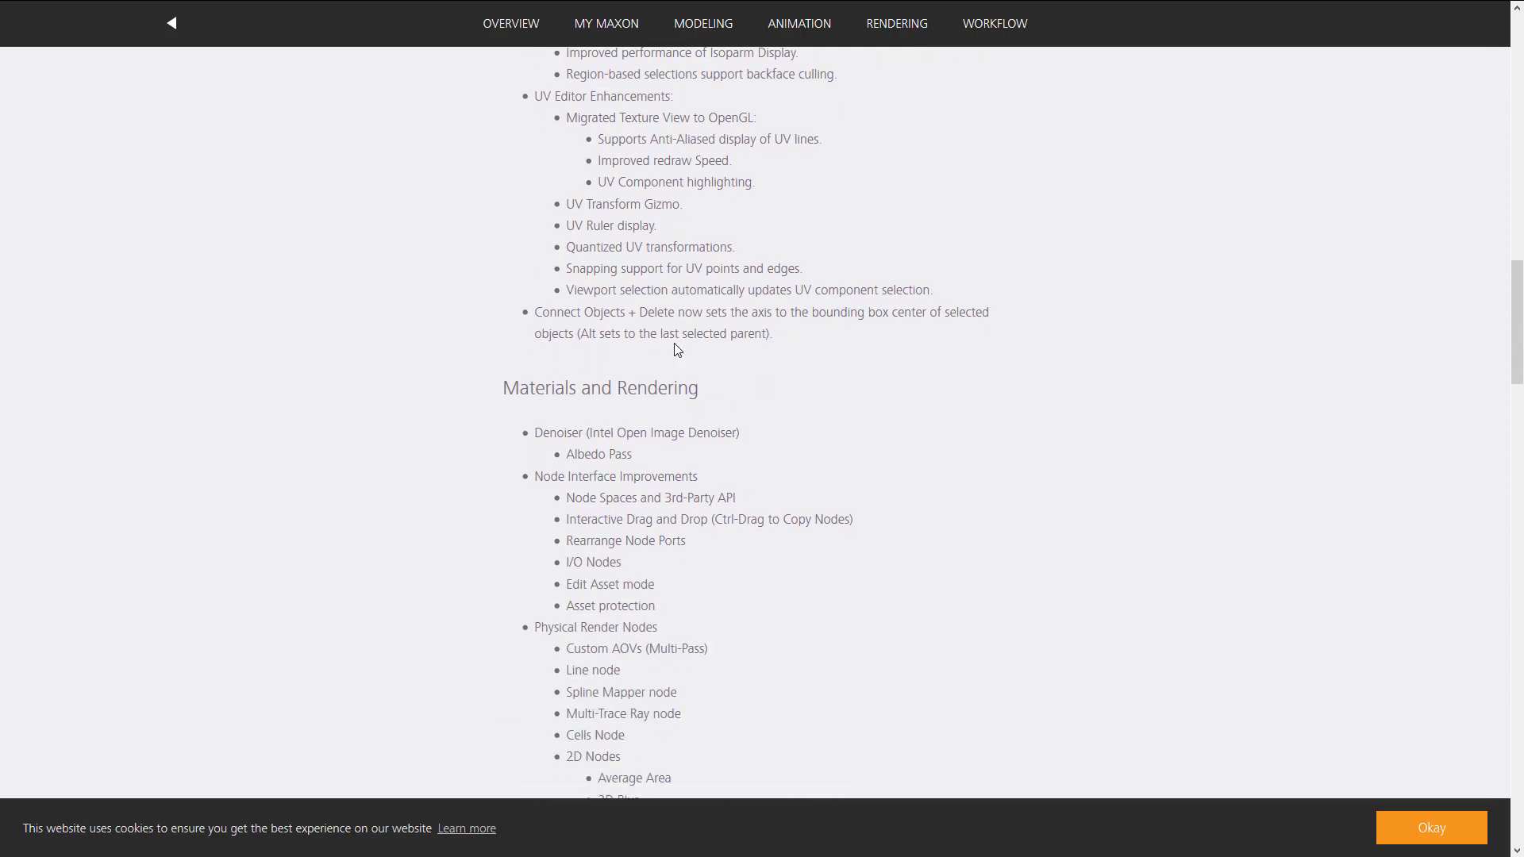
scroll(down, 3)
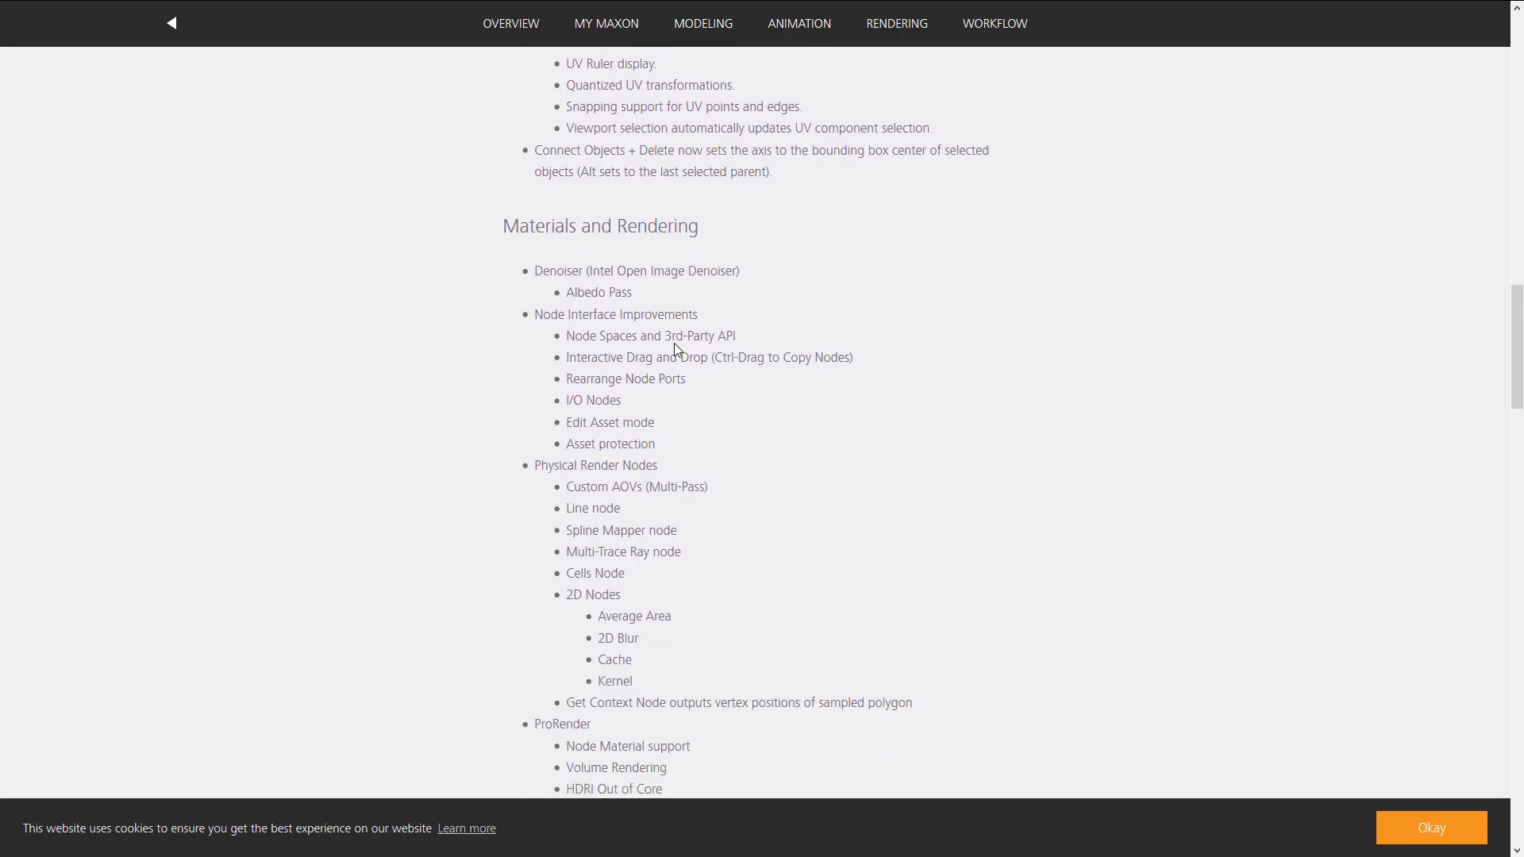
mouse_move(574, 270)
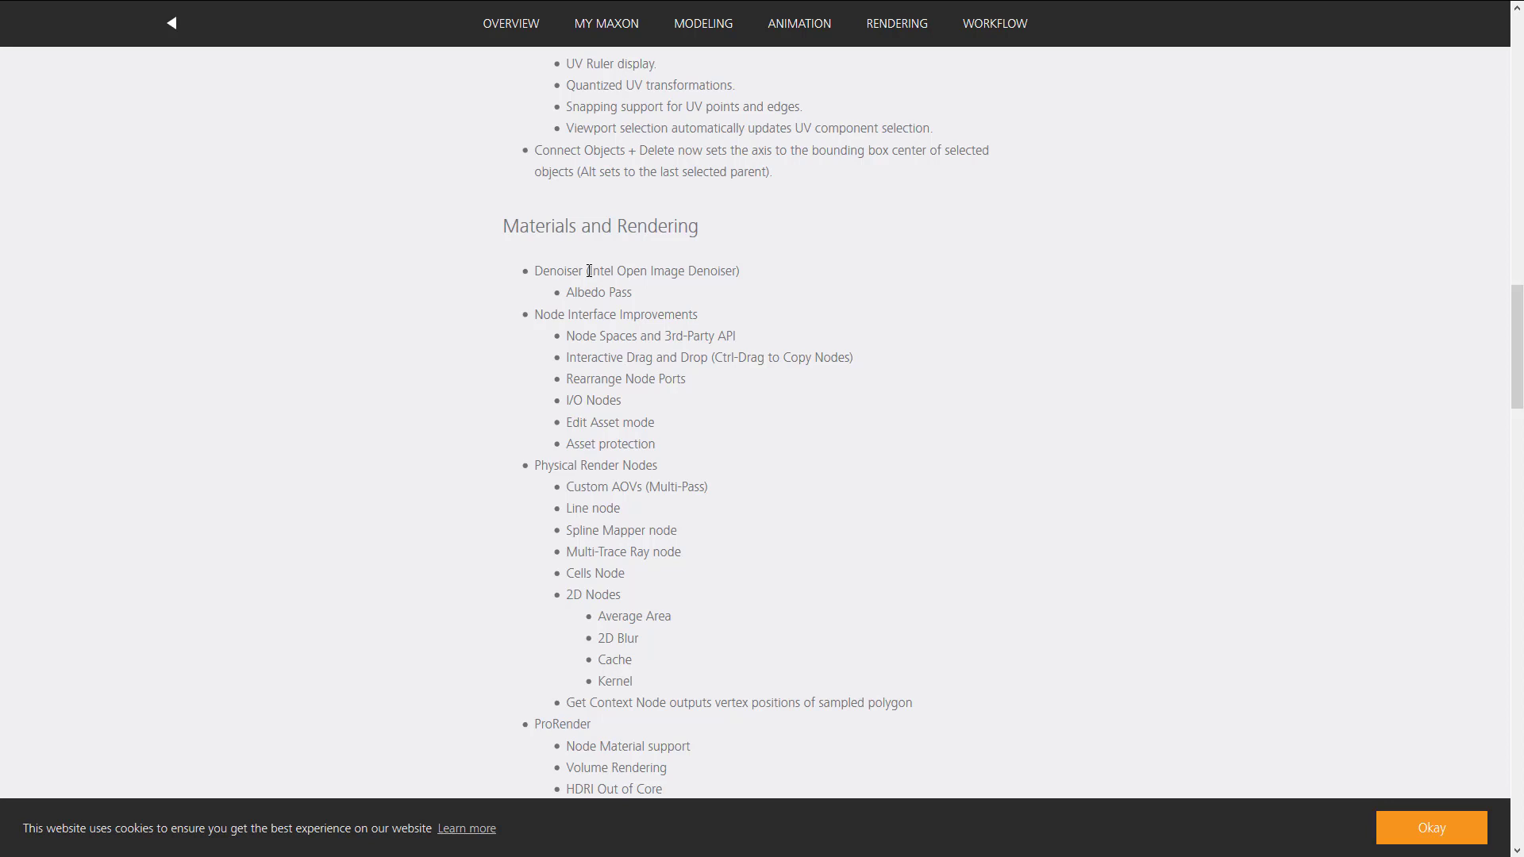
mouse_move(611, 283)
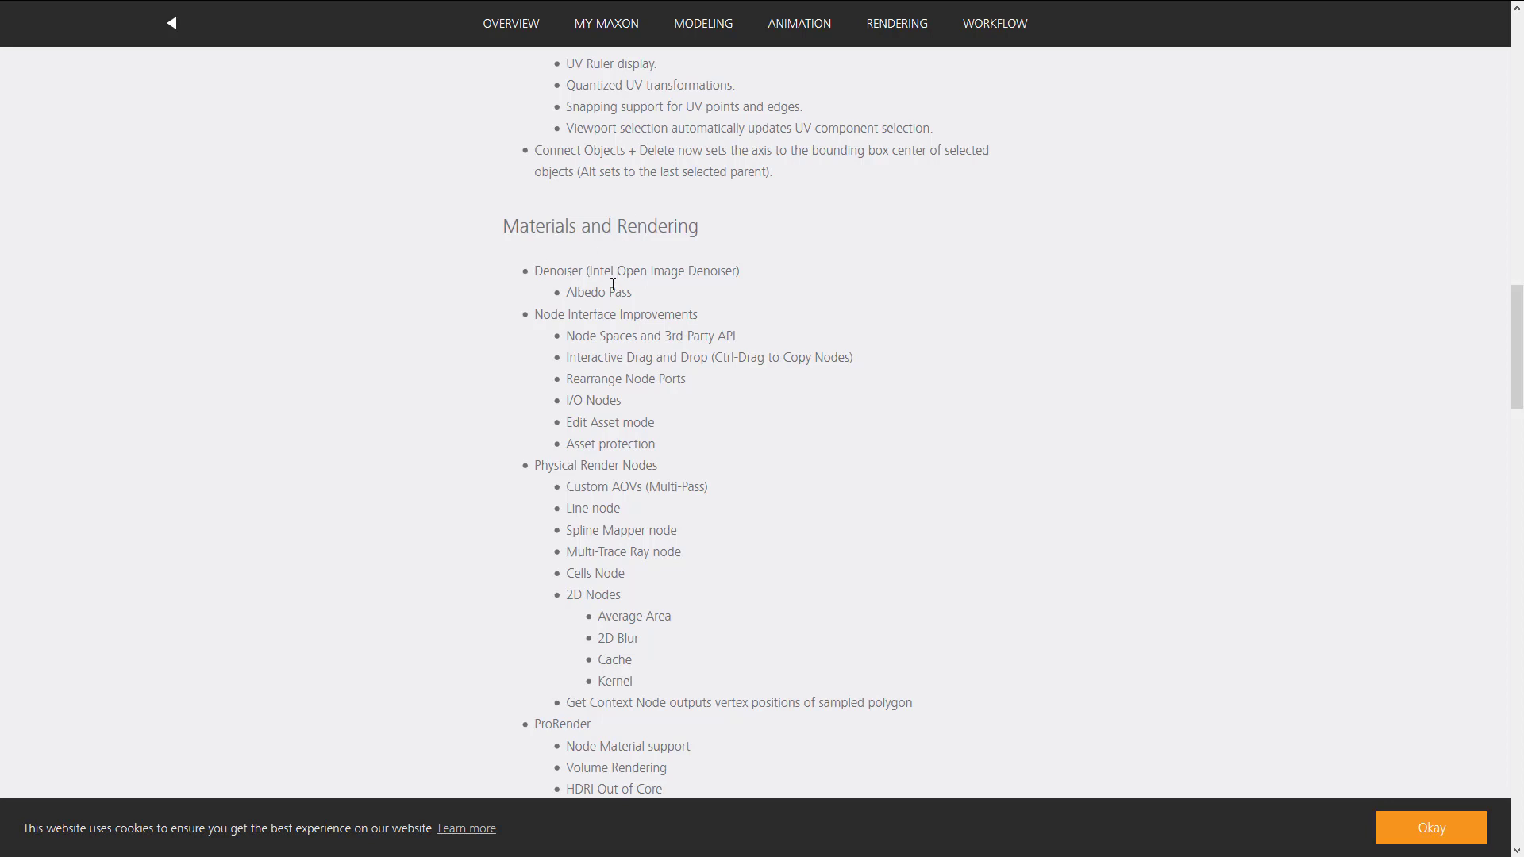
scroll(down, 3)
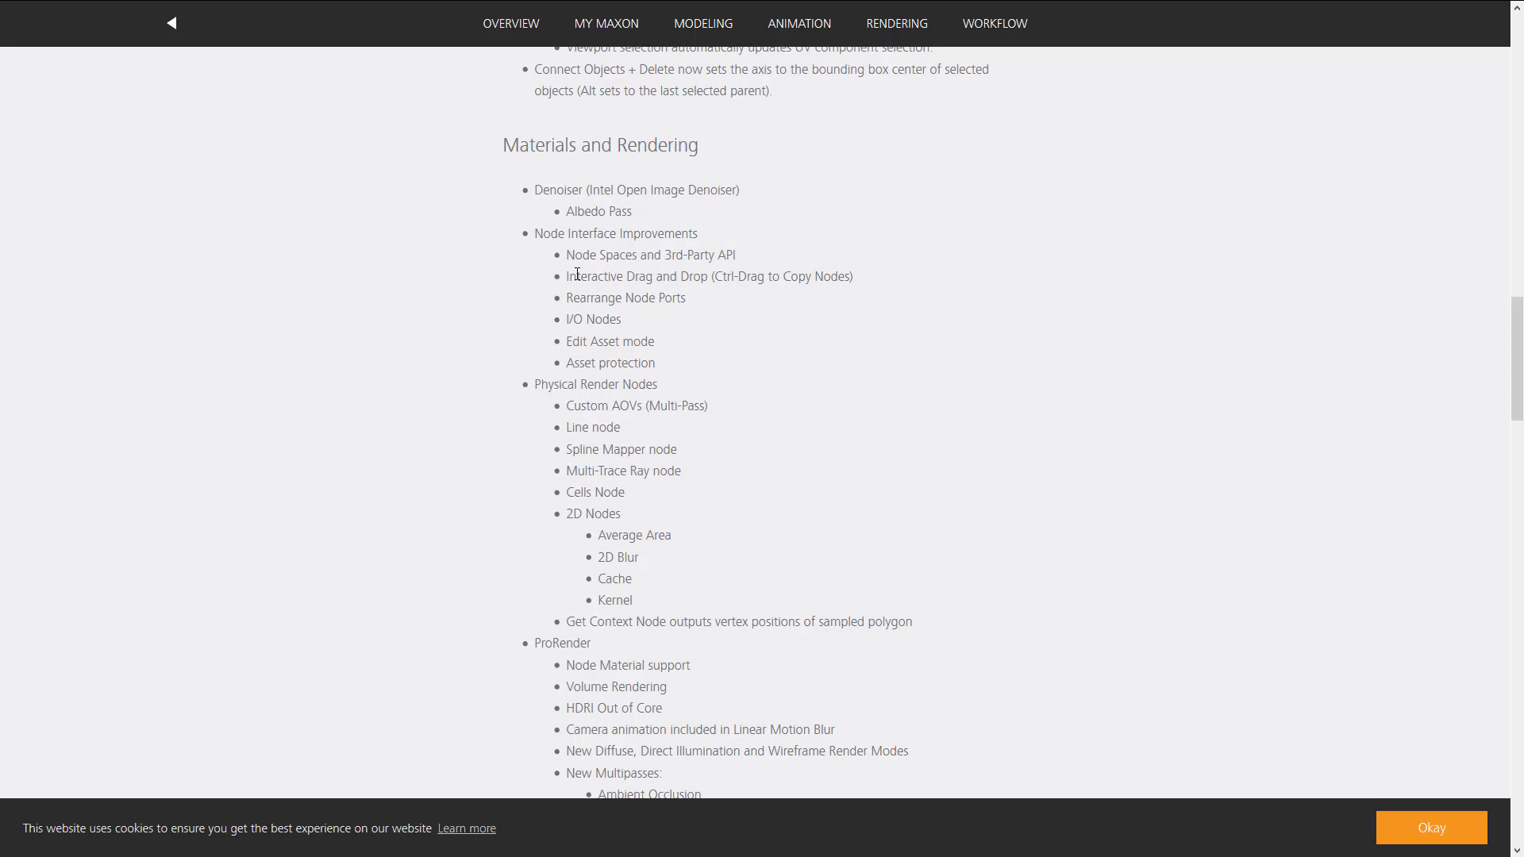
scroll(down, 3)
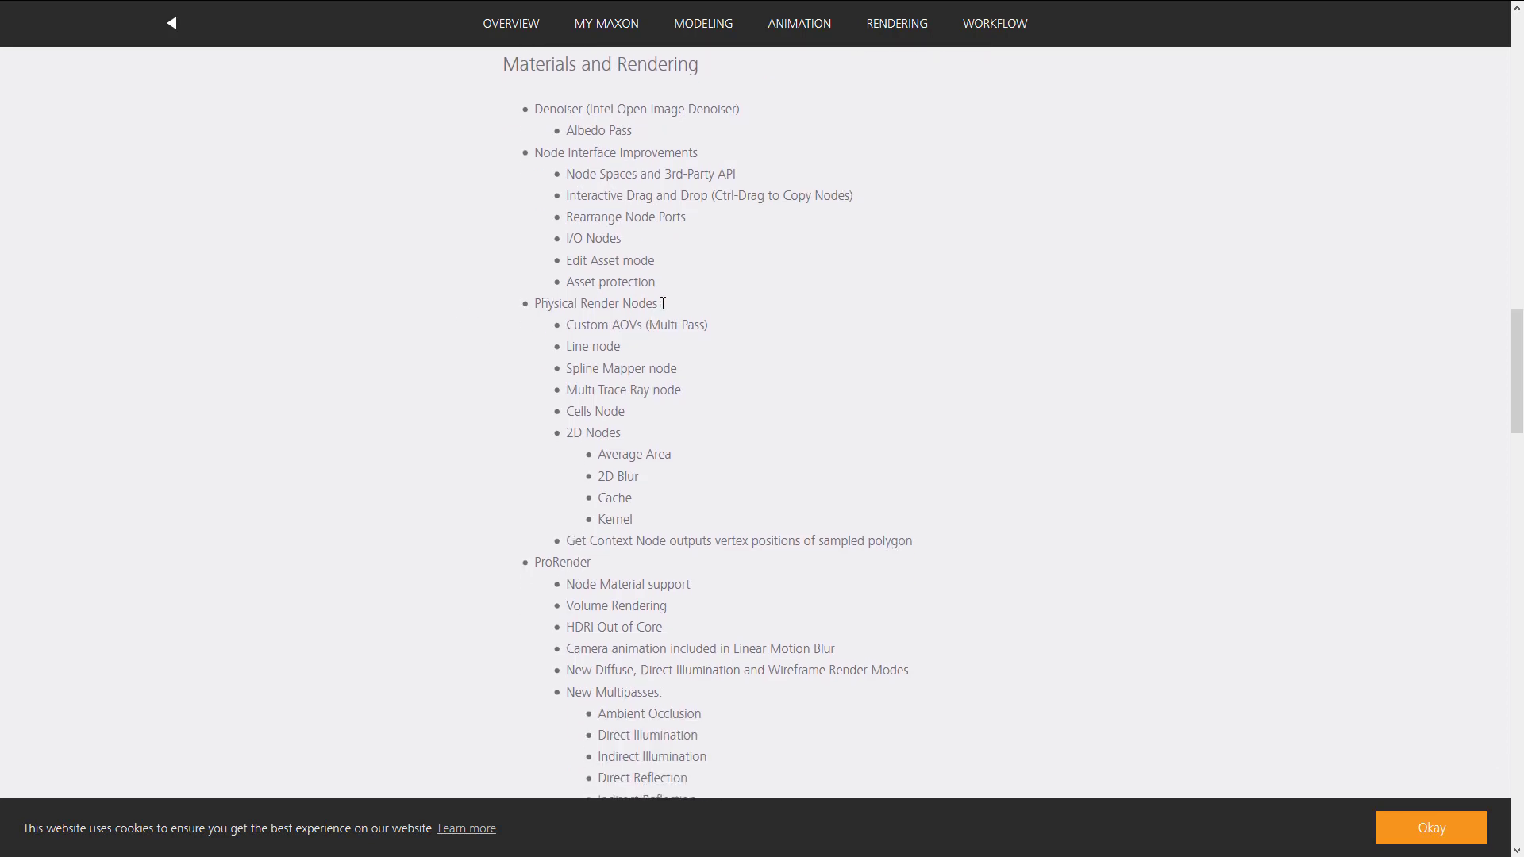
mouse_move(607, 376)
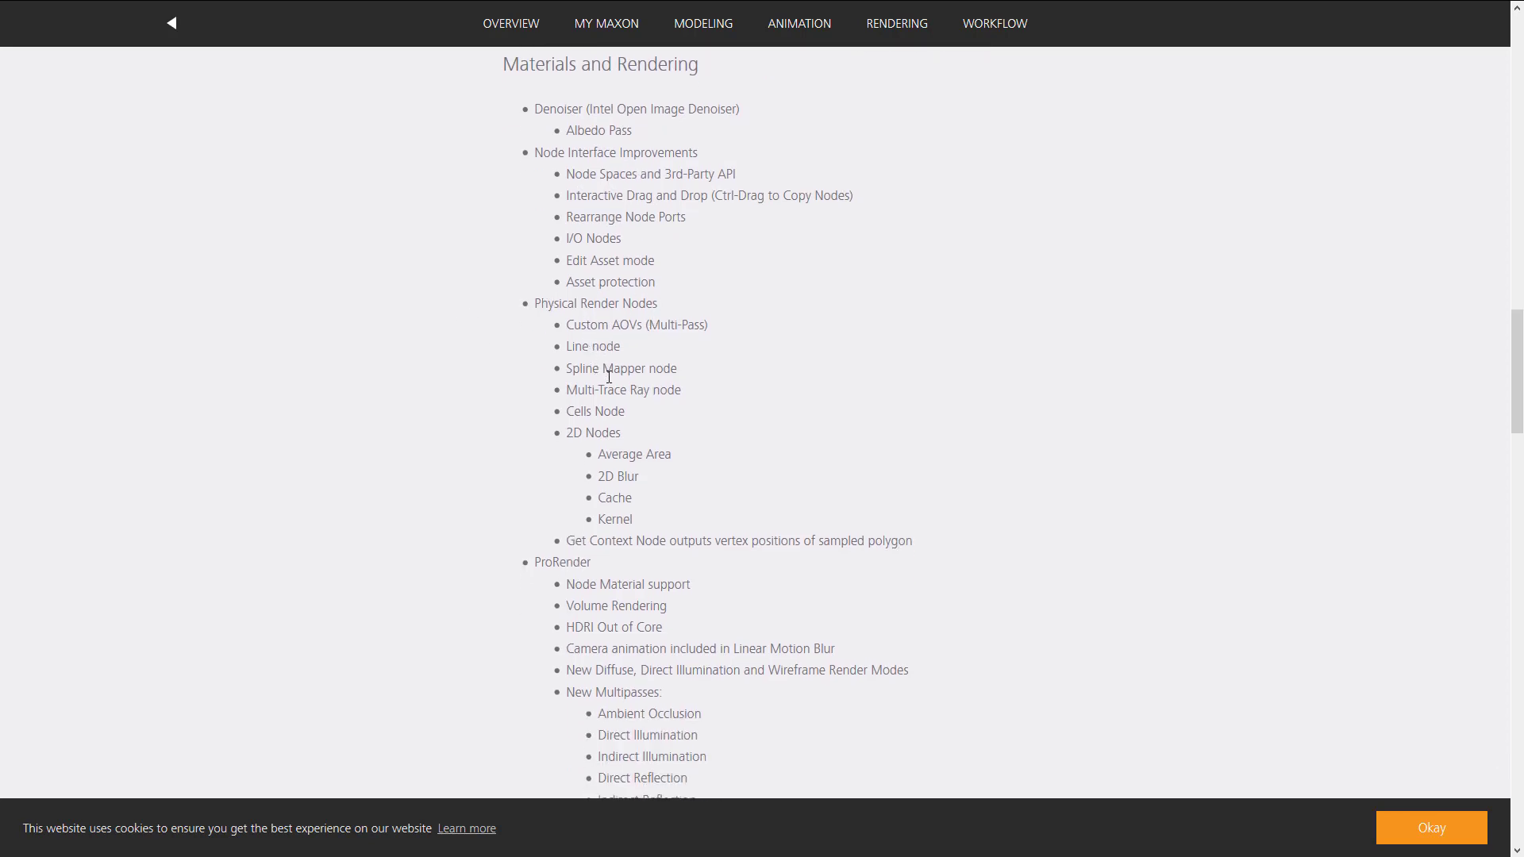
mouse_move(610, 390)
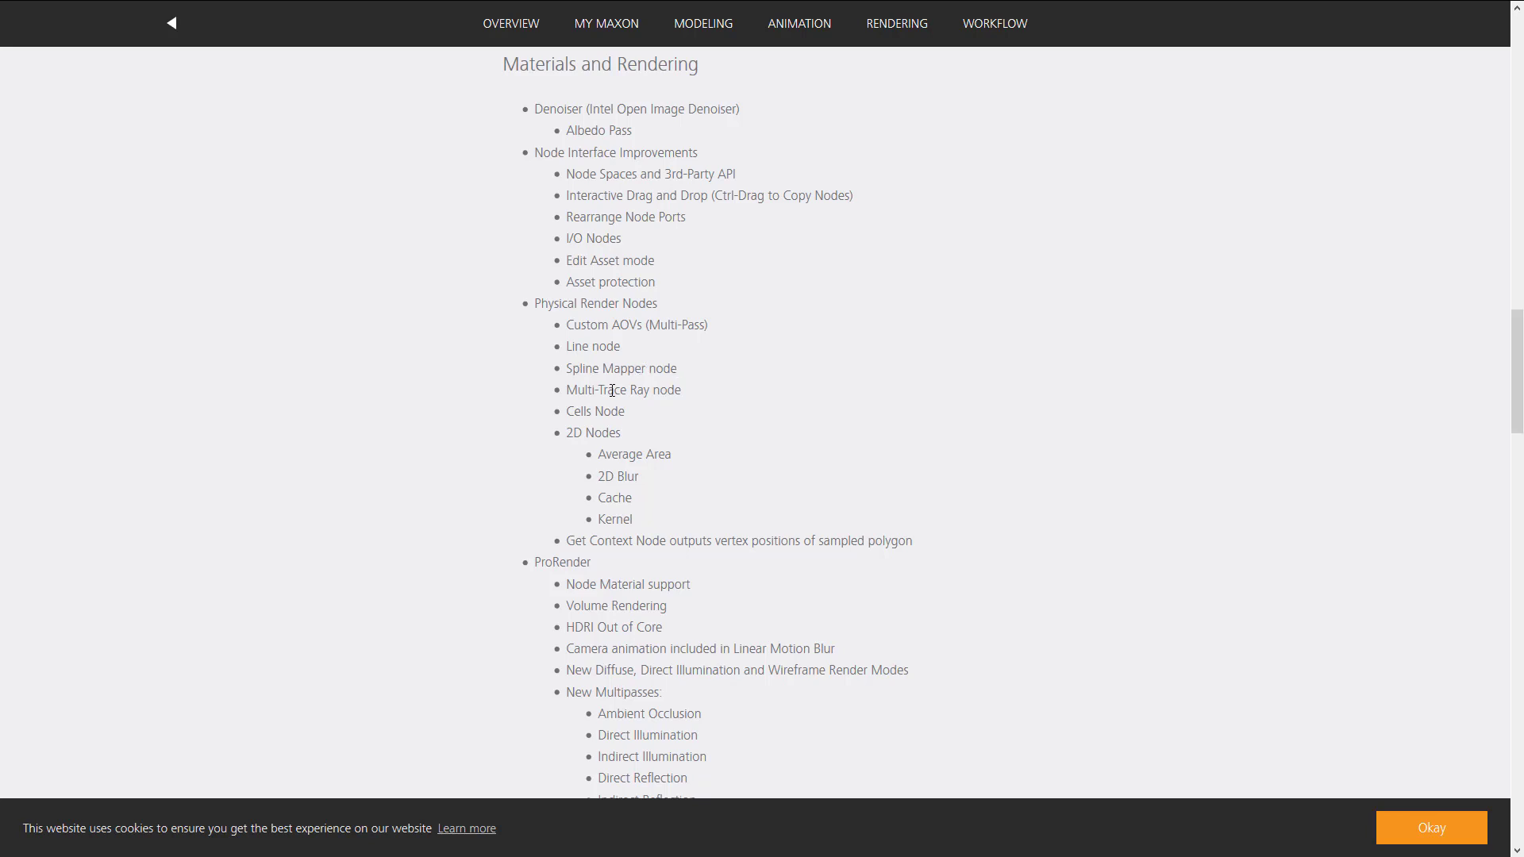
scroll(down, 3)
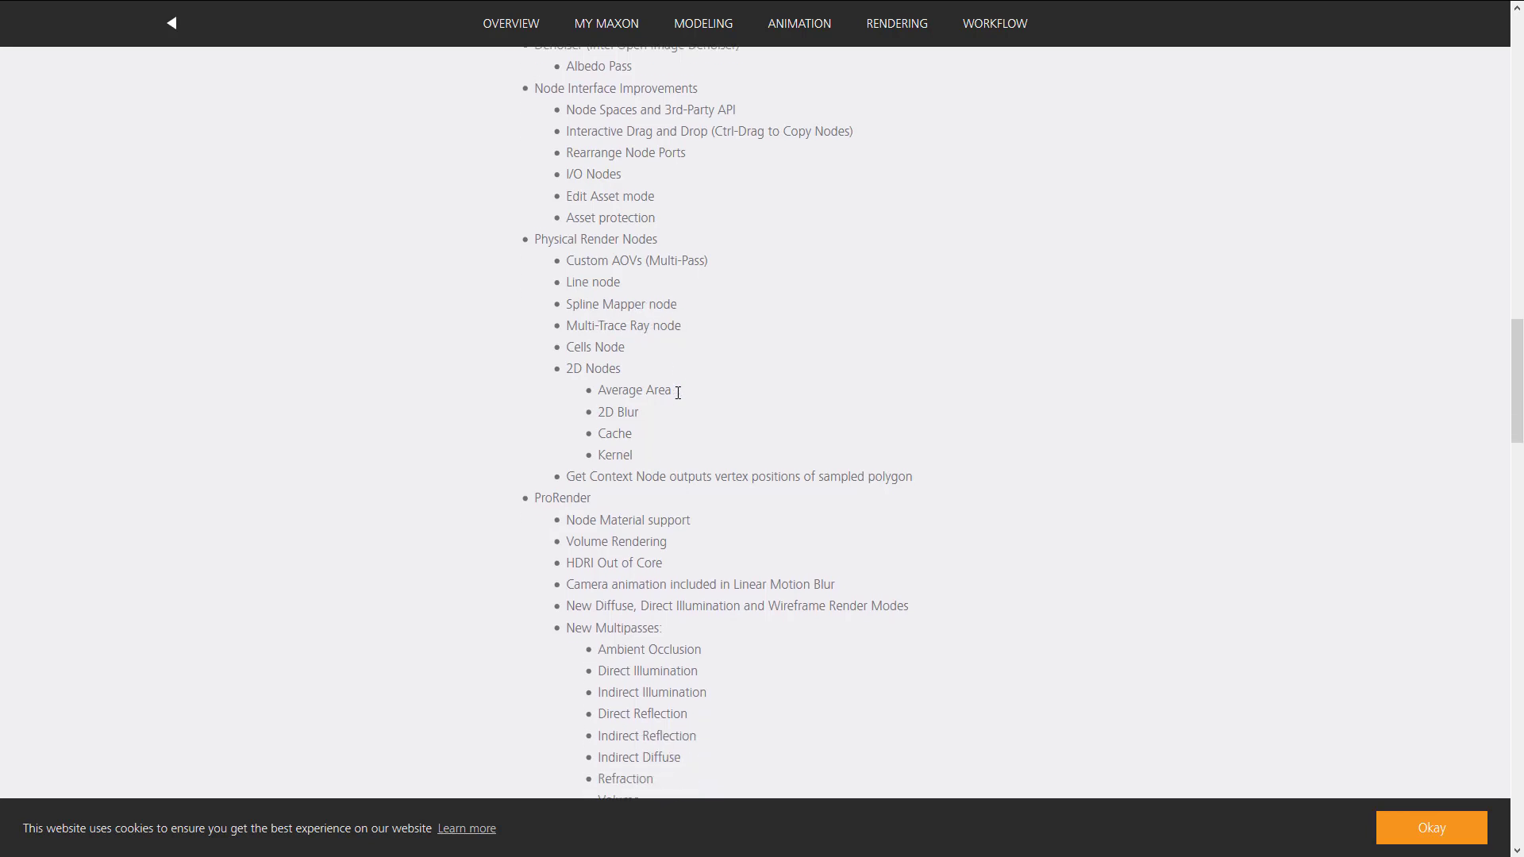
Step: Scroll to Workflow/UI, select the word 'macOS', and continue through Interface Enhancements
scroll(down, 3)
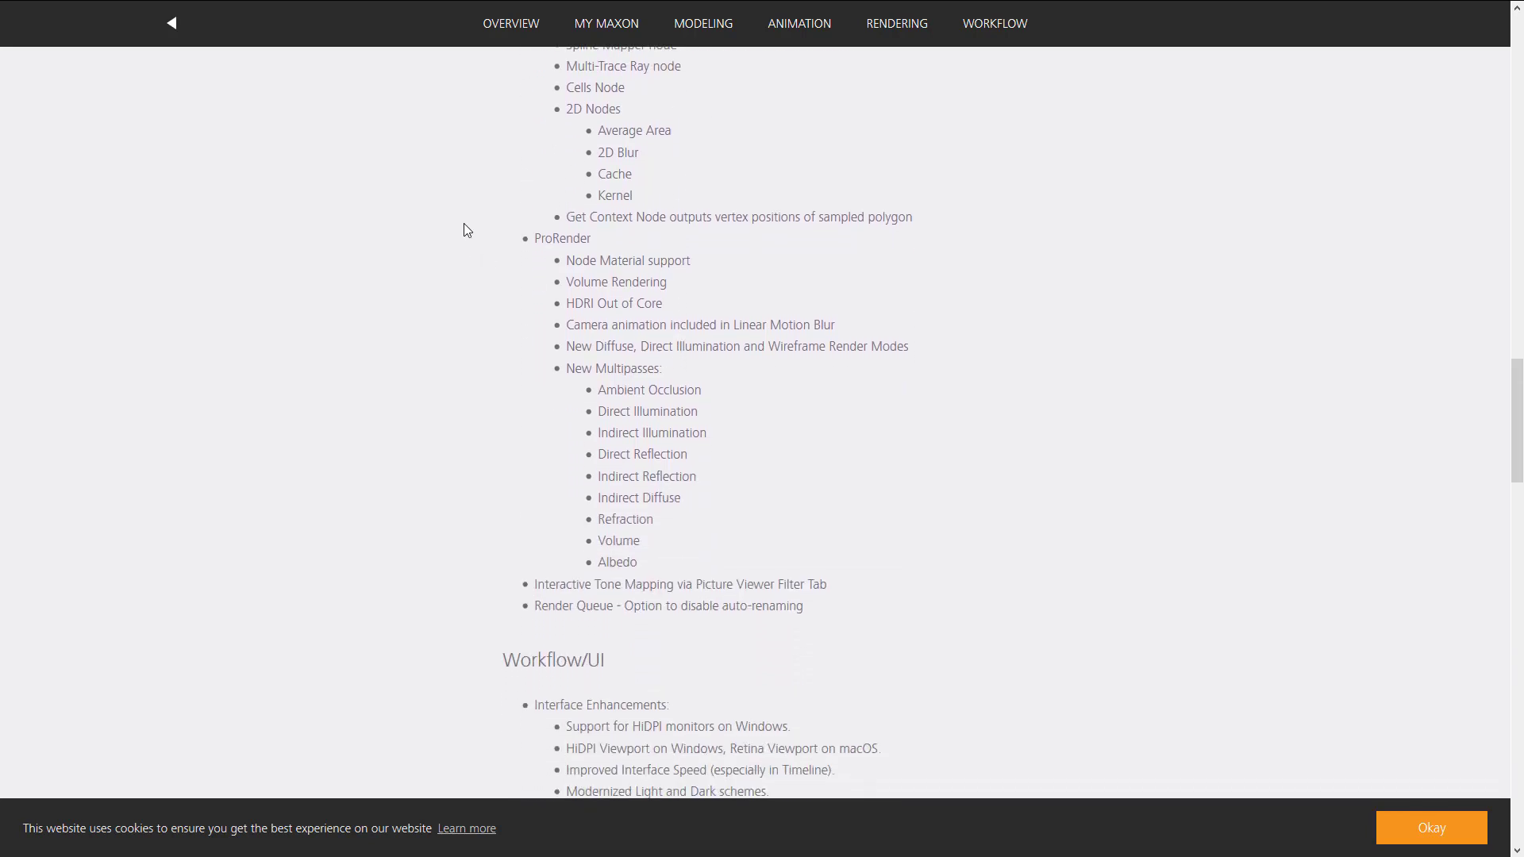
scroll(down, 3)
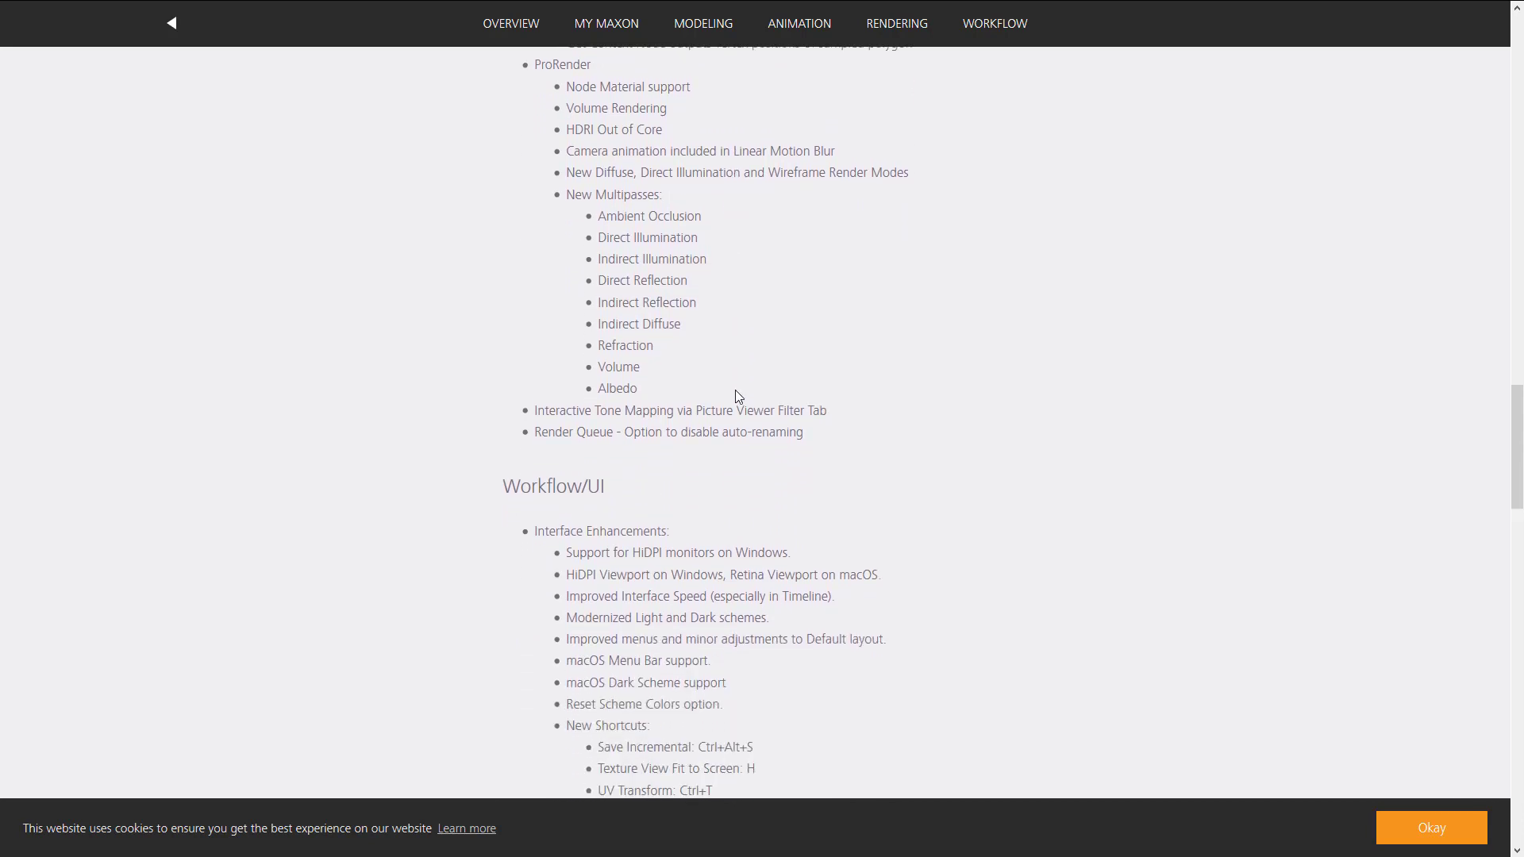
scroll(down, 3)
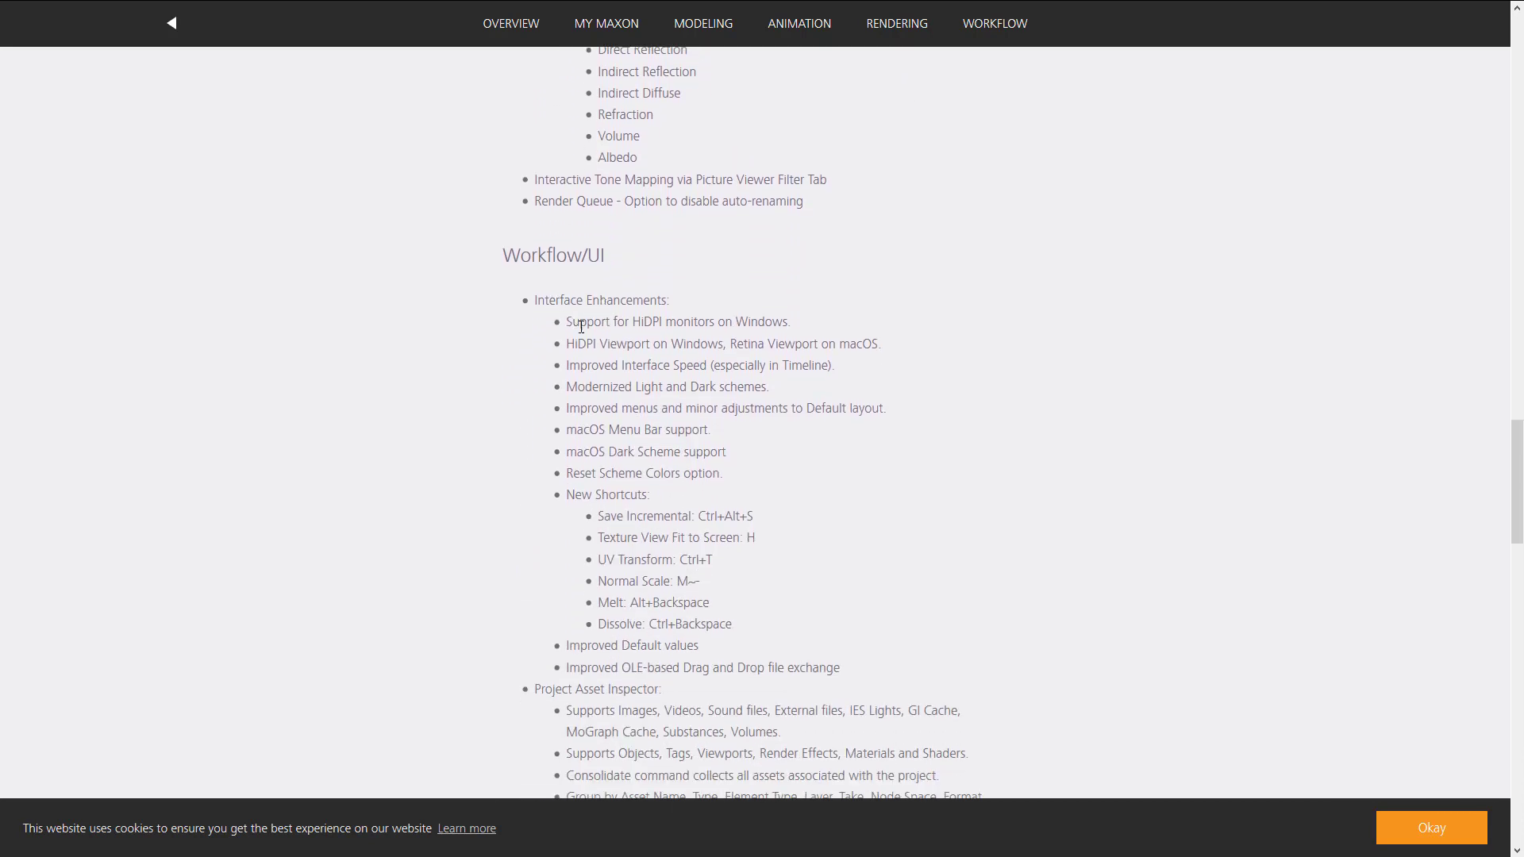
mouse_move(879, 338)
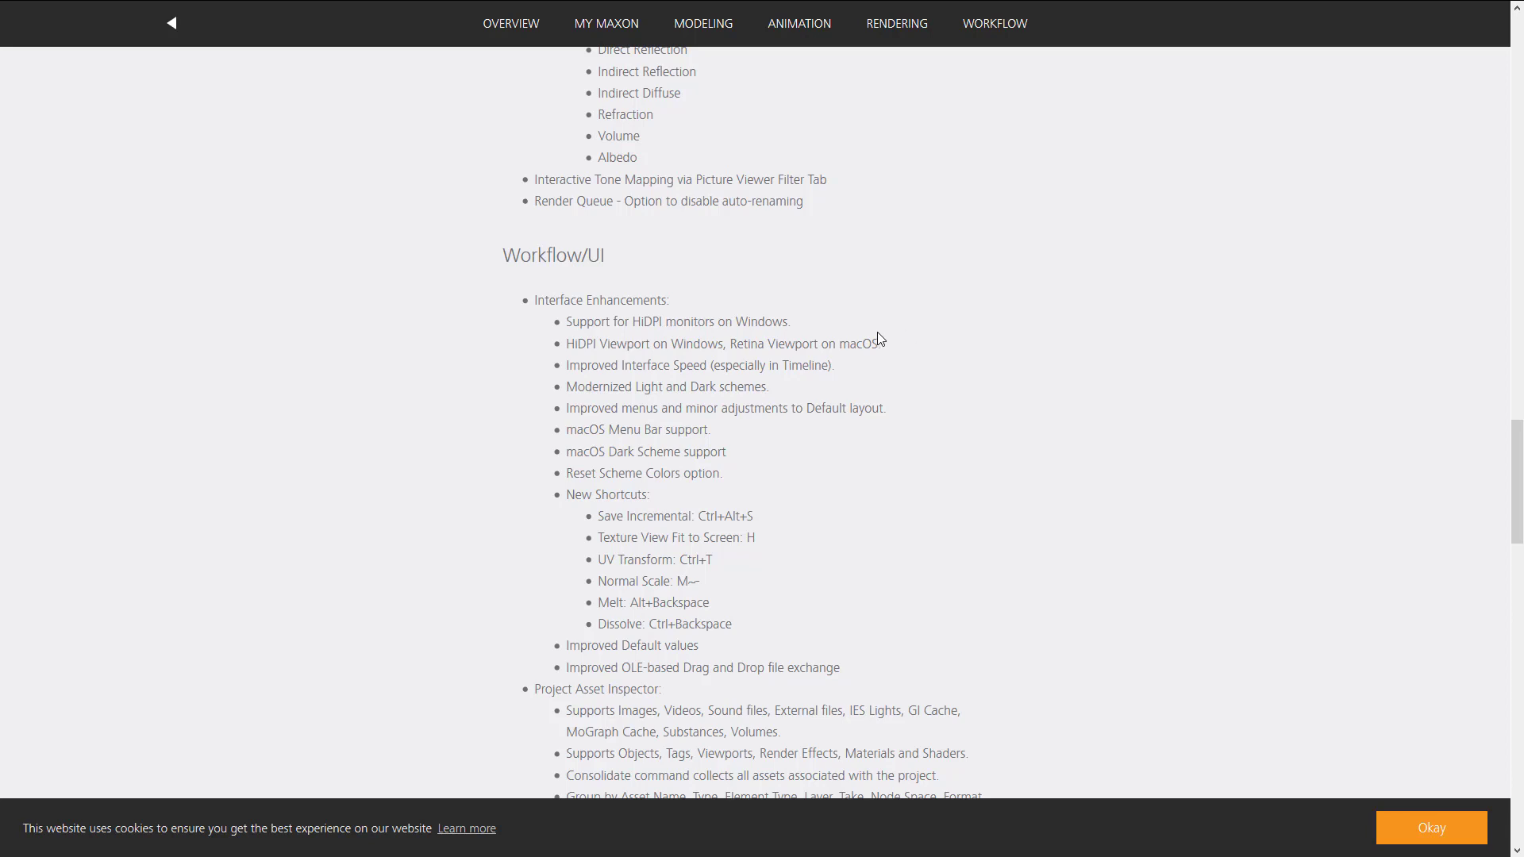
double_click(677, 321)
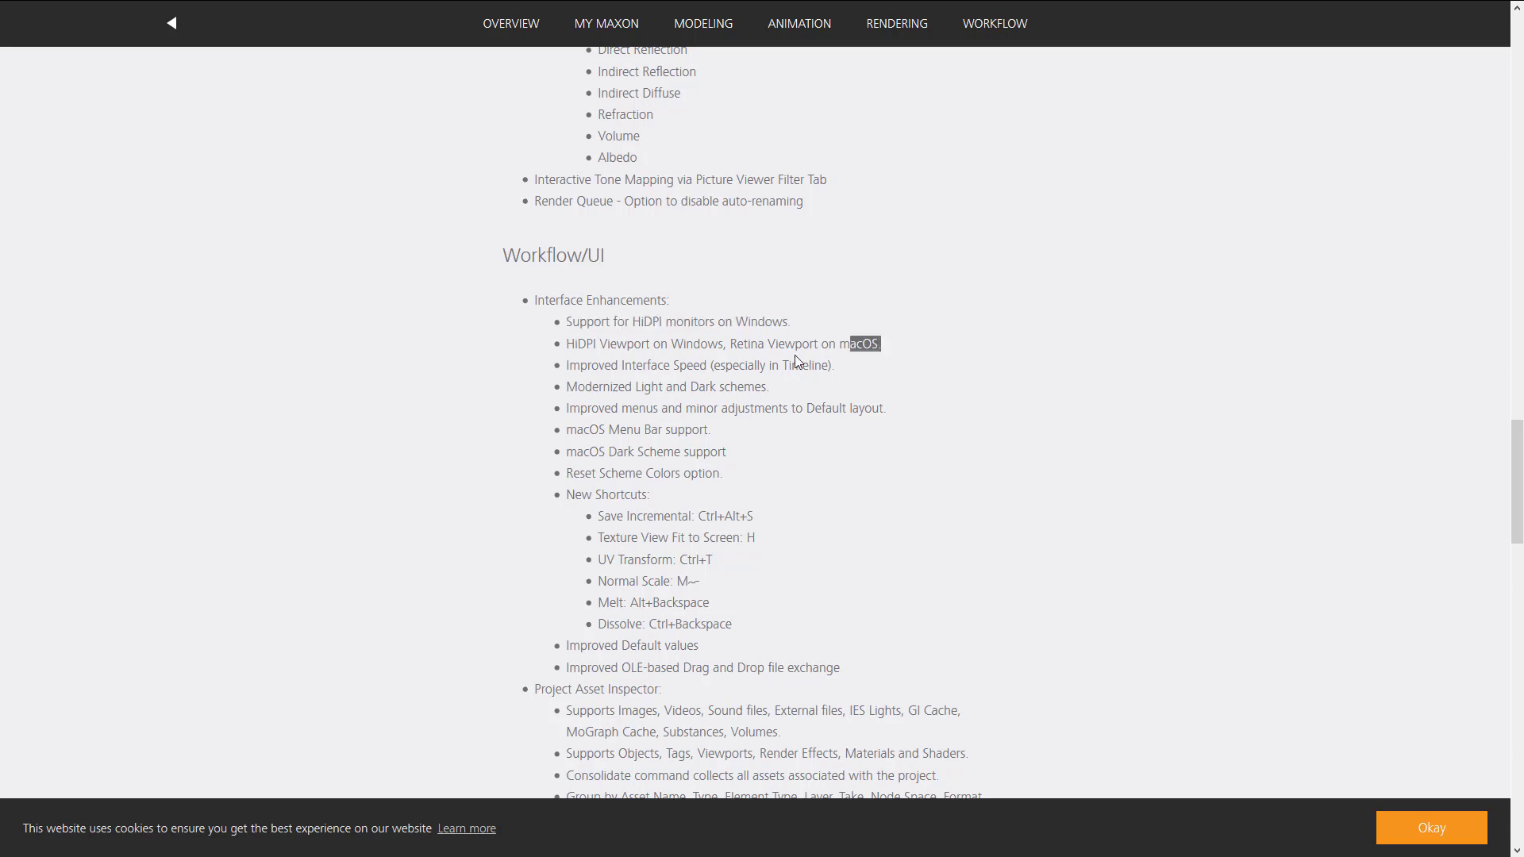
scroll(down, 3)
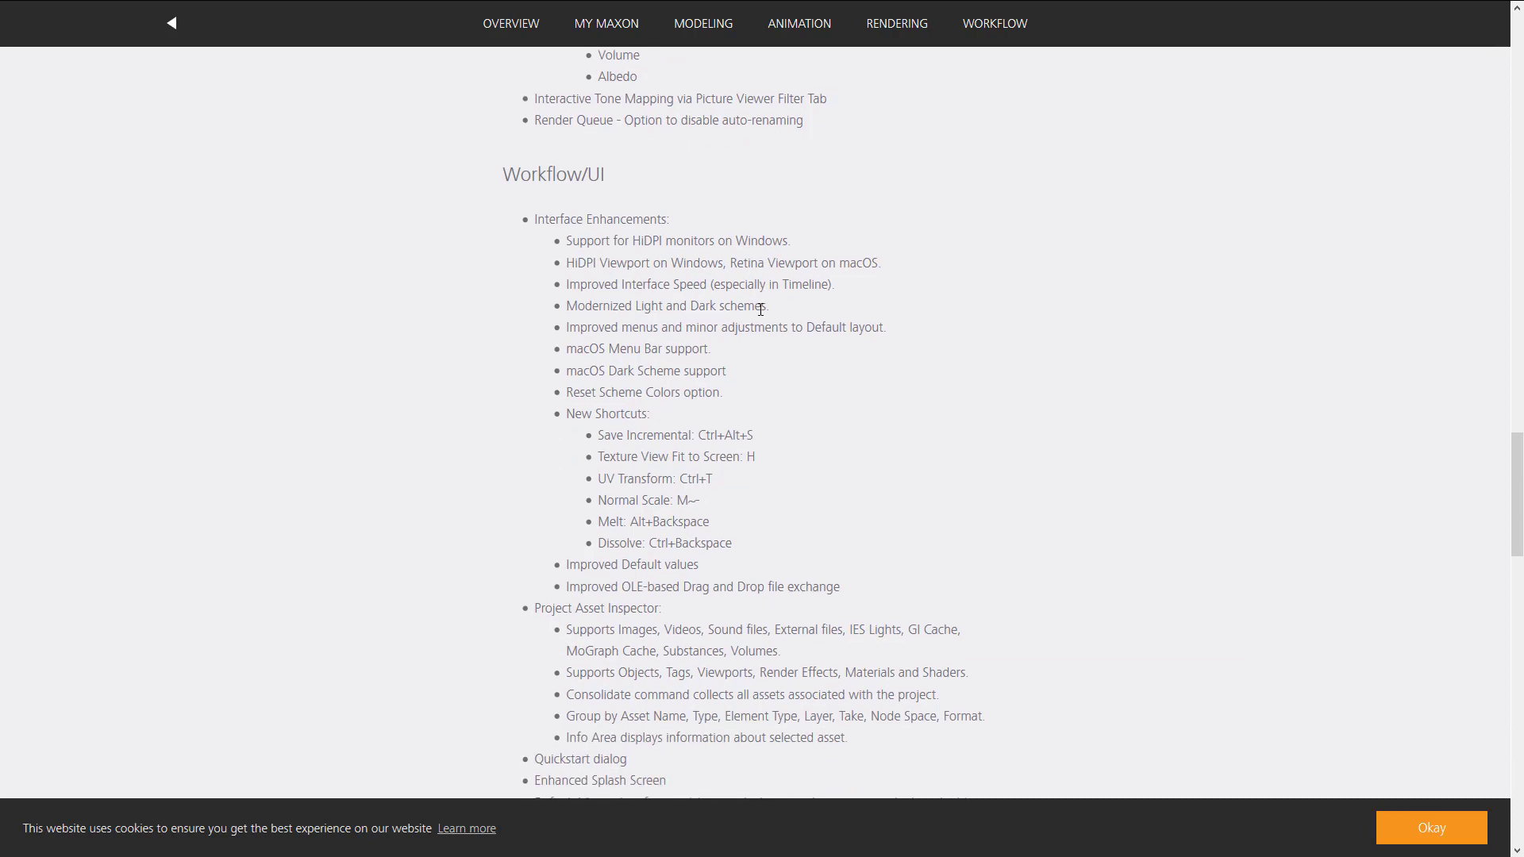
scroll(down, 3)
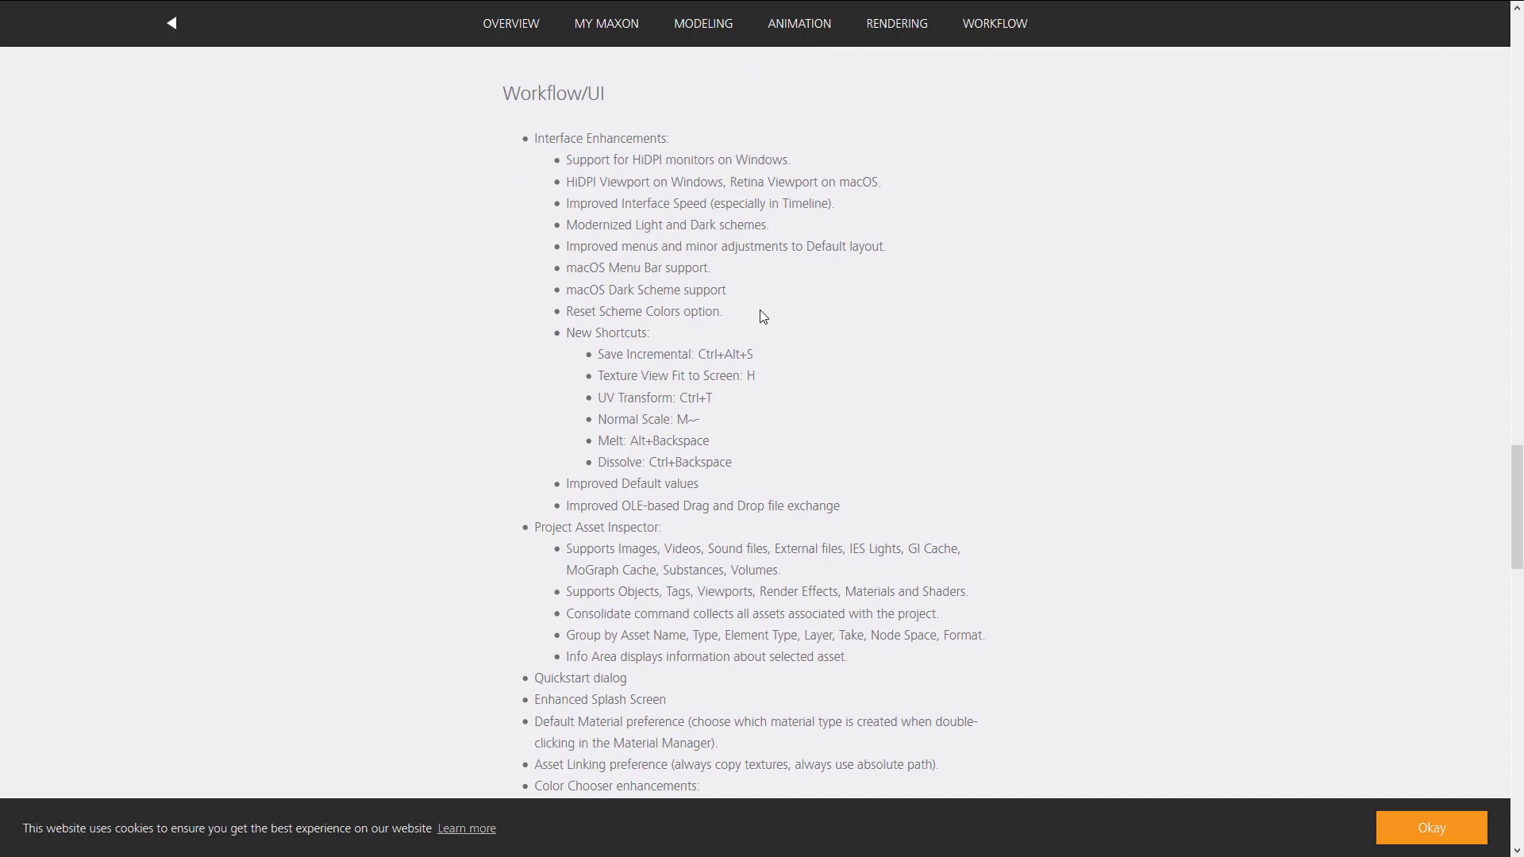
scroll(down, 3)
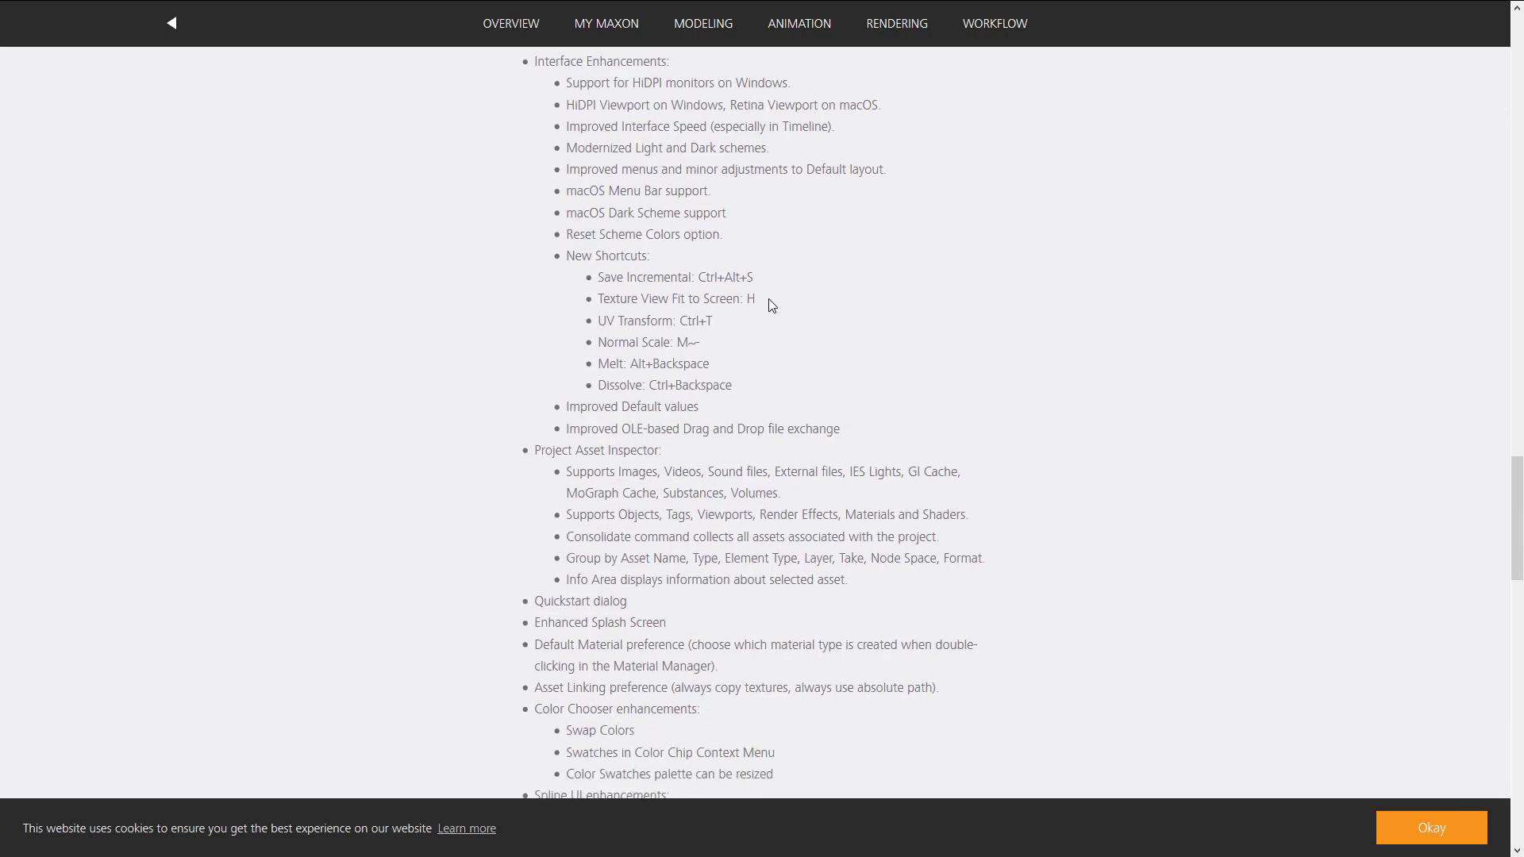
Step: Scroll down to MoGraph and Animation with the SDK heading visible below
scroll(down, 3)
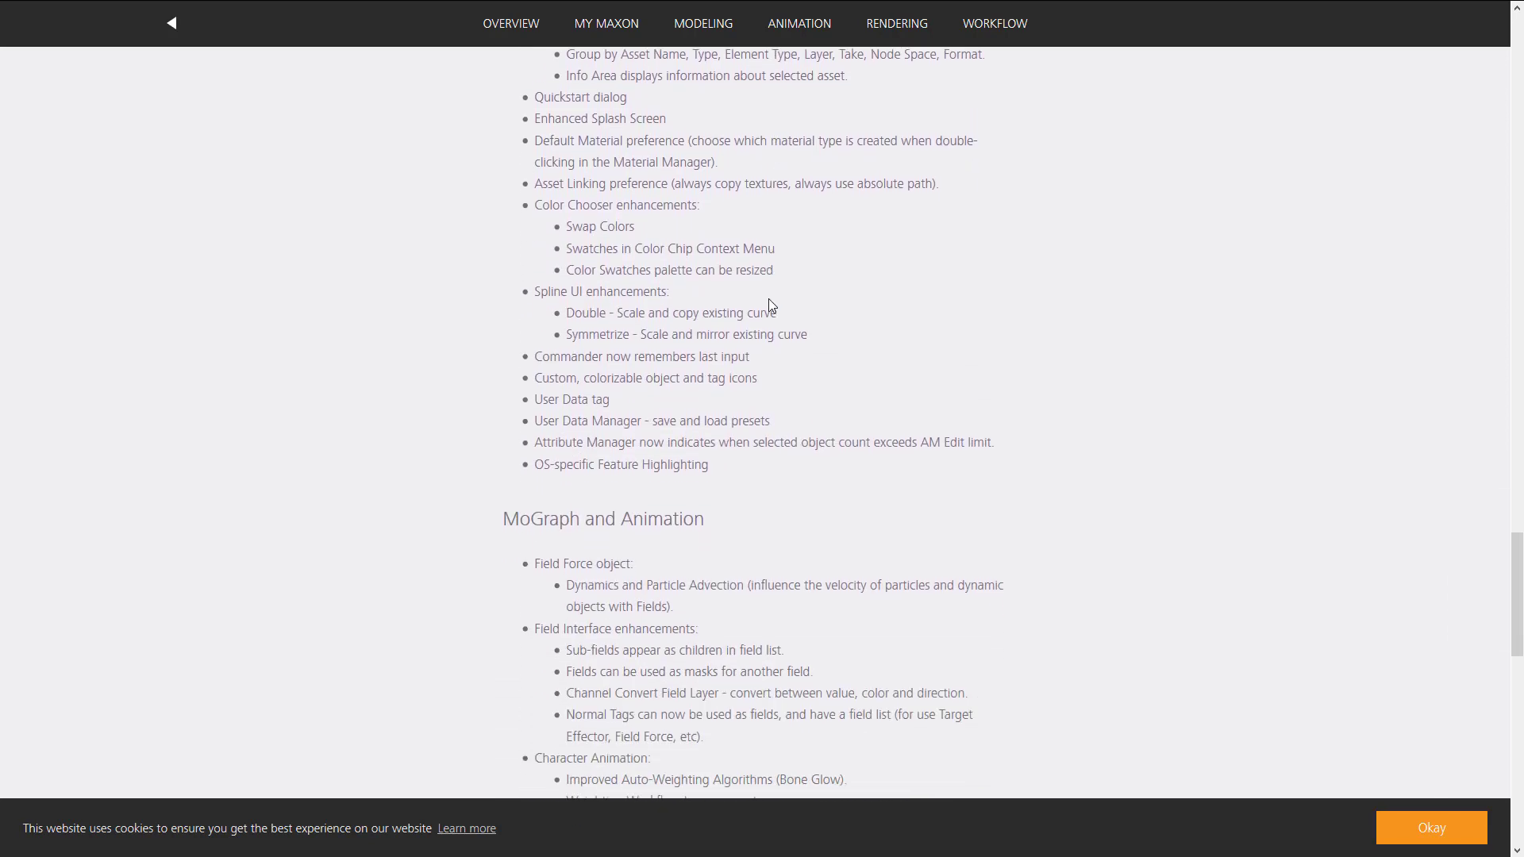
scroll(down, 3)
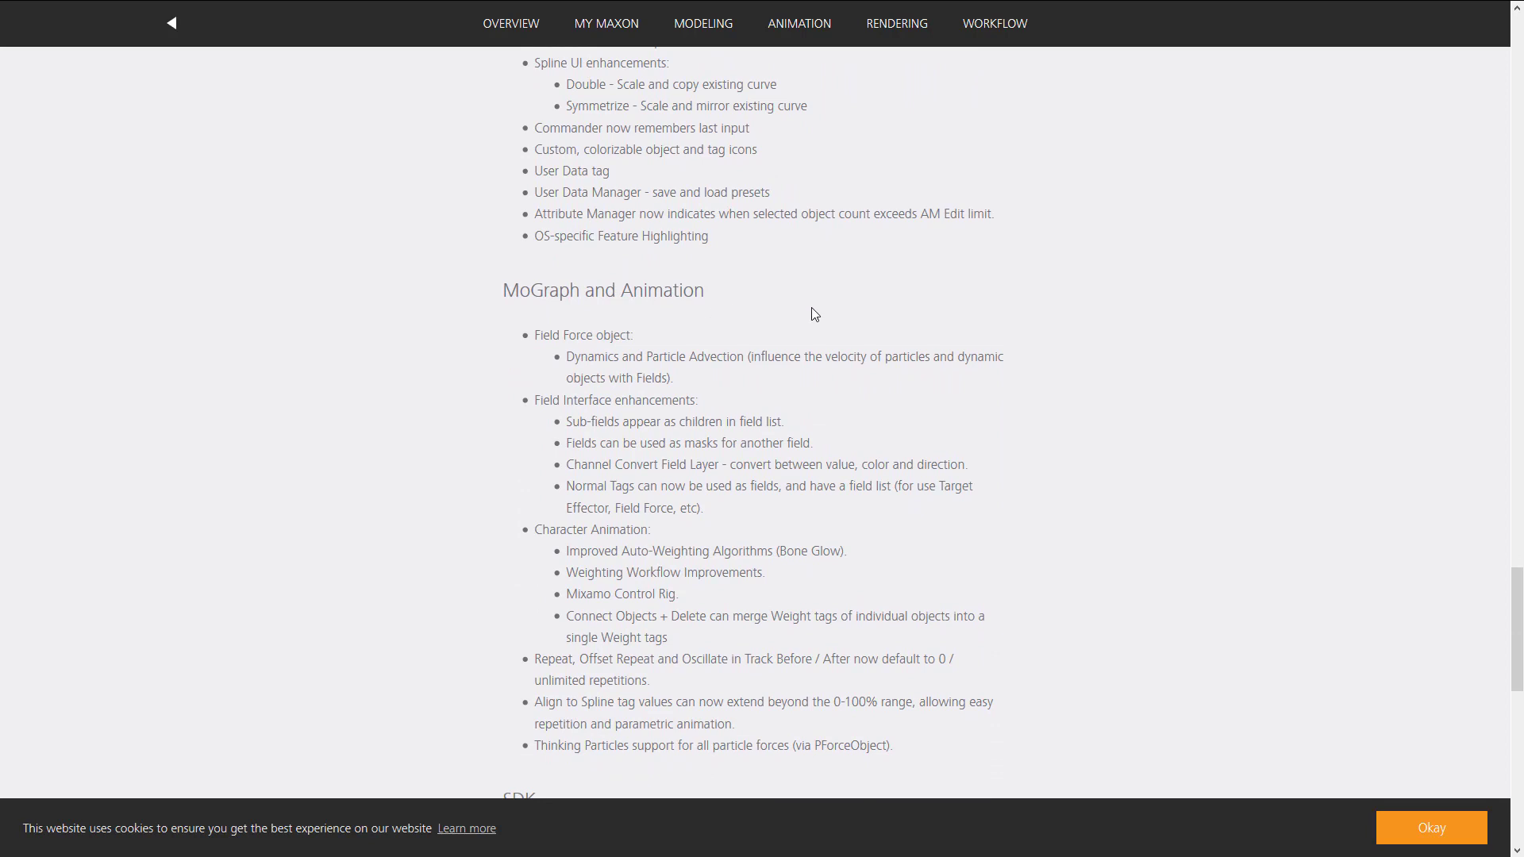
scroll(down, 3)
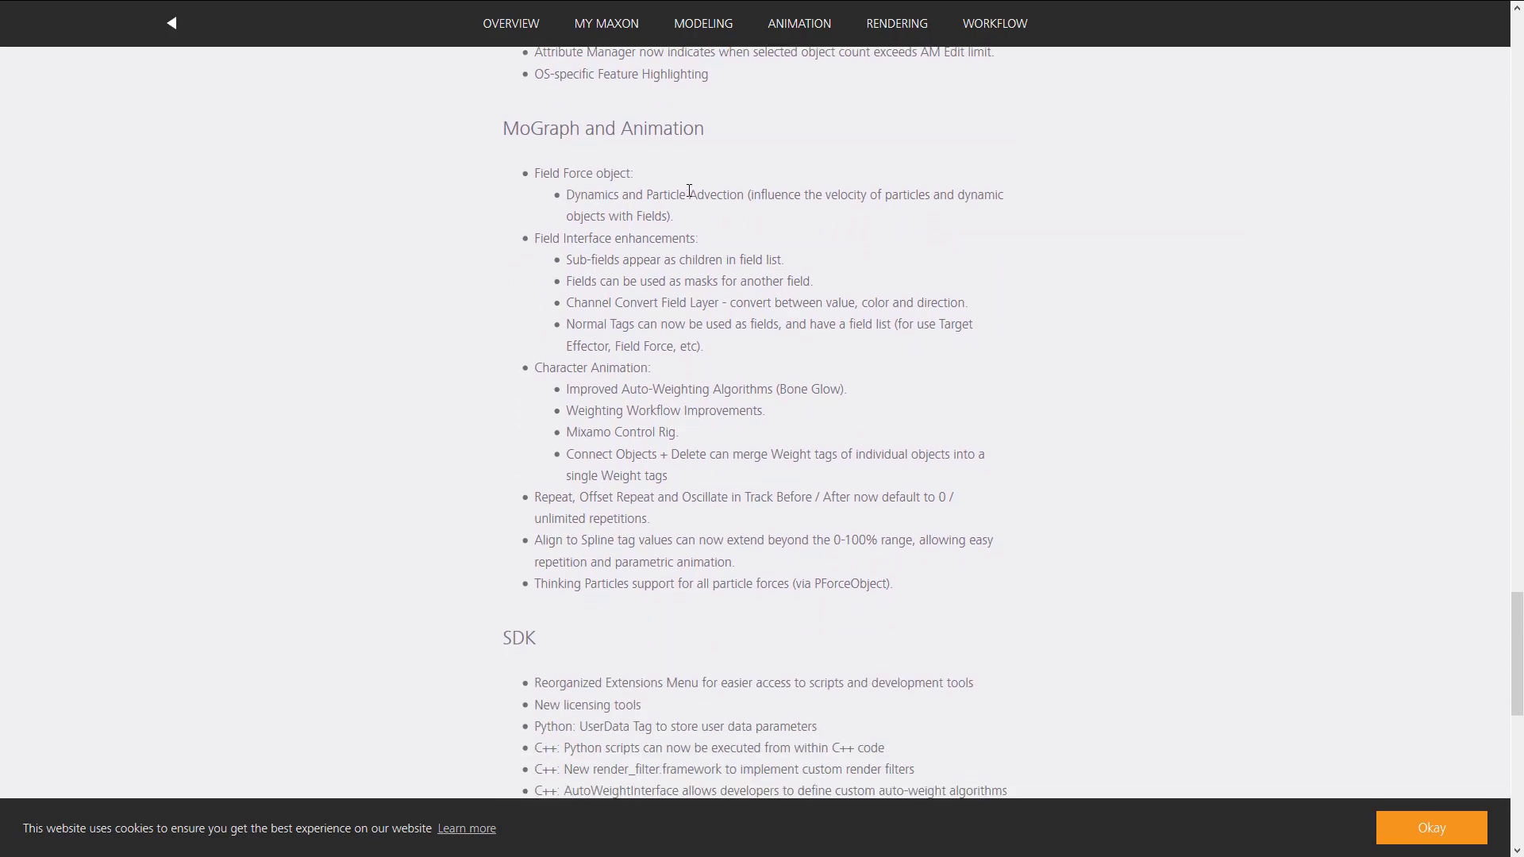
mouse_move(744, 195)
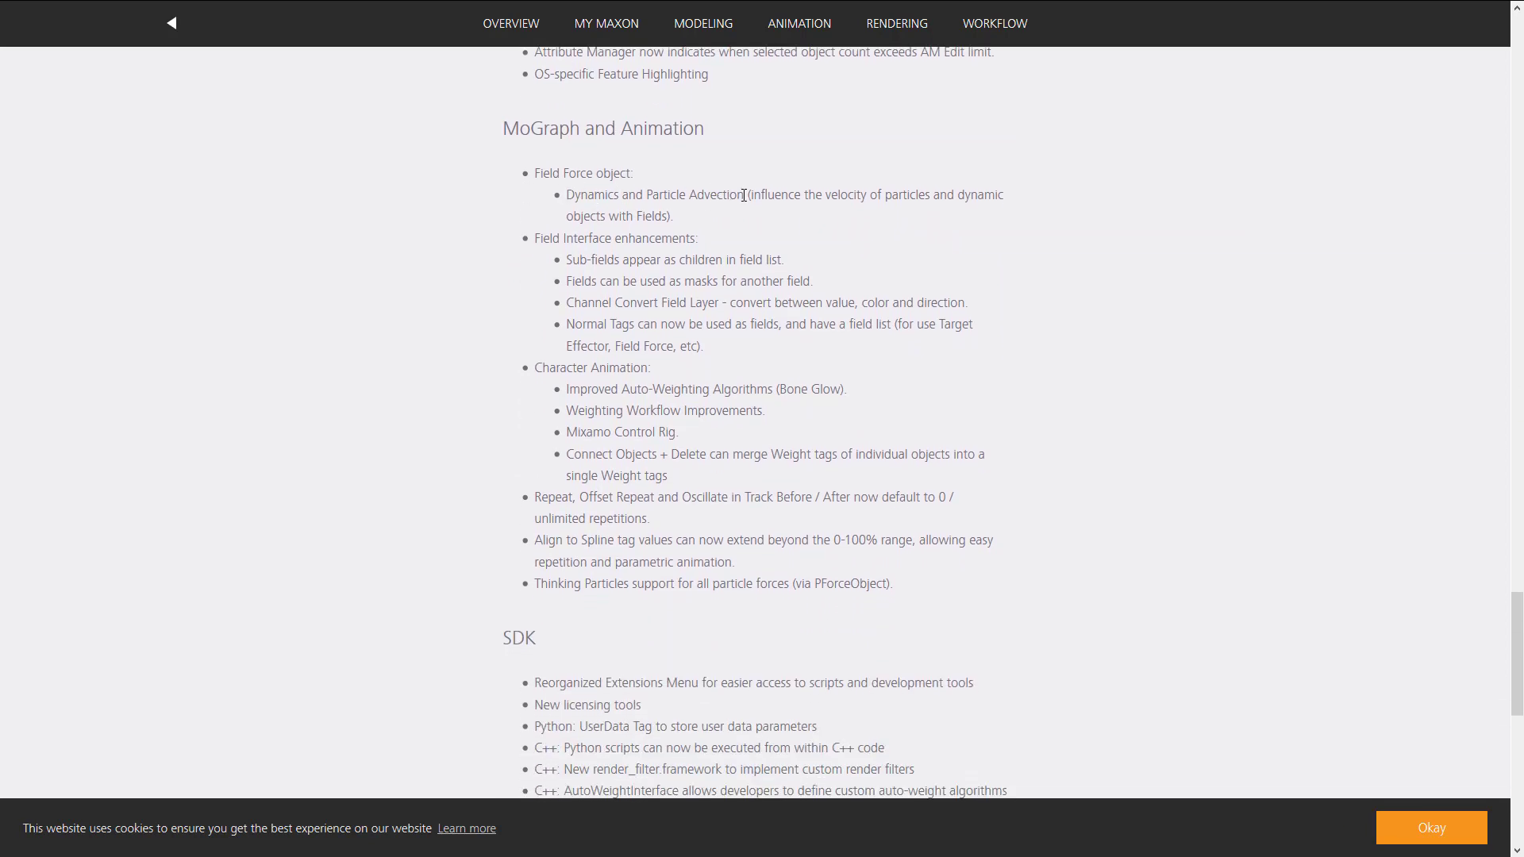
mouse_move(977, 194)
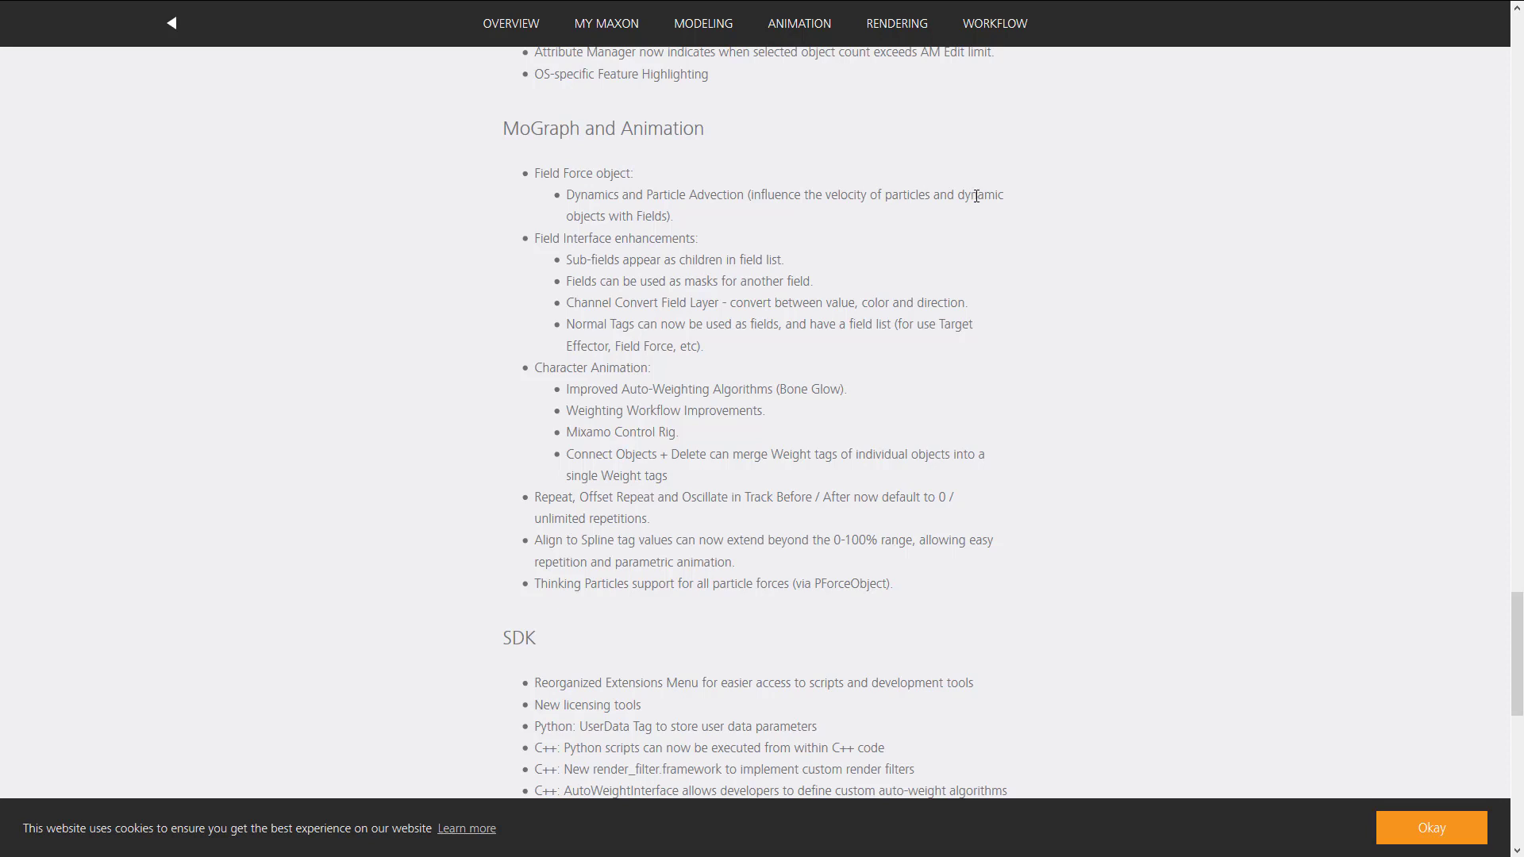
scroll(down, 3)
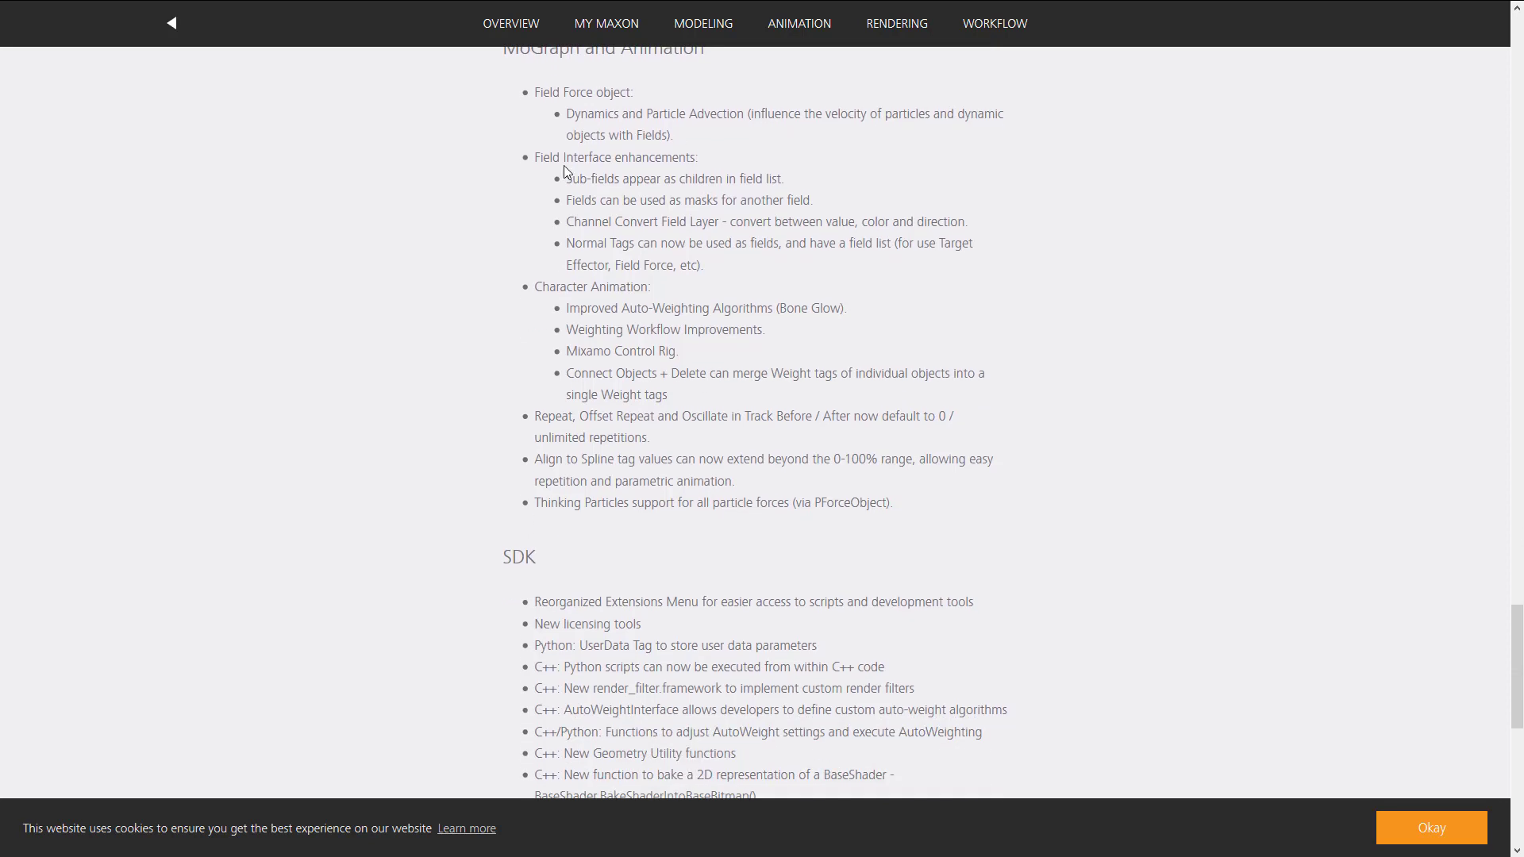
mouse_move(649, 290)
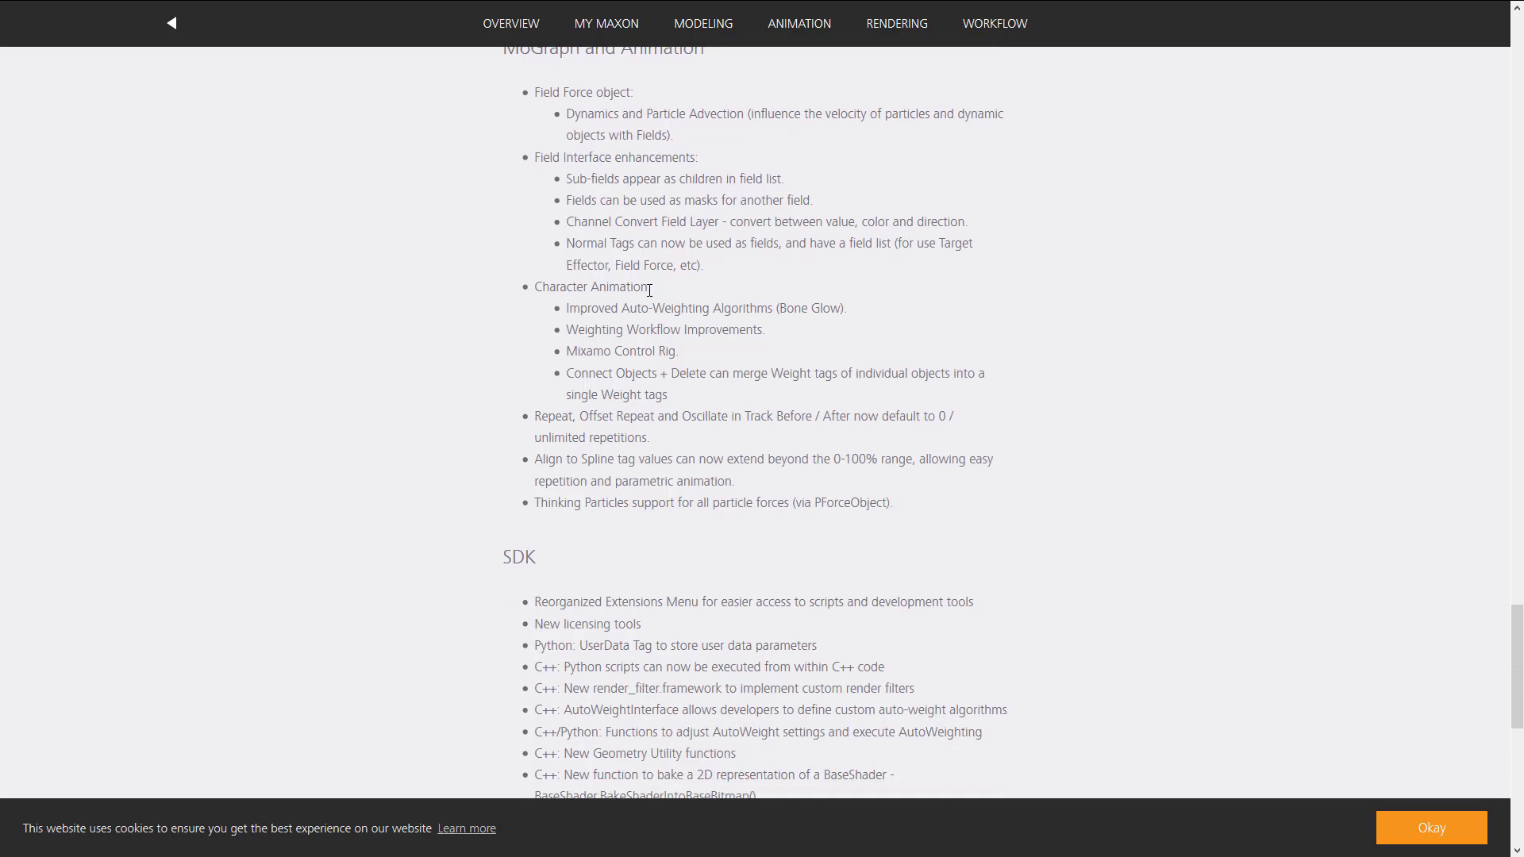
mouse_move(607, 326)
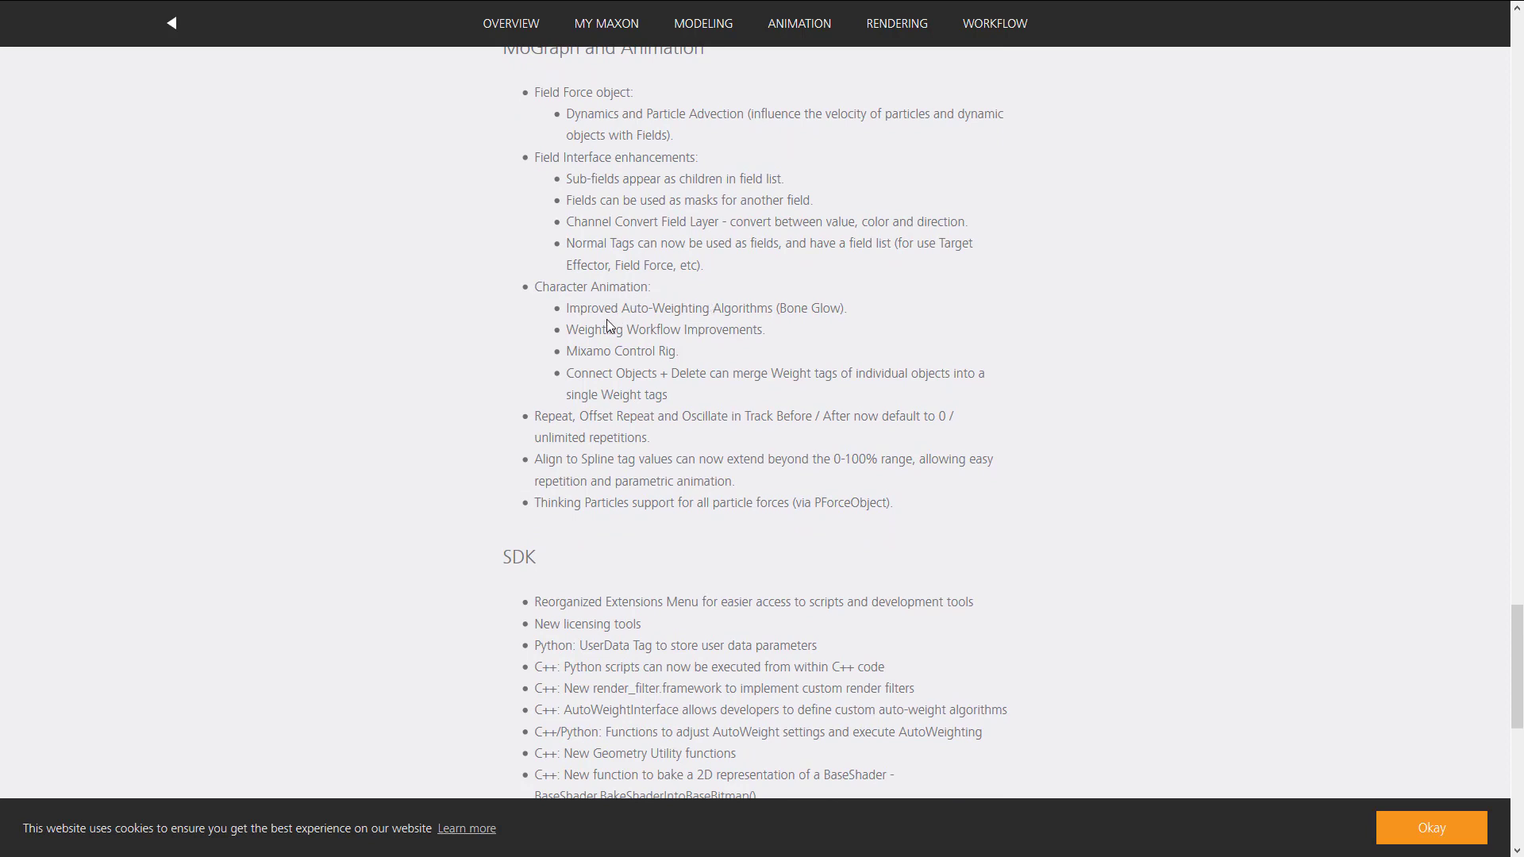
mouse_move(597, 349)
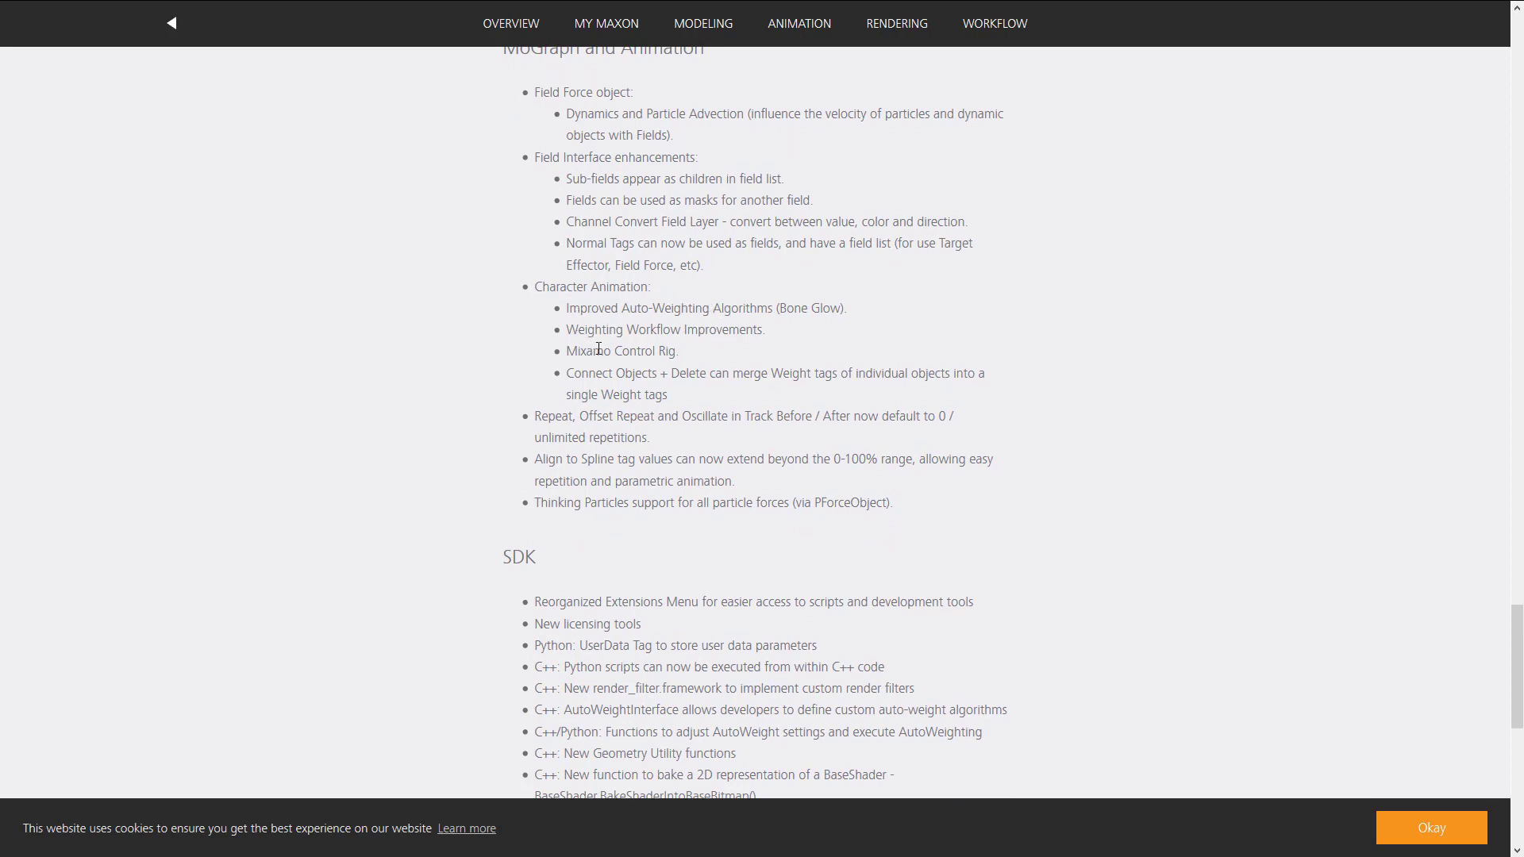
mouse_move(576, 367)
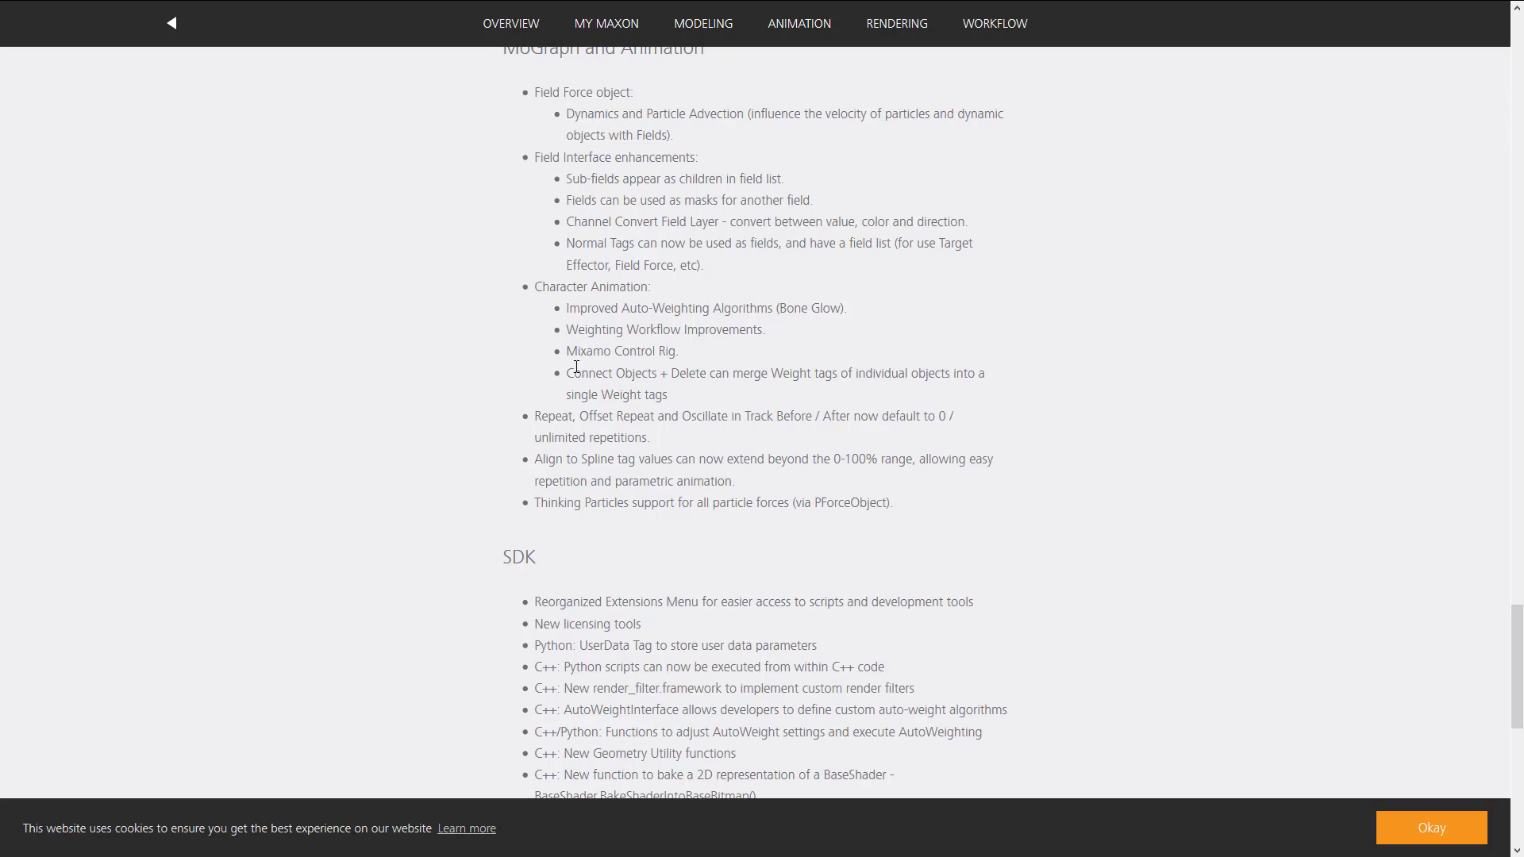
Step: Skim the SDK items, then scroll back up to the General section's Customer Journey items
scroll(down, 3)
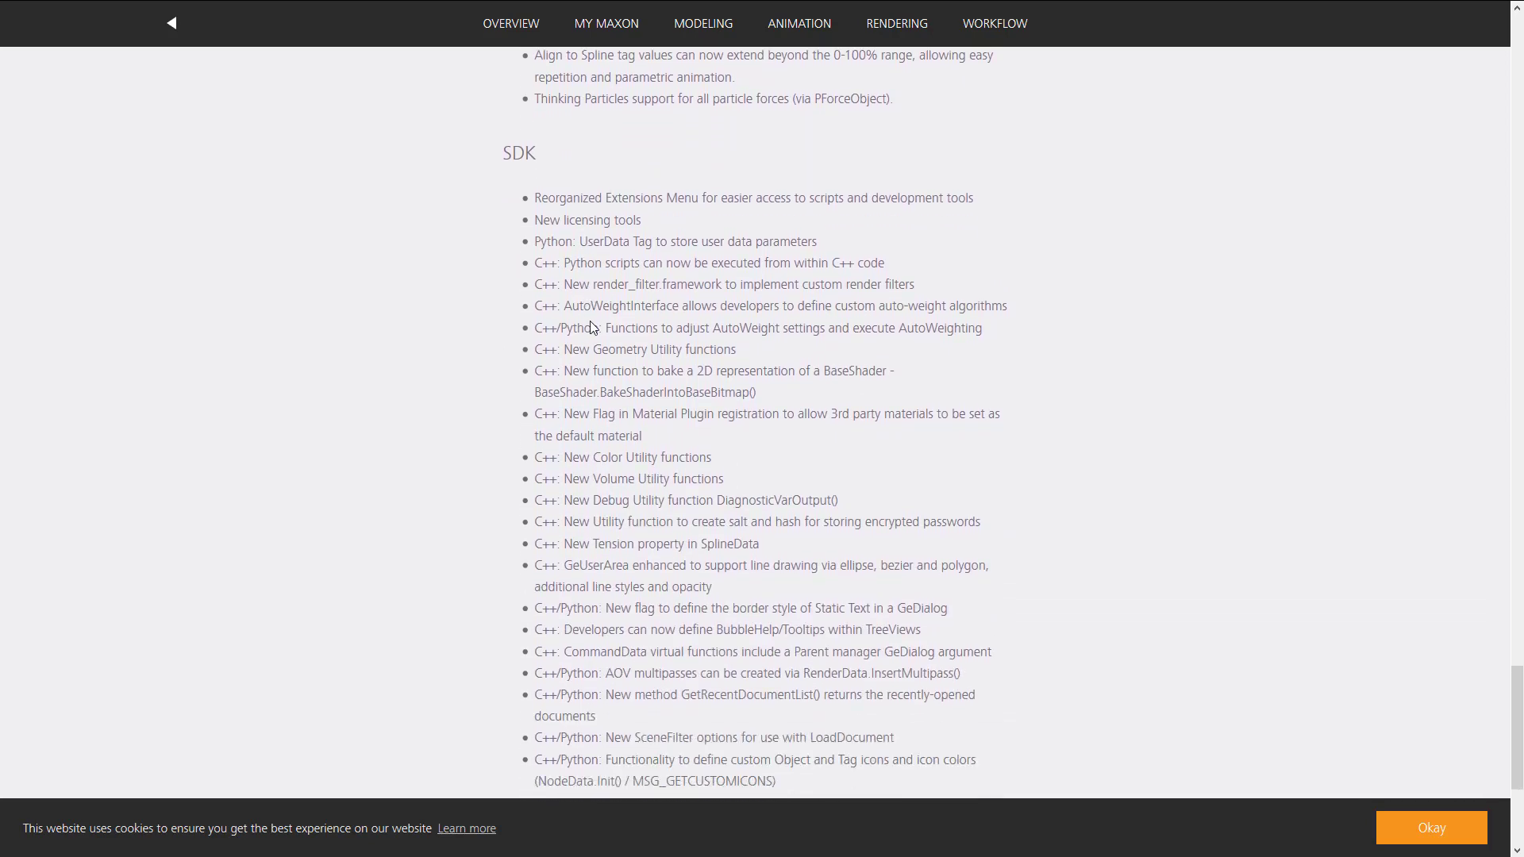
scroll(up, 3)
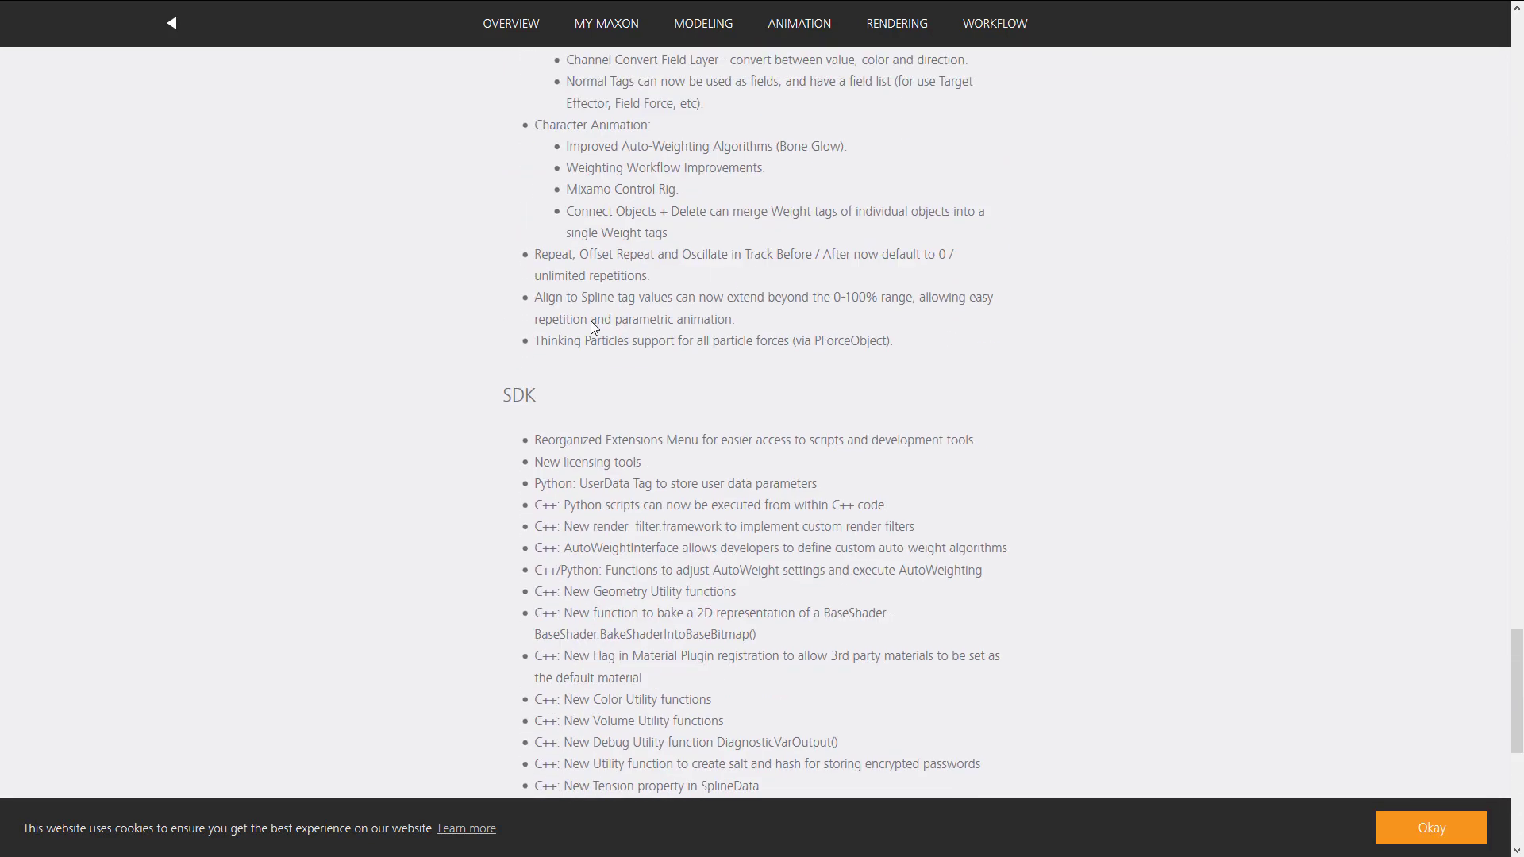
scroll(down, 3)
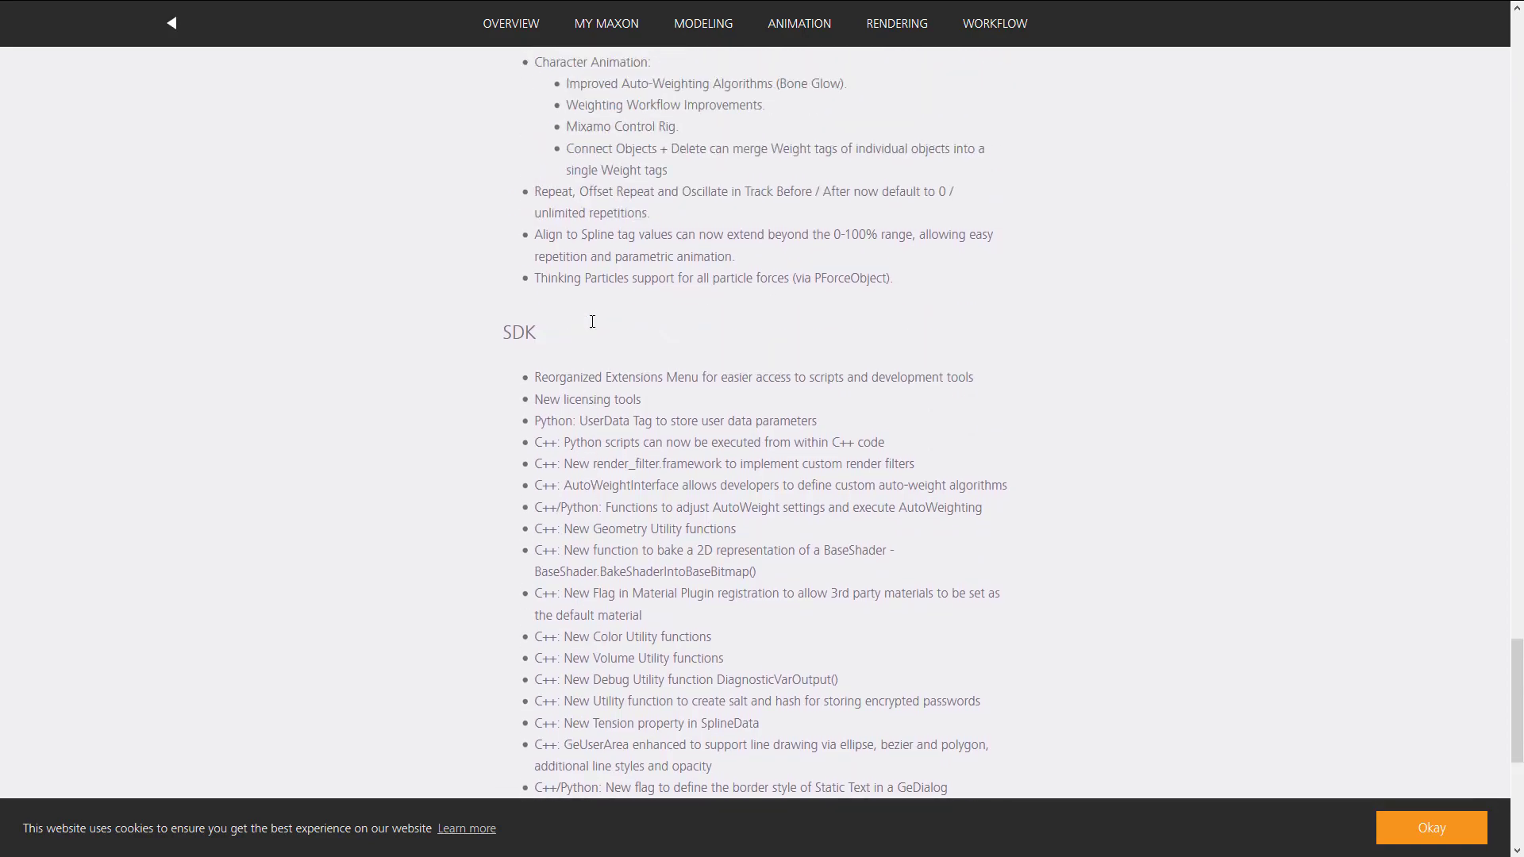
scroll(up, 3)
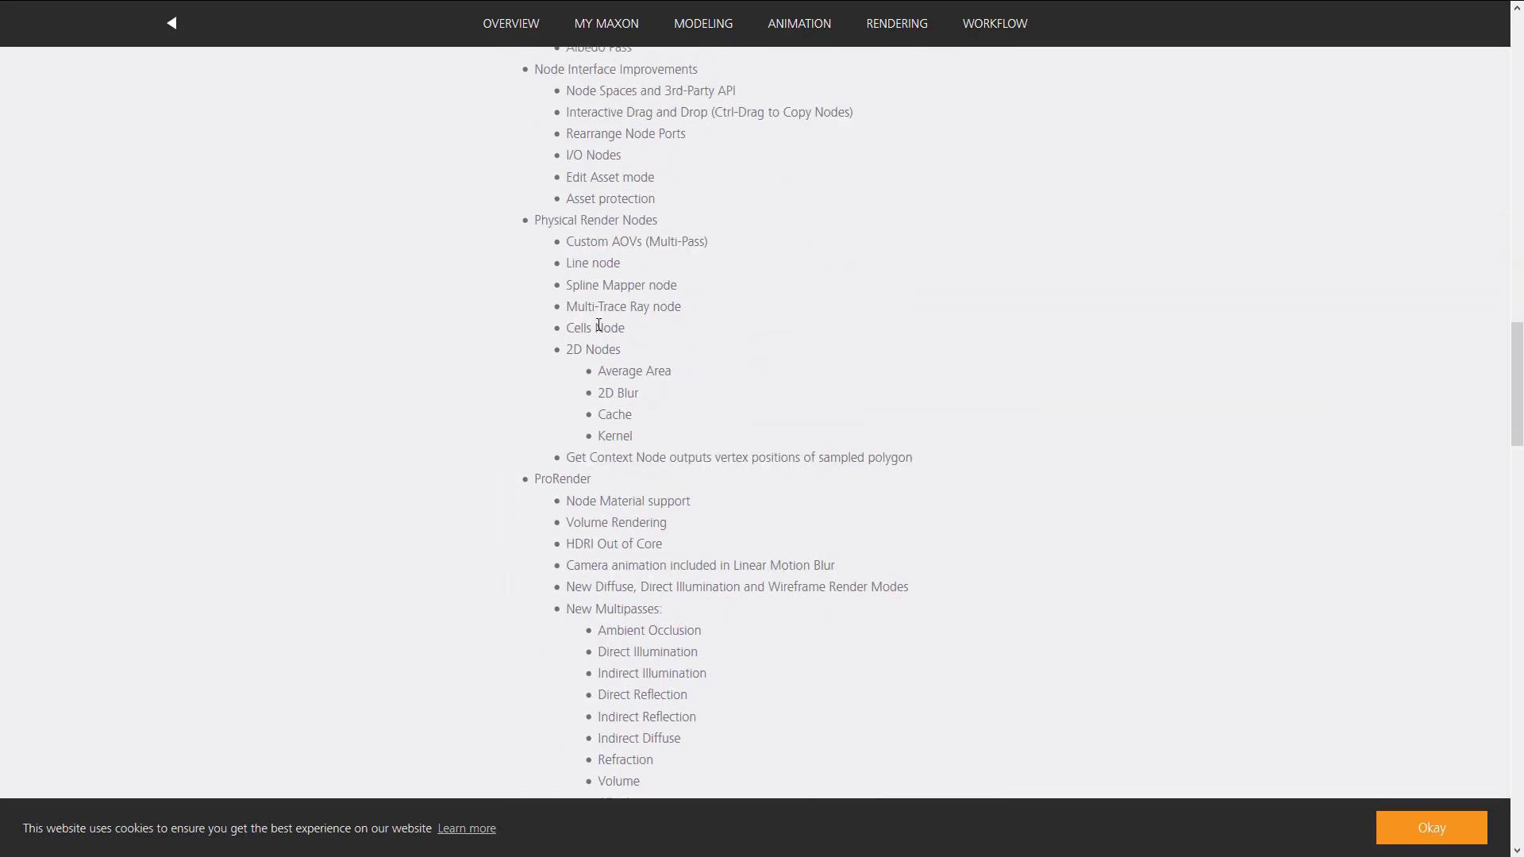
scroll(up, 3)
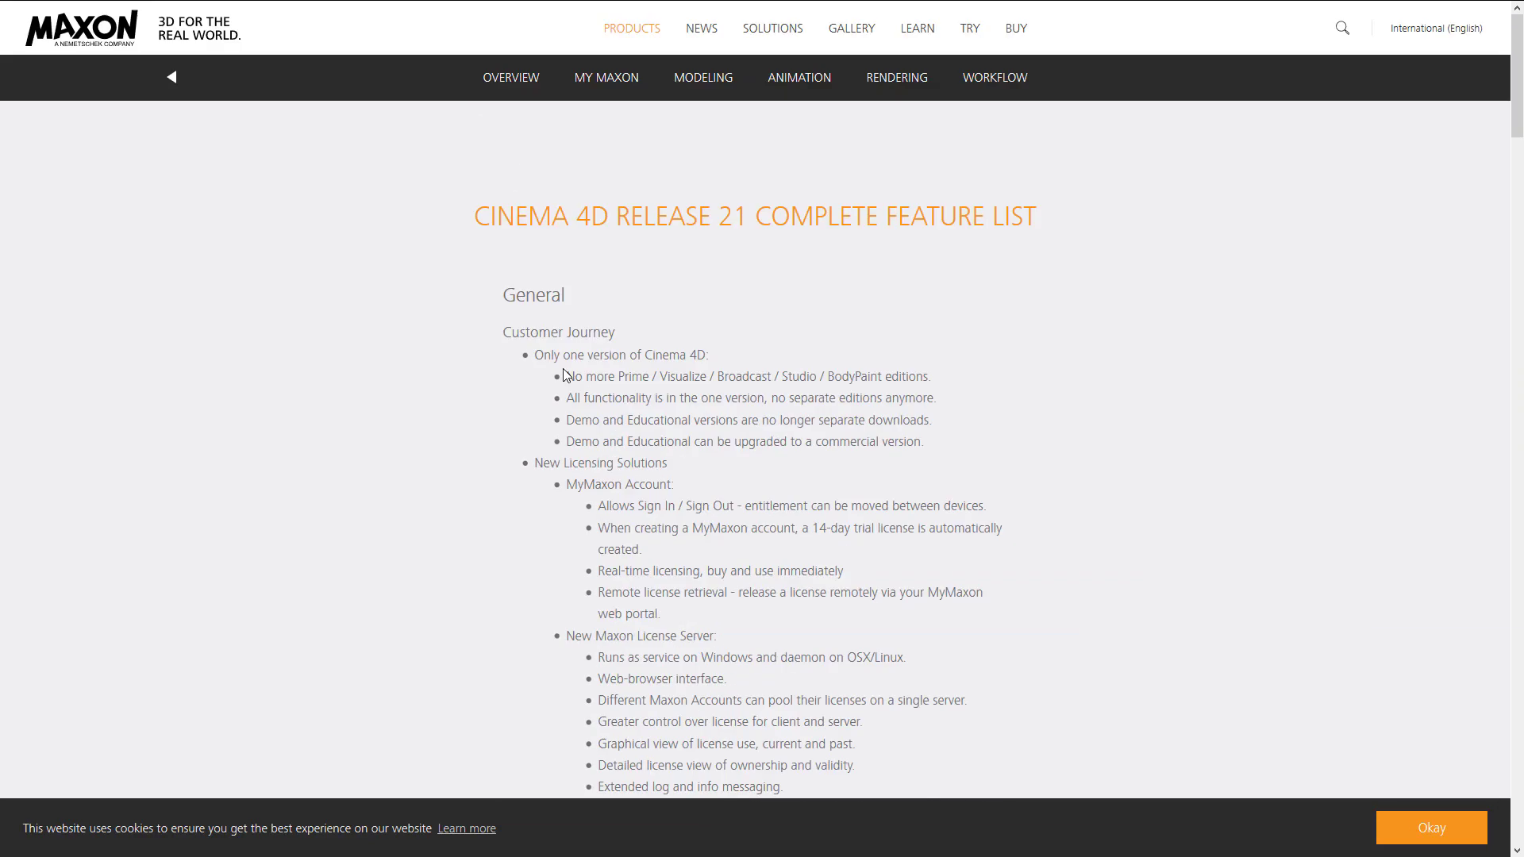
mouse_move(729, 250)
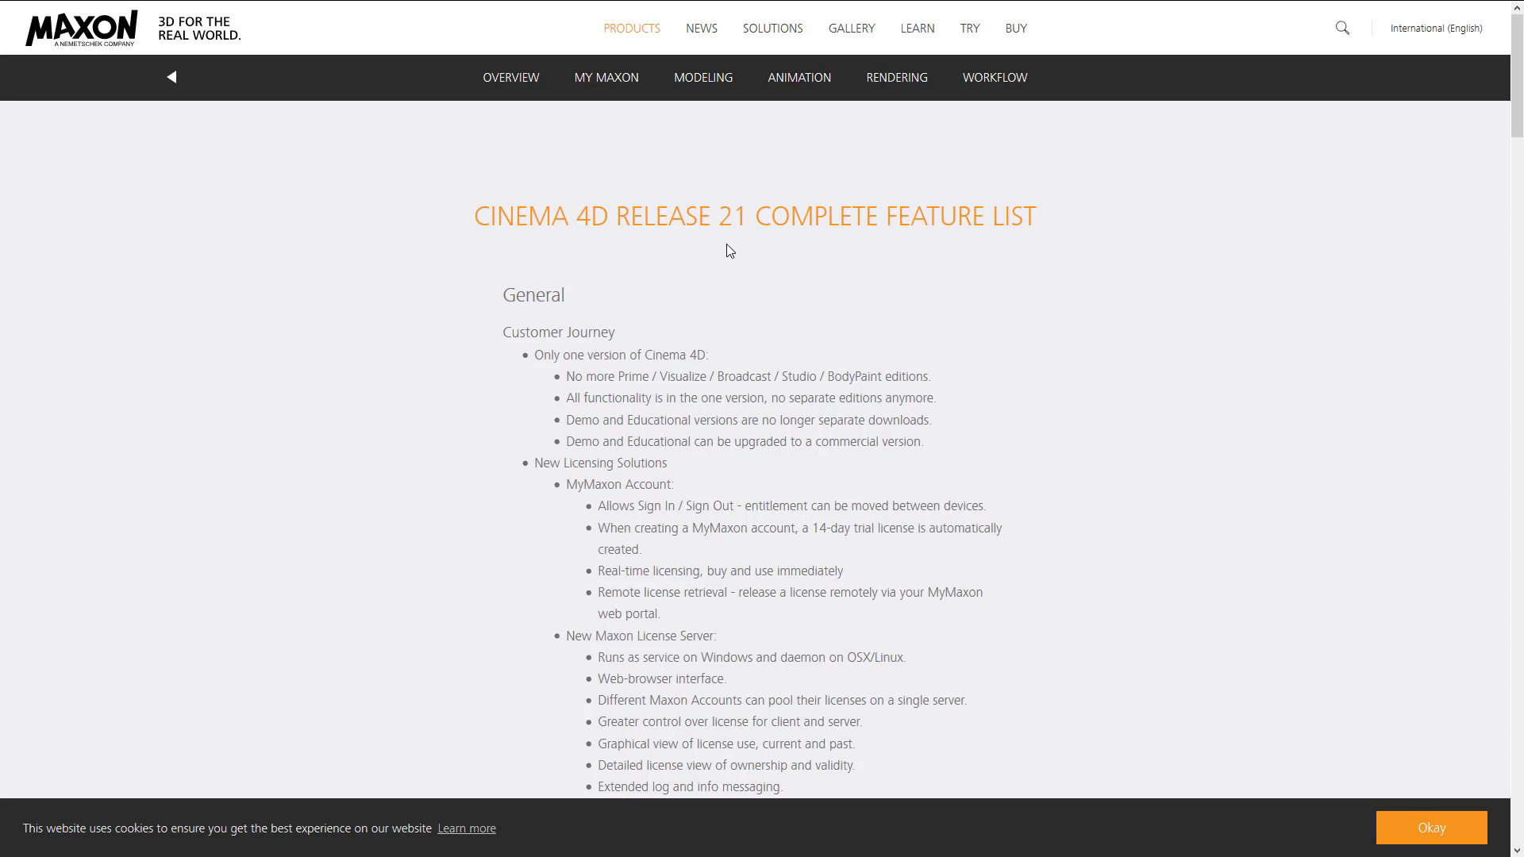